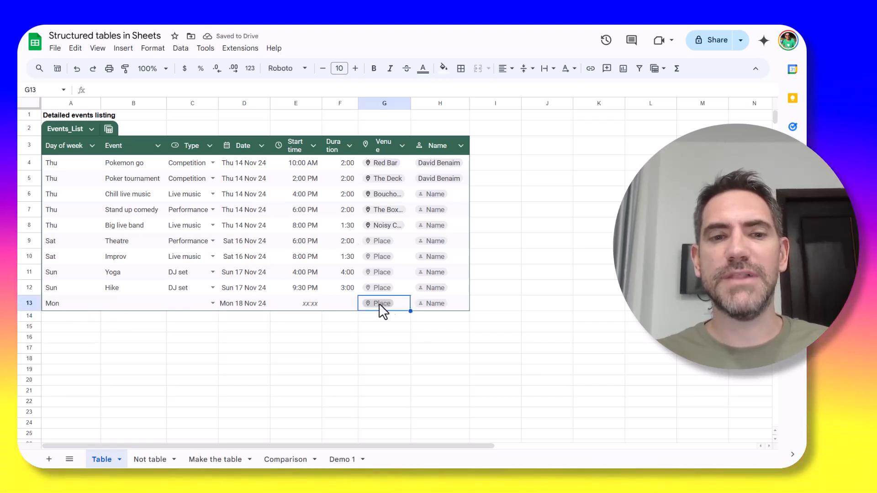
# Add a column right of Name and create a filter view of the Events_List table.
pyautogui.click(494, 145)
pyautogui.write('sads')
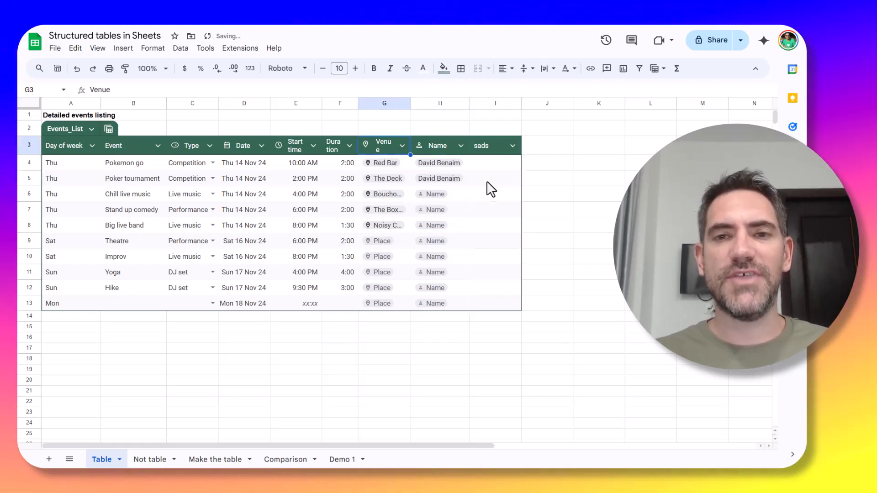
pyautogui.click(71, 145)
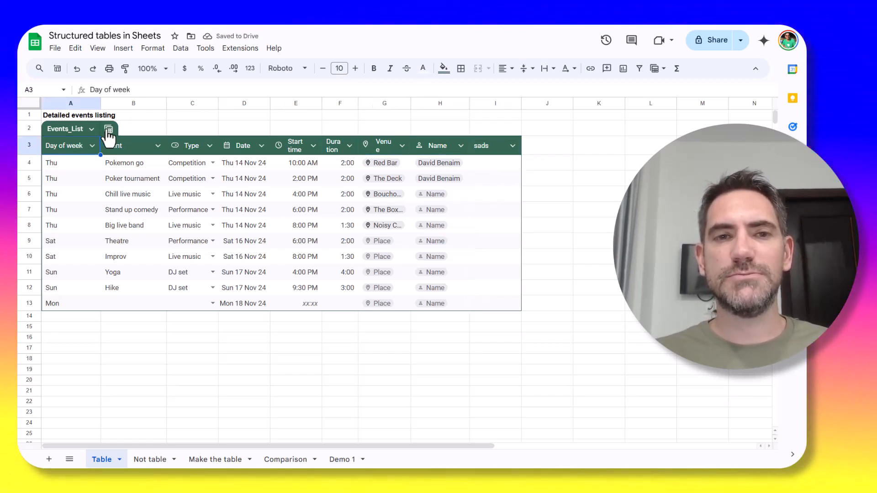
pyautogui.click(110, 128)
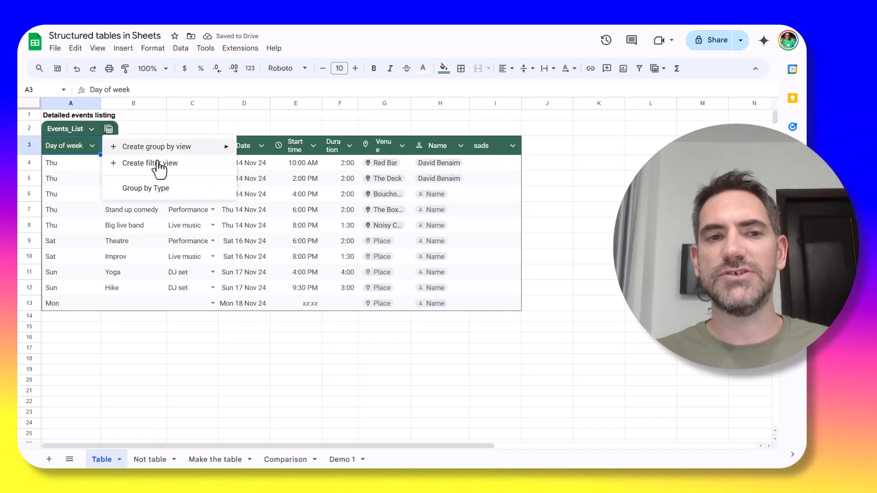
pyautogui.click(147, 188)
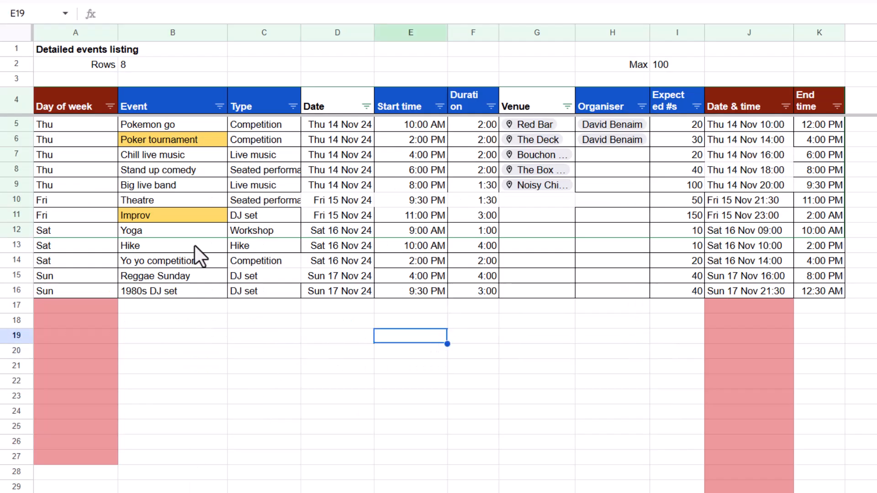
pyautogui.moveTo(107, 118)
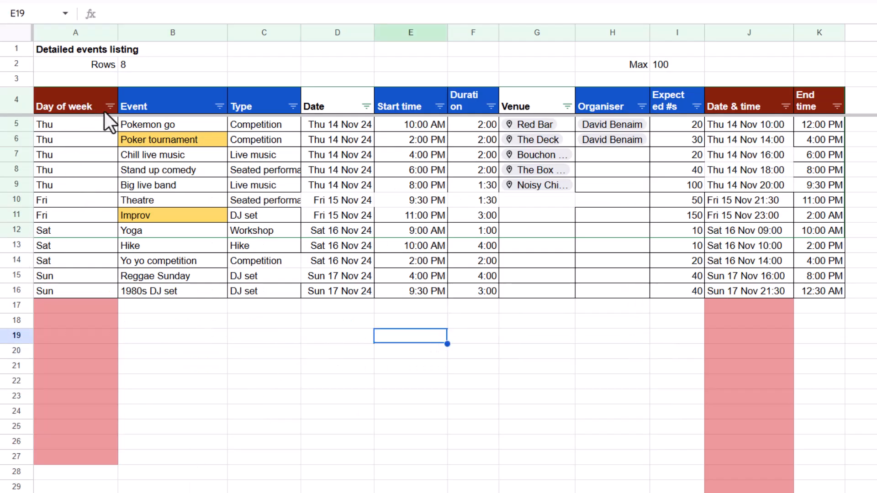
# Filter the Type column and type header text 'adsa' beside the End time header.
pyautogui.click(292, 105)
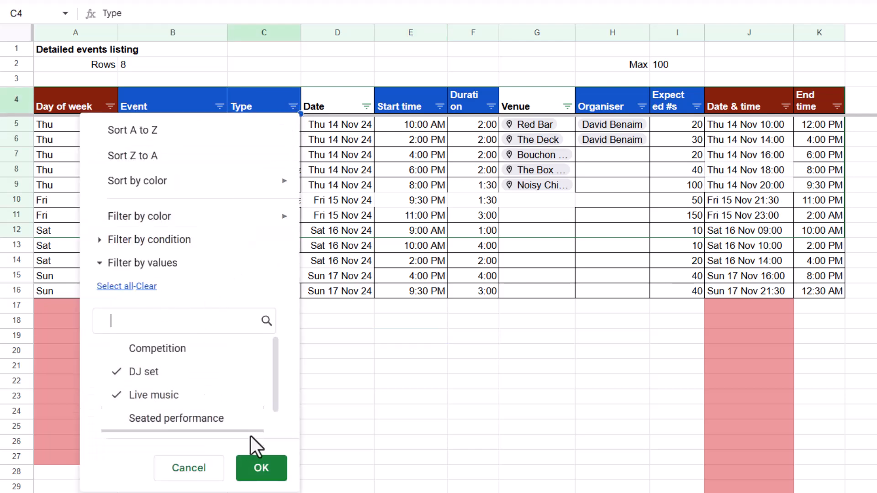
pyautogui.click(261, 468)
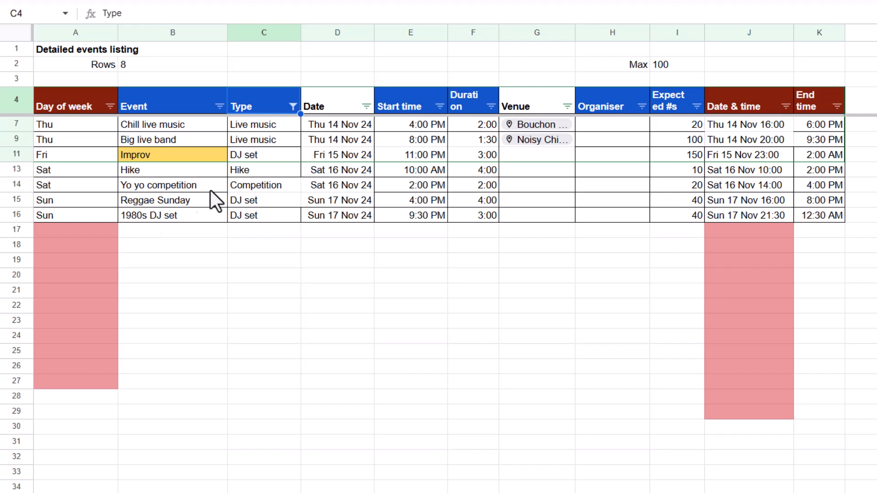
pyautogui.click(172, 199)
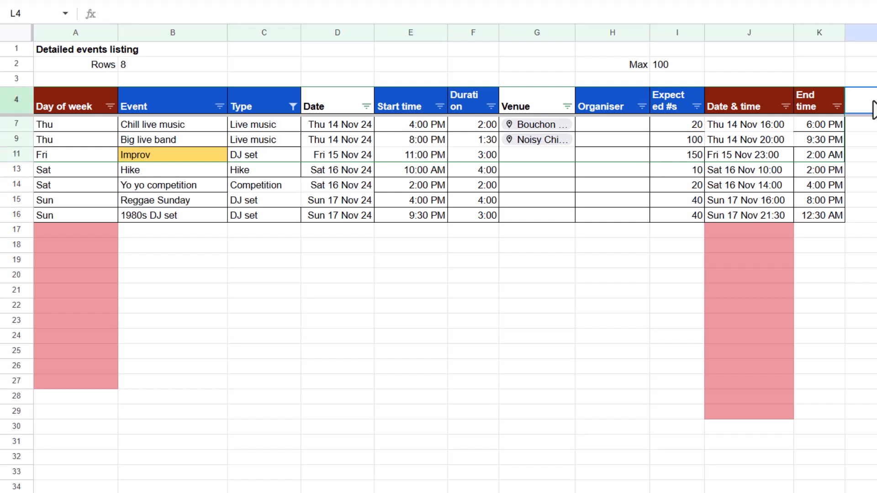
pyautogui.write('adsa')
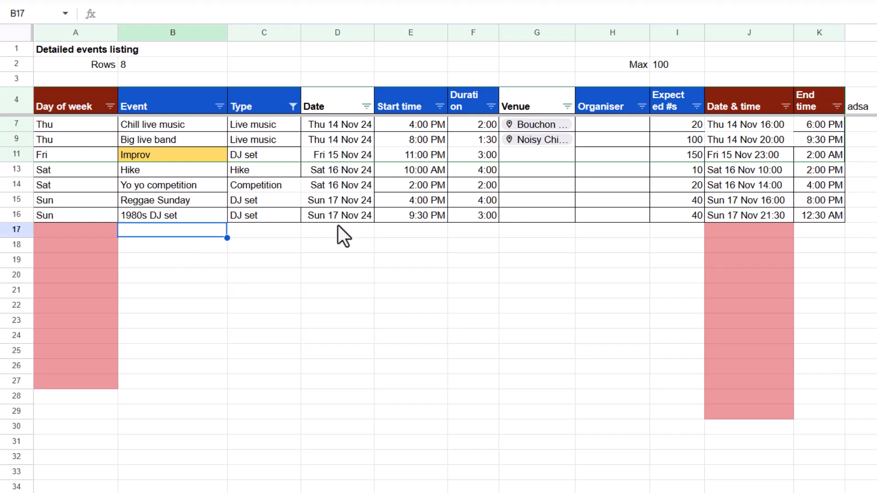
# Enter a 13 Nov date in the first empty row and check the Rows count formula.
pyautogui.write('13')
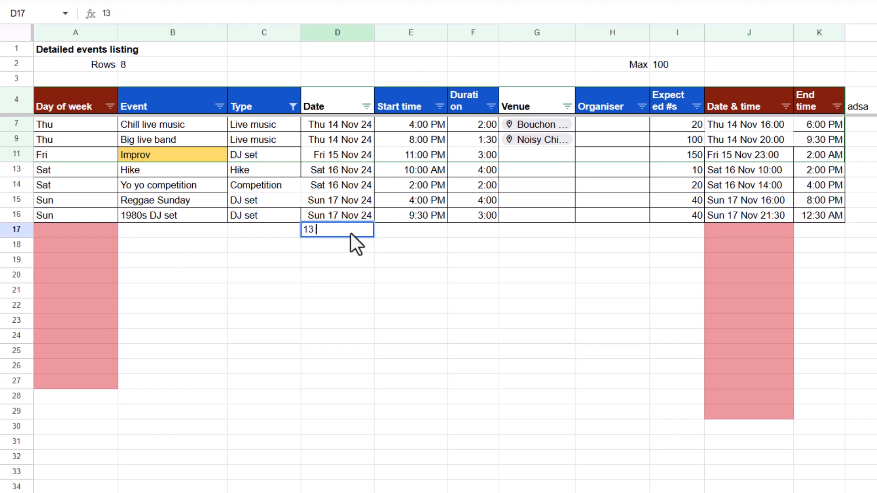
pyautogui.press('enter')
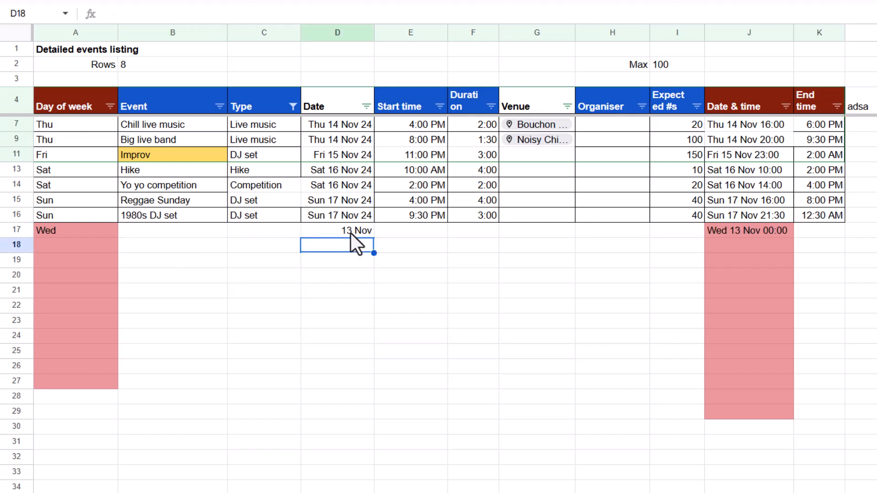
pyautogui.click(748, 230)
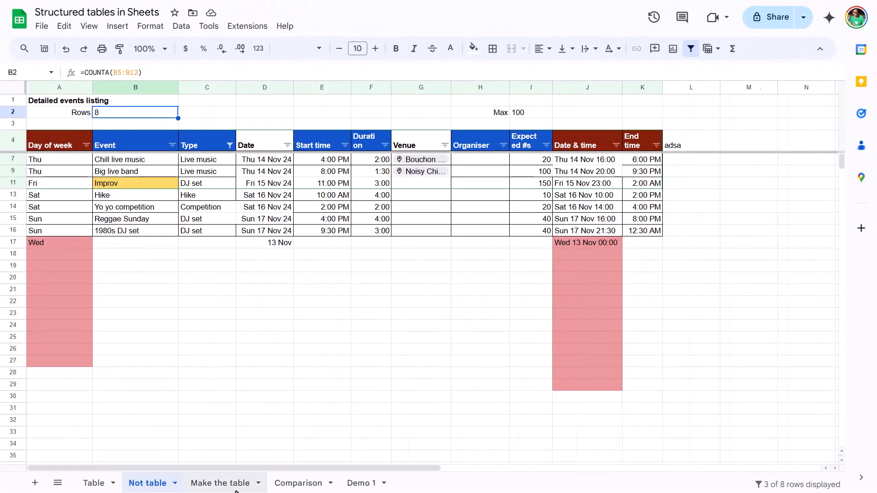
# Convert the A4:L16 events listing on the Make the table sheet into Table1.
pyautogui.click(220, 482)
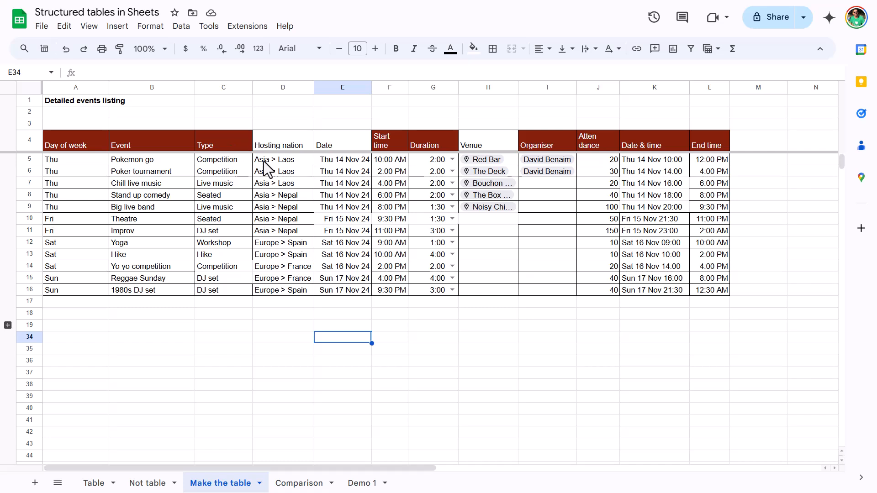
pyautogui.moveTo(324, 291)
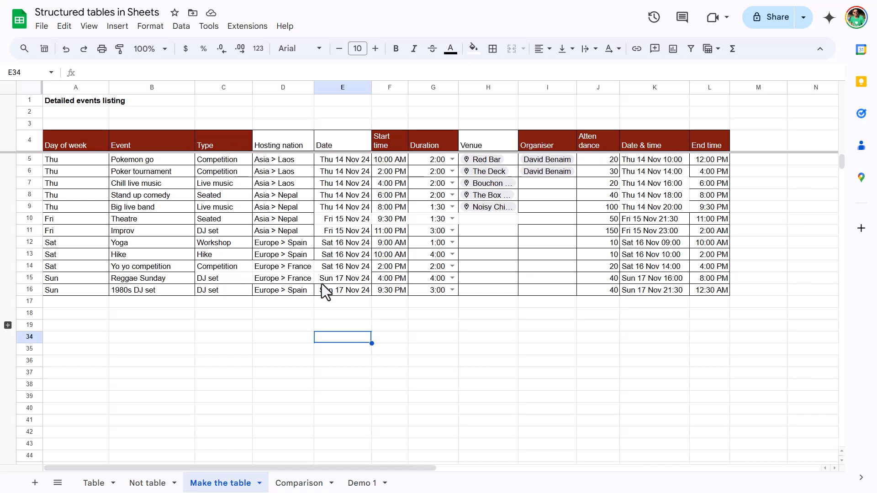
pyautogui.moveTo(470, 346)
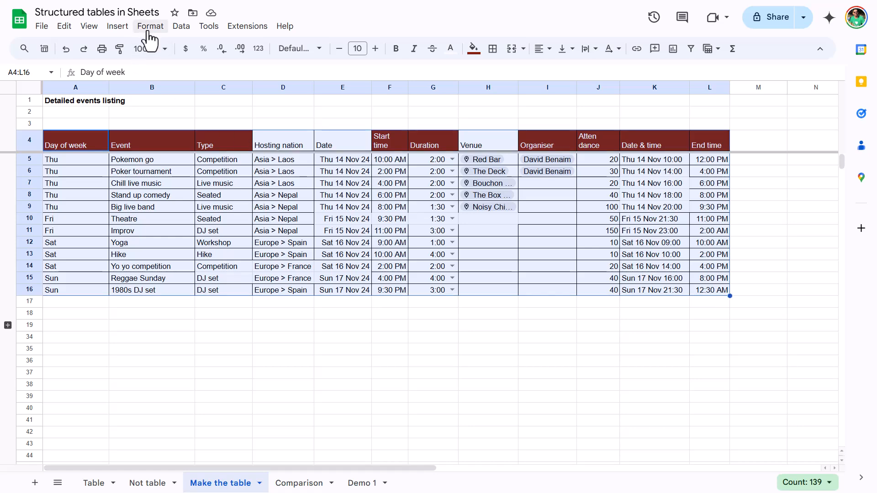
pyautogui.click(149, 25)
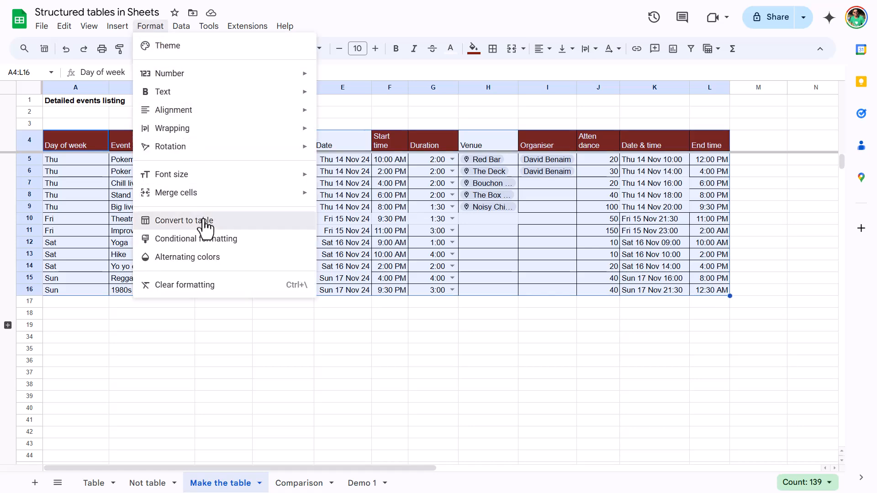
pyautogui.click(184, 219)
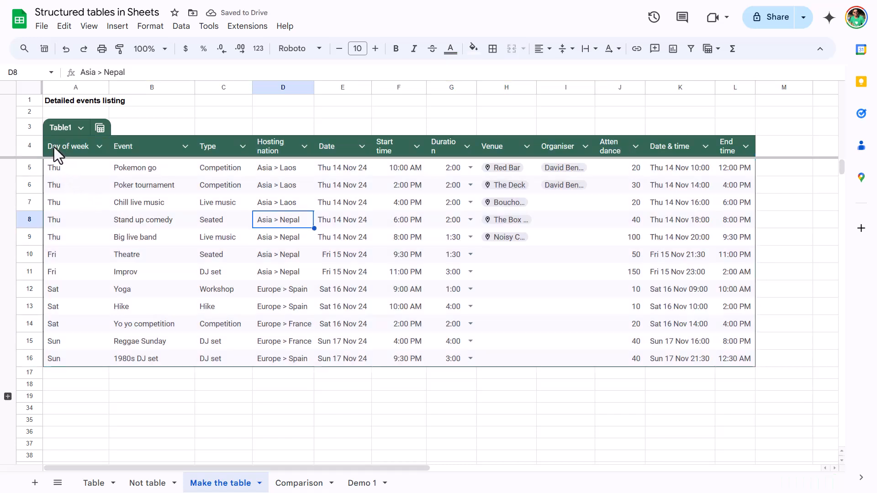
pyautogui.moveTo(90, 179)
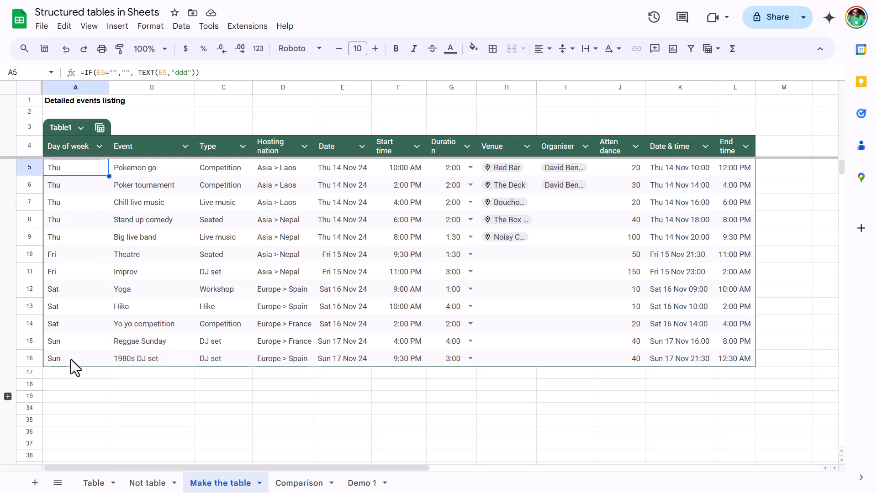
pyautogui.moveTo(100, 252)
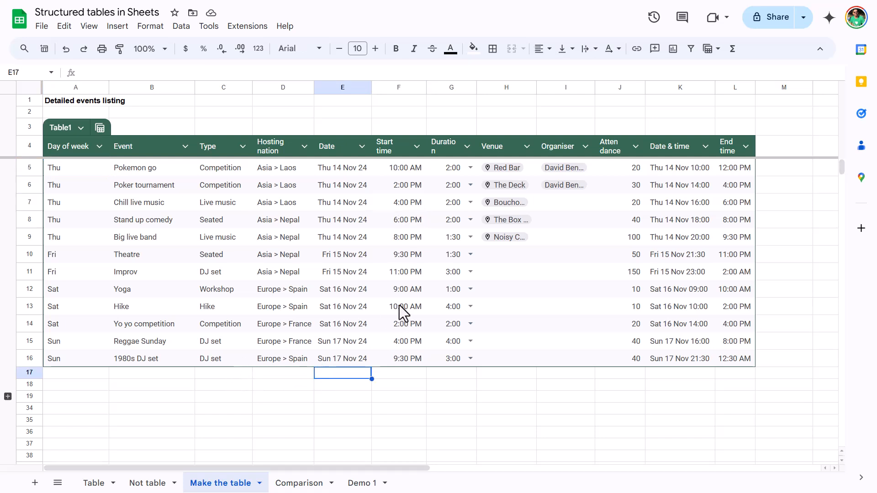
# Enter 19 Nov in E17, then inspect the auto-filled day formula and Duration cell.
pyautogui.write('19')
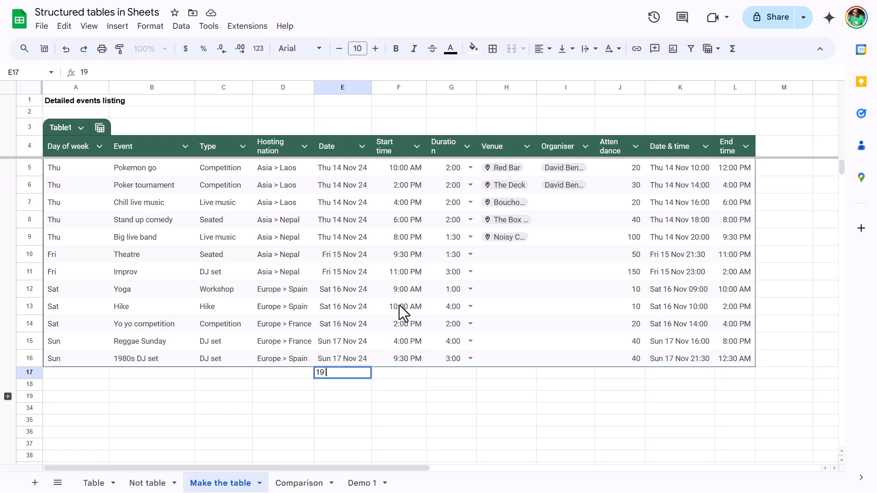
pyautogui.write('Nov')
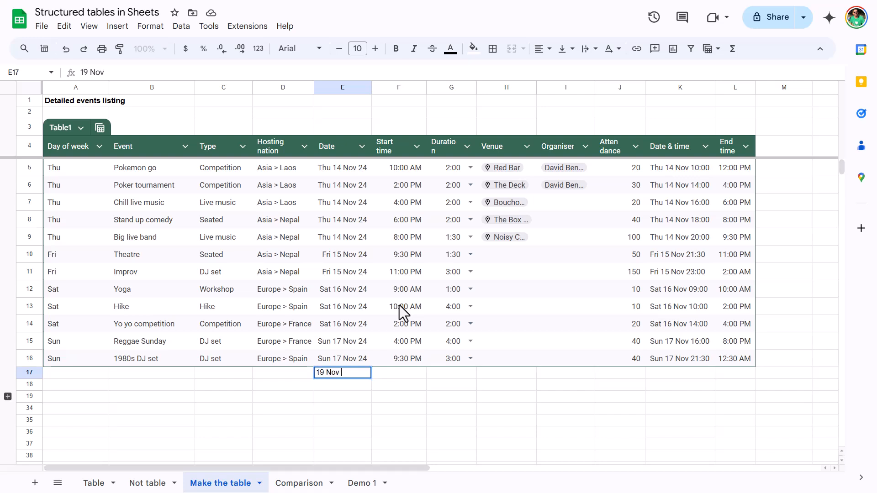
pyautogui.press('enter')
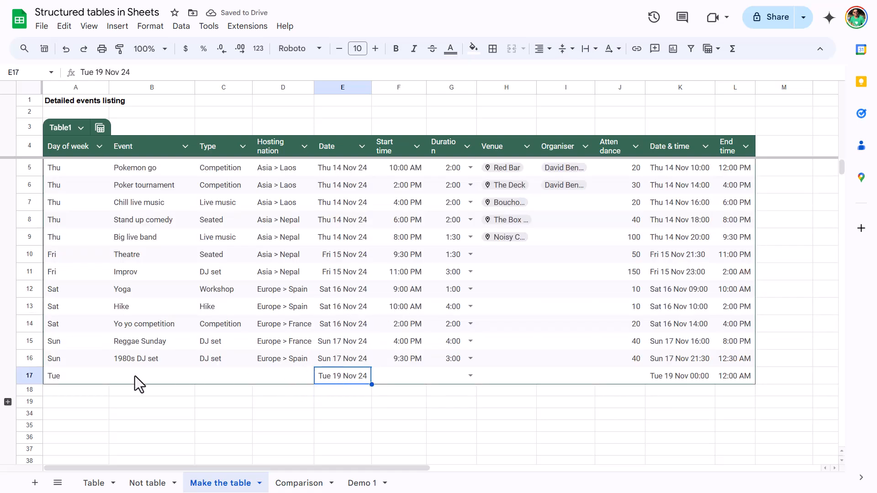
pyautogui.click(75, 375)
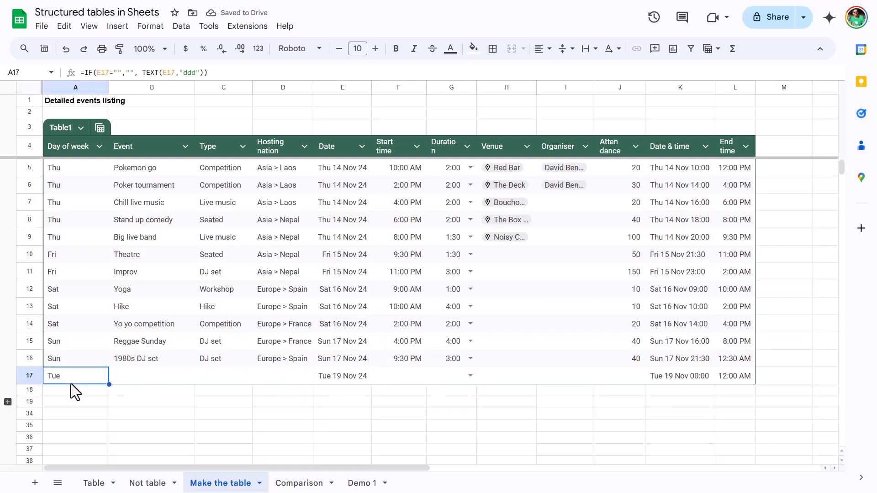
pyautogui.moveTo(95, 382)
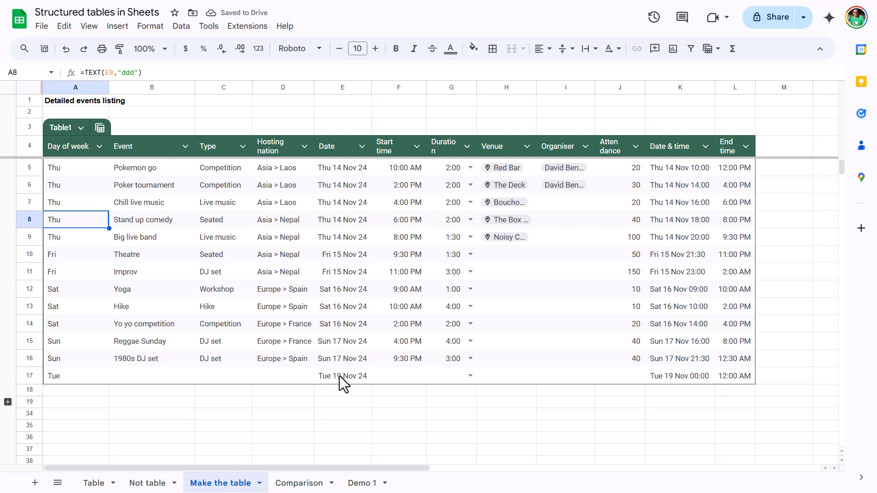
pyautogui.click(451, 376)
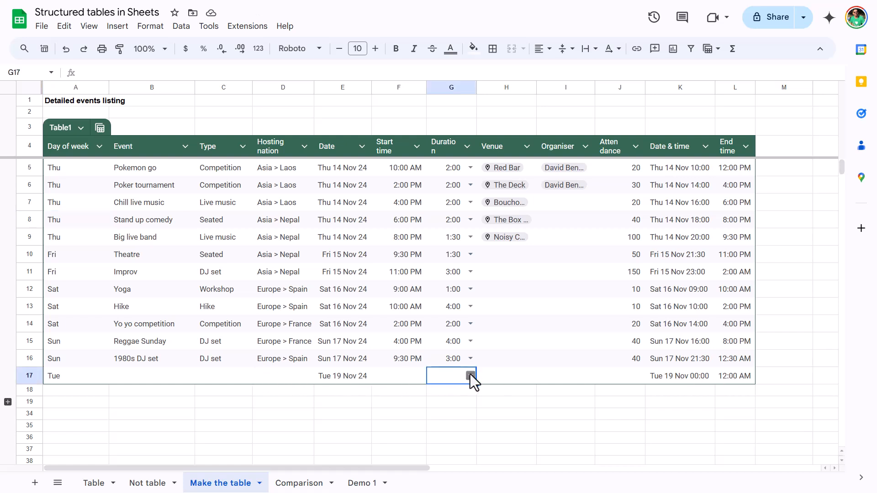
pyautogui.moveTo(435, 390)
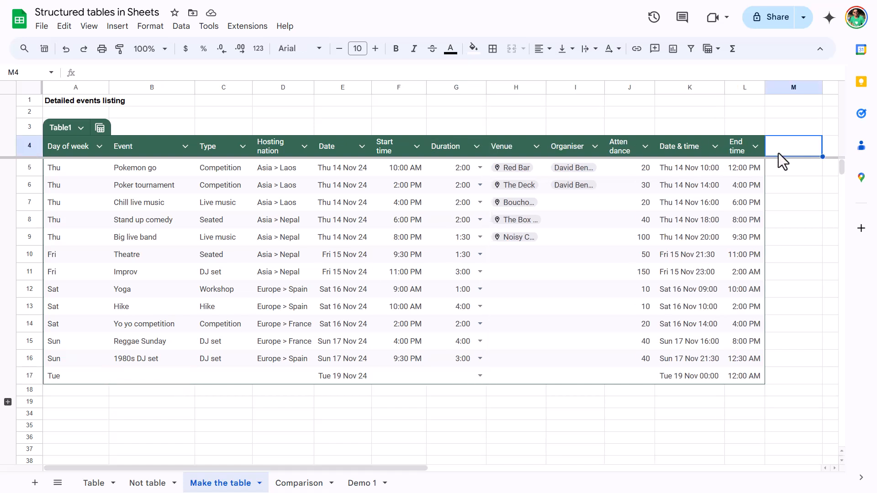
# Type 'Details' as the M4 header so Table1 absorbs a Details column.
pyautogui.write('Details')
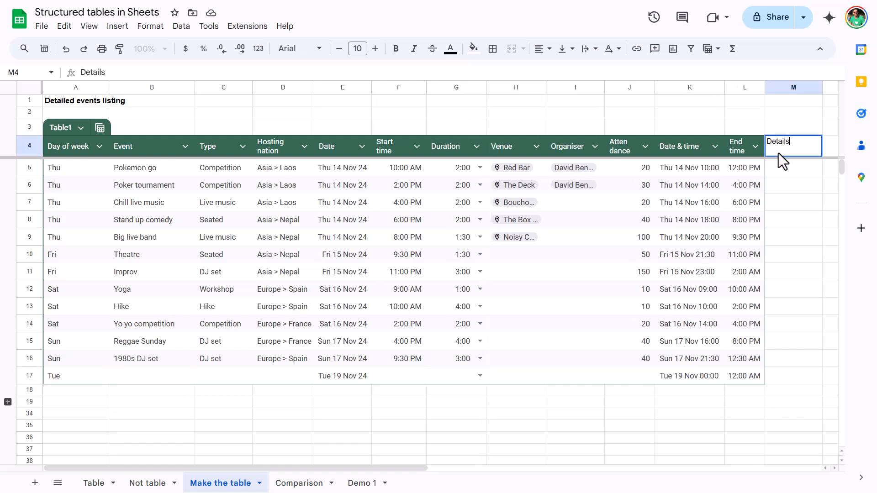
pyautogui.press('enter')
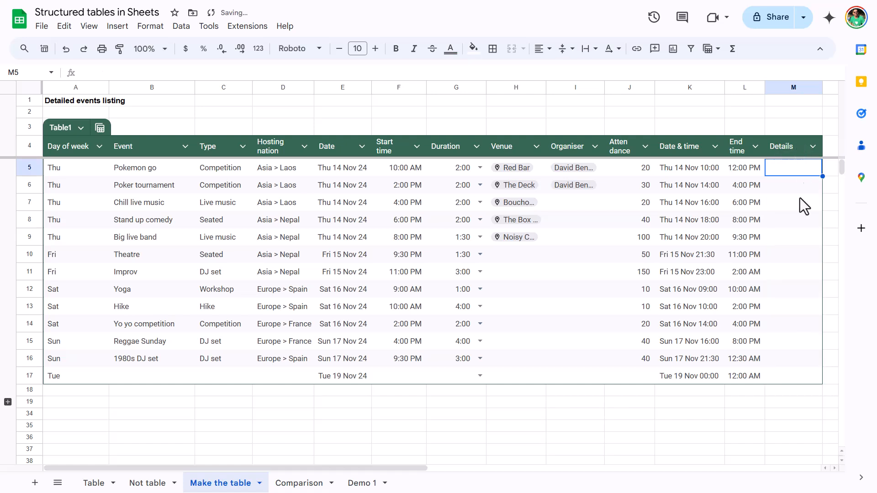
pyautogui.moveTo(67, 101)
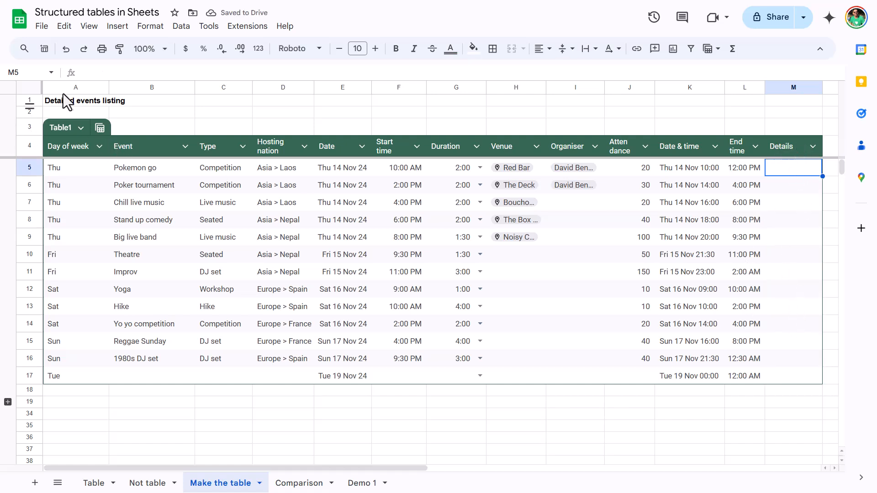
pyautogui.rightClick(75, 87)
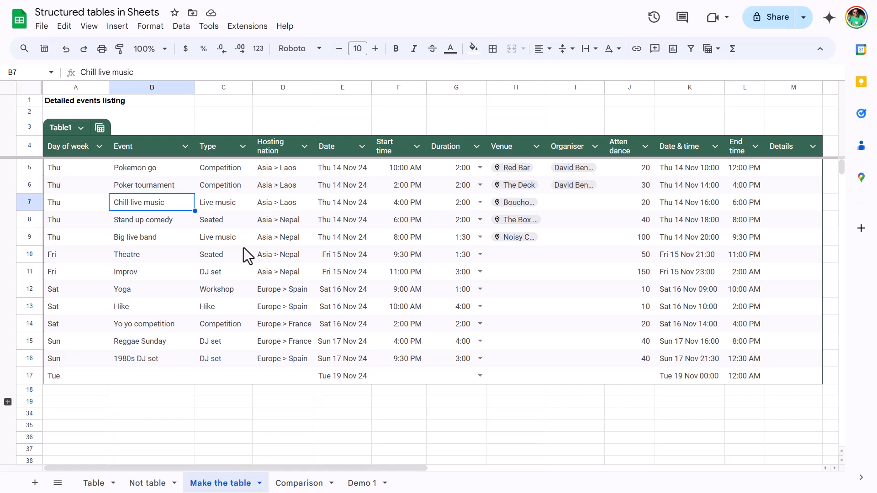
pyautogui.click(152, 376)
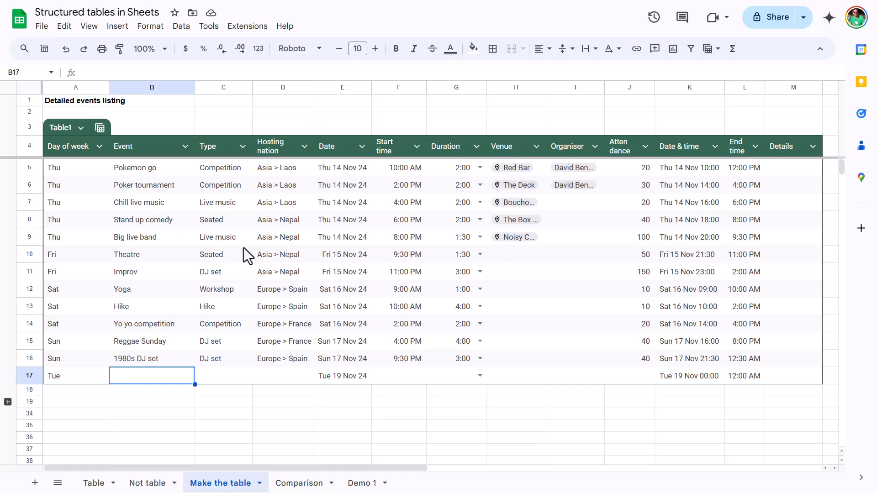
pyautogui.moveTo(181, 254)
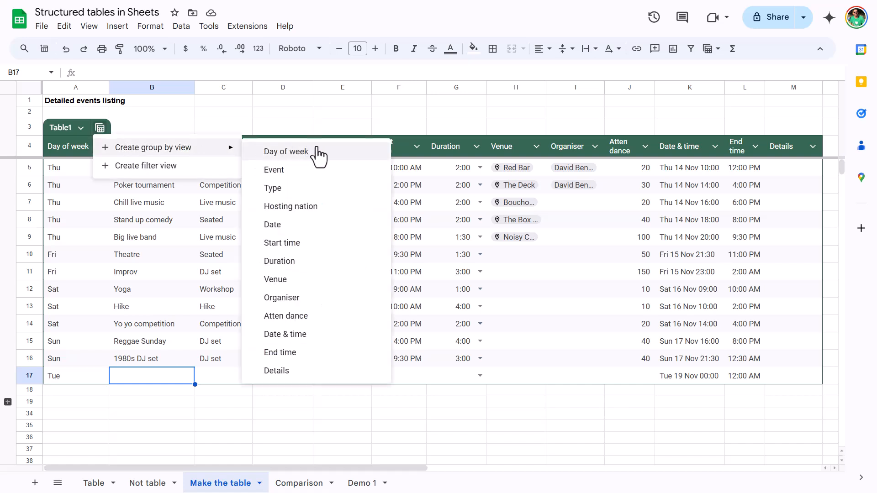
# Group Table1 rows by Type and browse the Competition and DJ set groups.
pyautogui.click(274, 188)
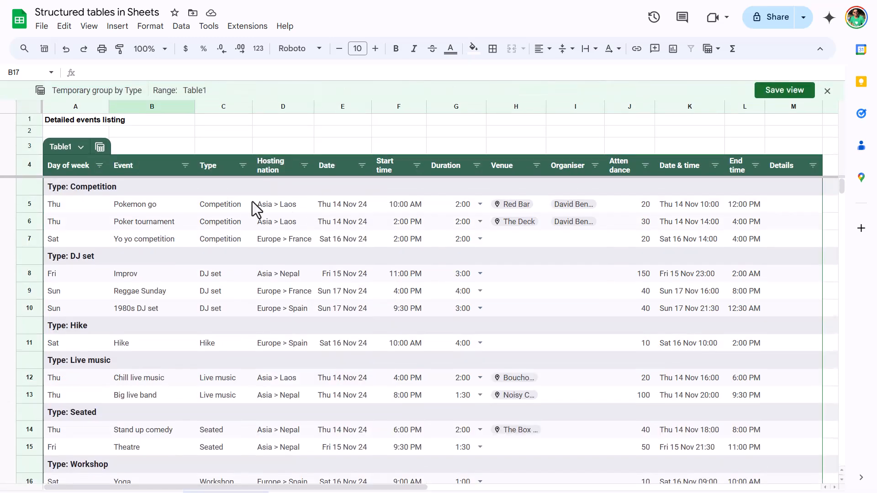
pyautogui.click(223, 205)
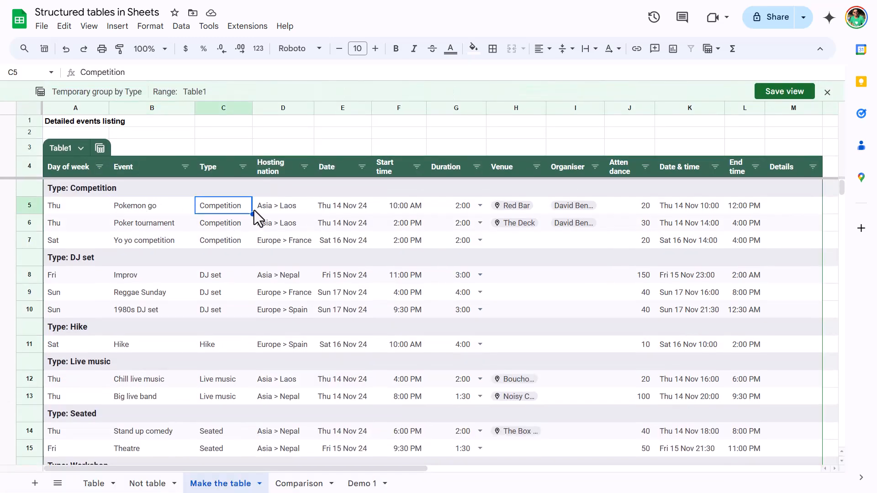
pyautogui.click(398, 274)
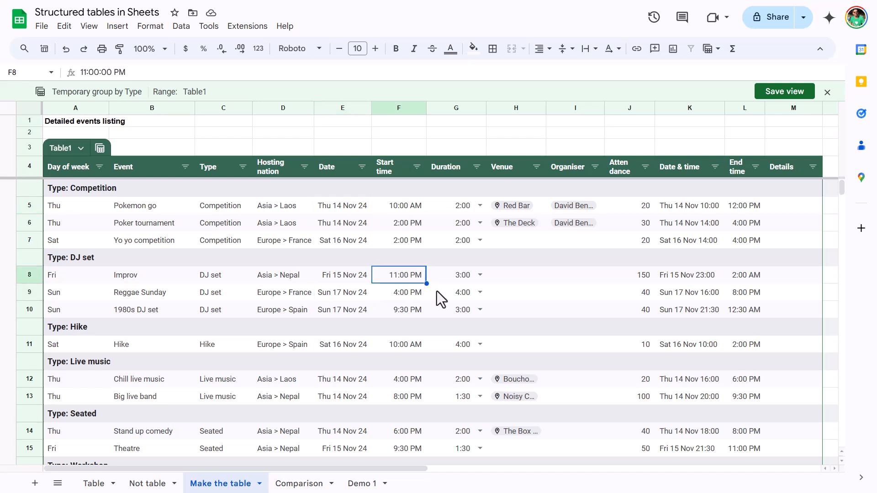
pyautogui.click(456, 291)
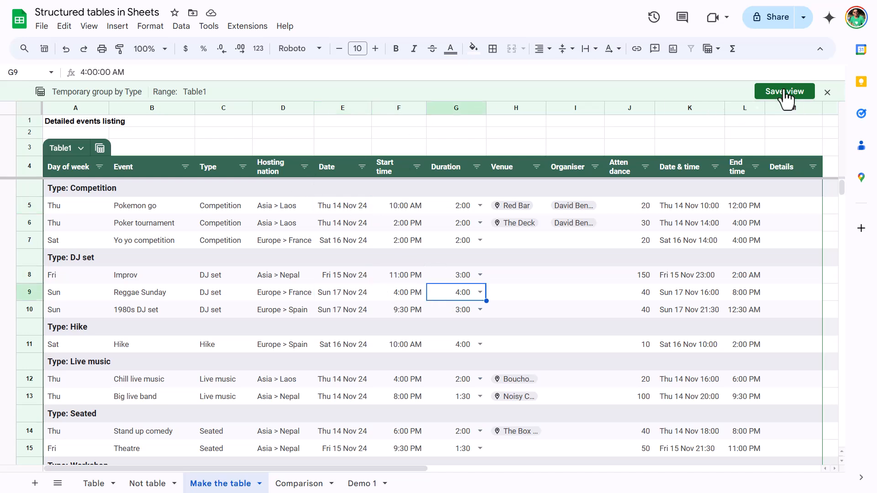
# Save the grouping as the view 'Category of event grouping' and close it.
pyautogui.click(784, 92)
pyautogui.write('Category of event g')
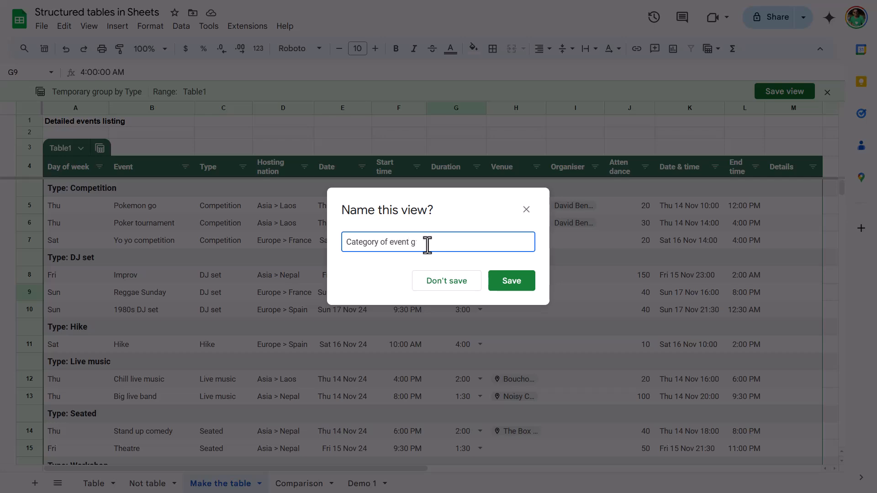
pyautogui.click(510, 280)
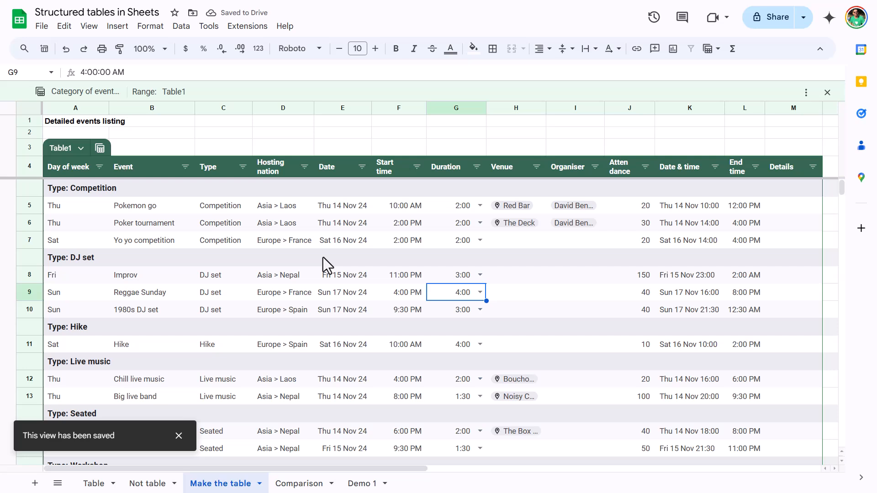
pyautogui.click(99, 147)
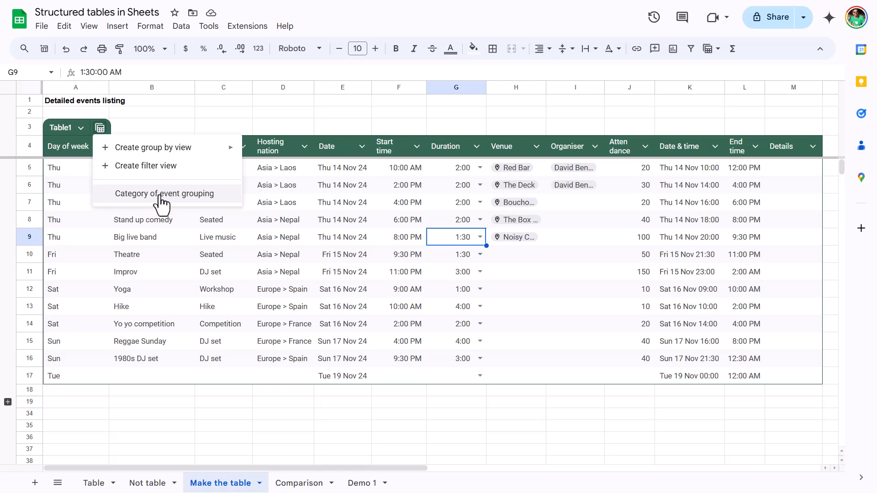
# Try converting the Not table sheet, dismiss the filter error, and remove the filter.
pyautogui.click(147, 483)
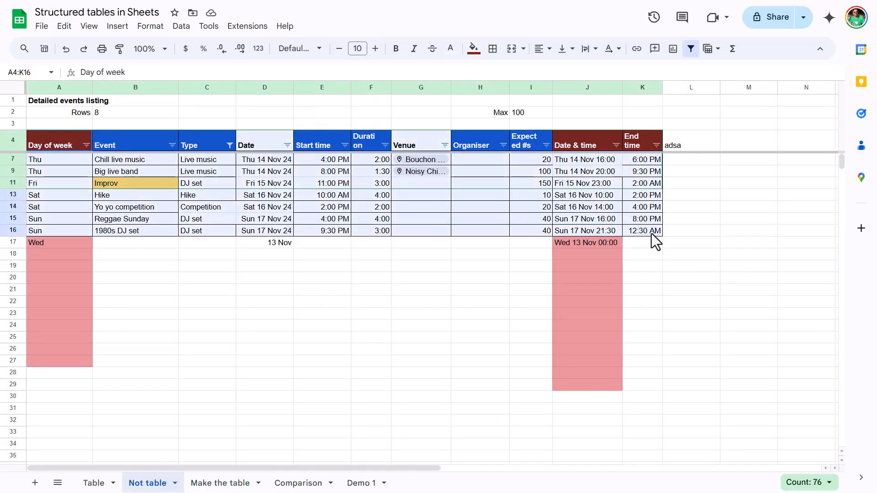
pyautogui.click(181, 26)
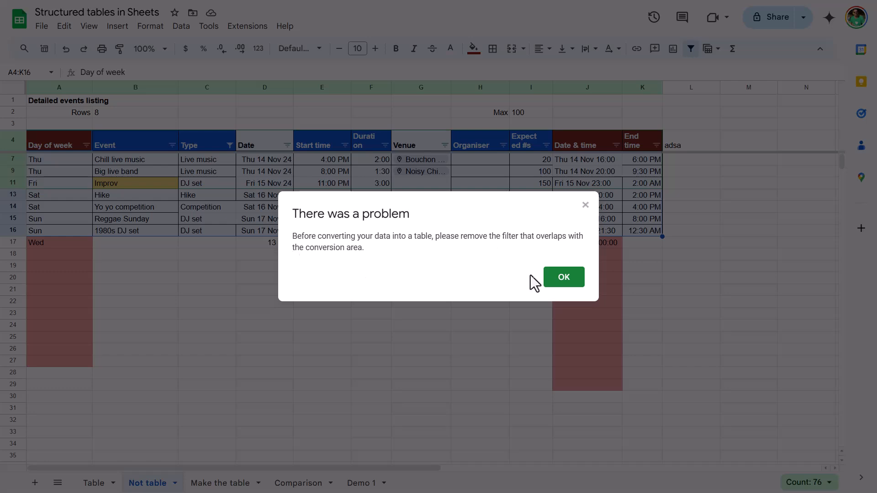
pyautogui.moveTo(505, 237)
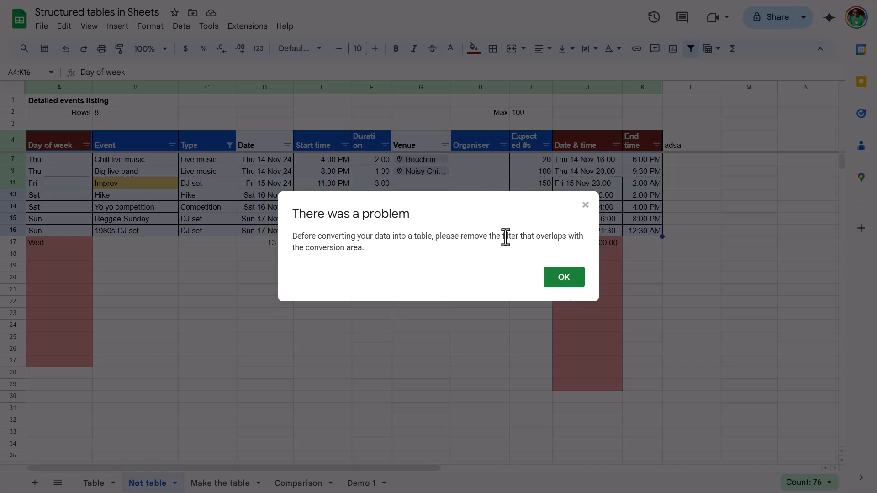
pyautogui.click(563, 277)
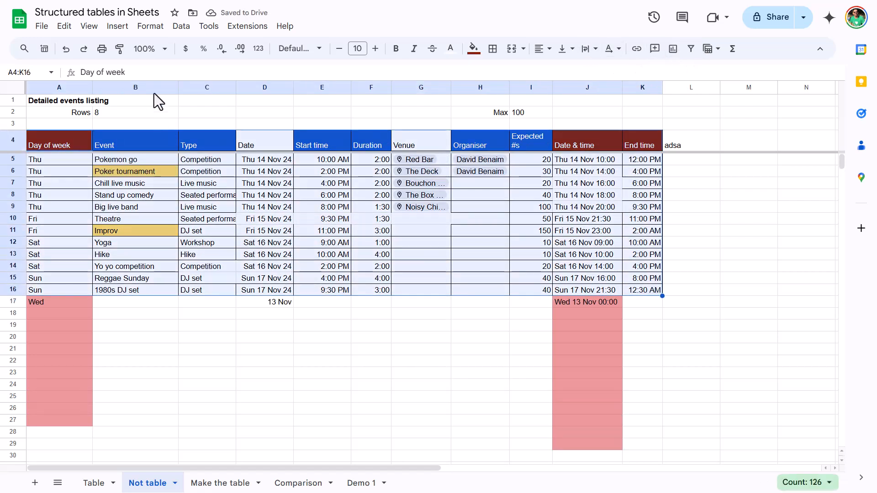
pyautogui.click(181, 27)
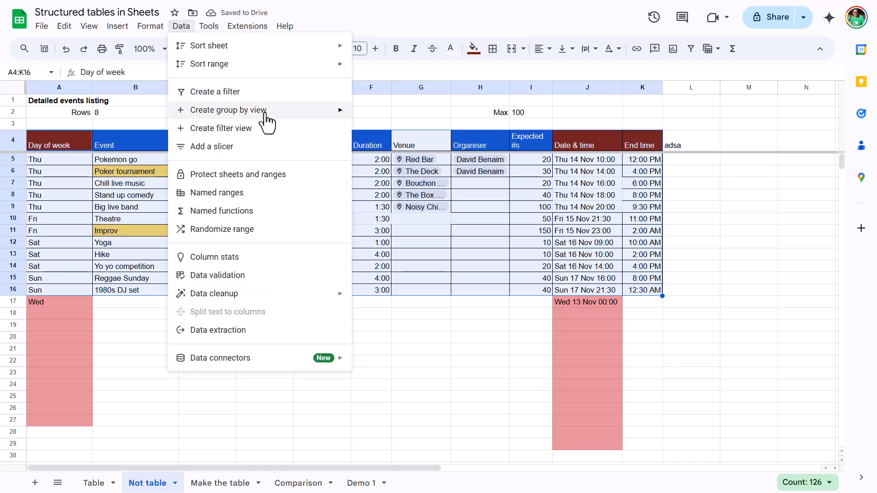
pyautogui.click(227, 109)
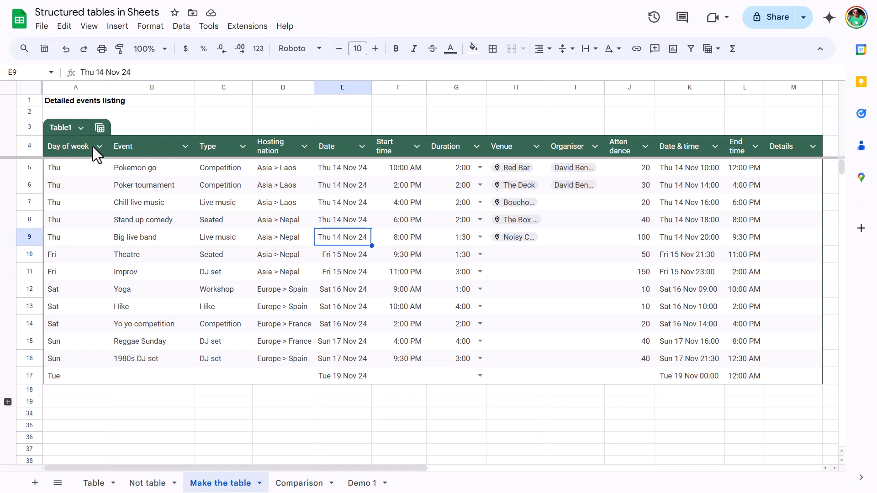
pyautogui.moveTo(185, 147)
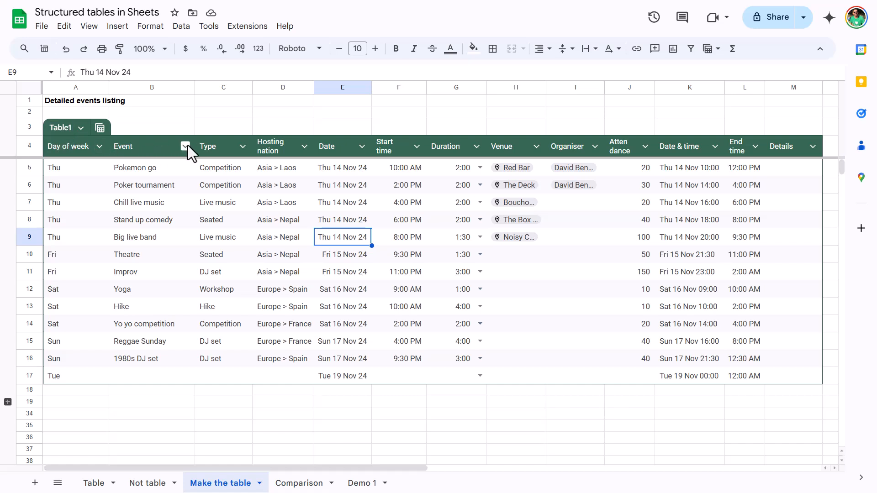
# Set Table1's Type column to Dropdown with options like Competition, Live music and DJ set.
pyautogui.click(242, 146)
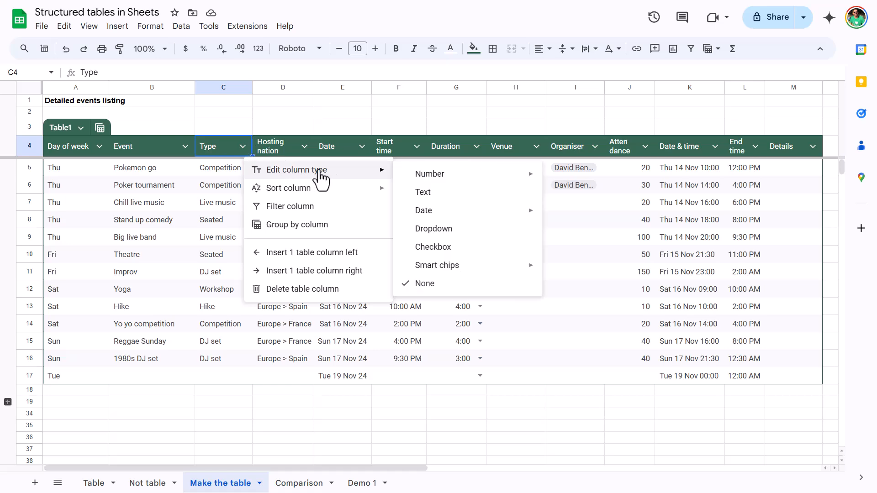
pyautogui.click(433, 229)
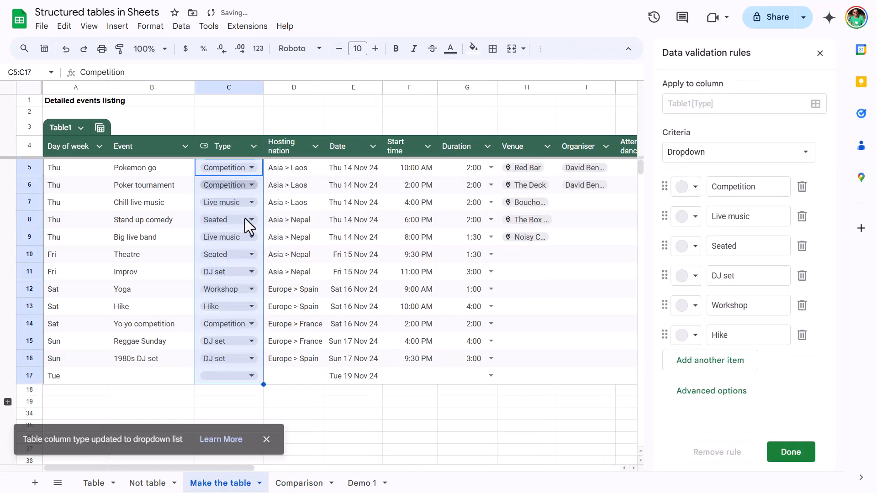
pyautogui.moveTo(285, 359)
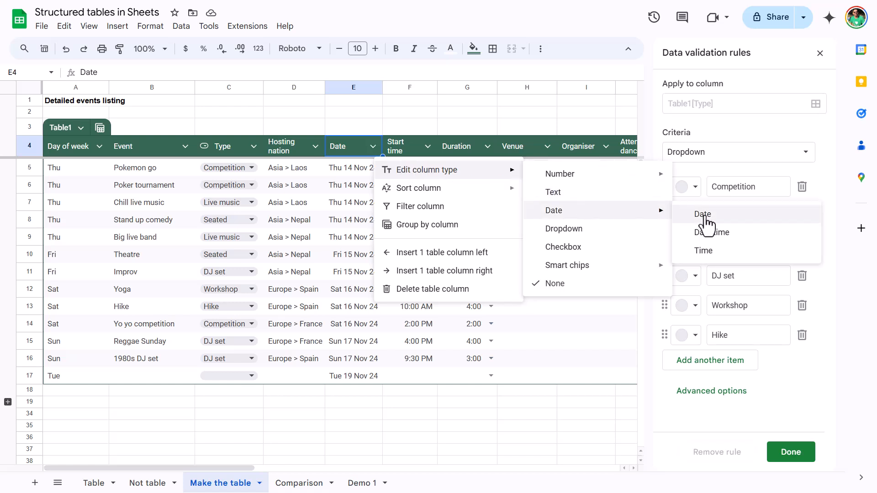
# Make Date a date column formatted like 14 Nov 24, and Start time a time column.
pyautogui.click(702, 214)
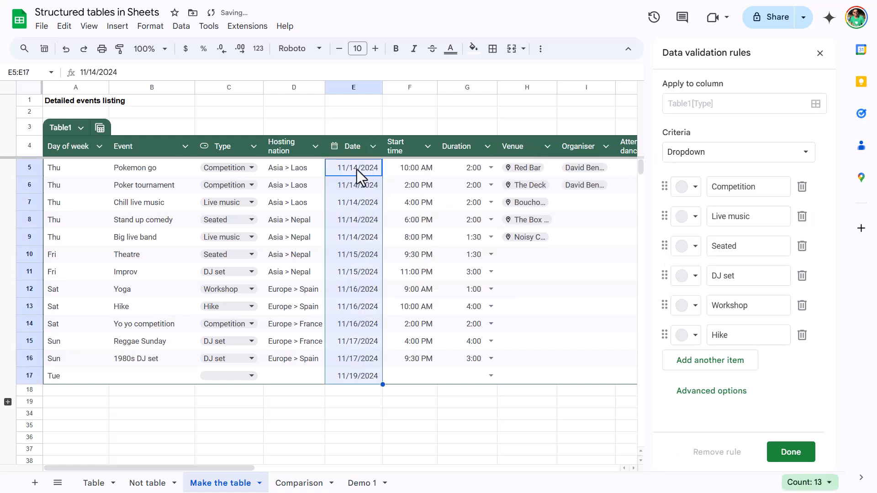
pyautogui.moveTo(364, 162)
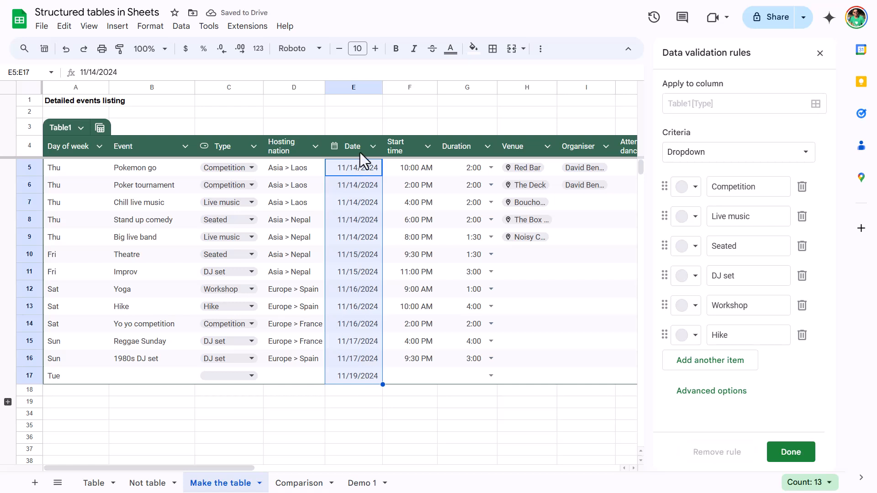
pyautogui.moveTo(139, 38)
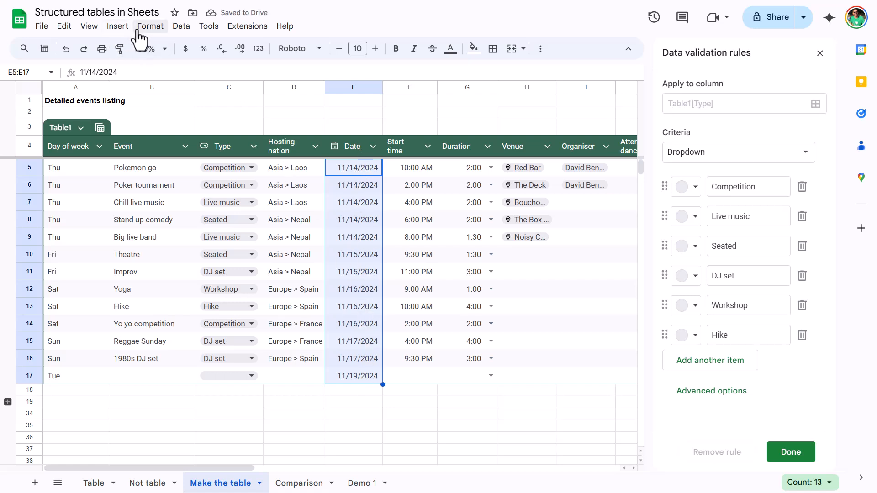
pyautogui.click(150, 25)
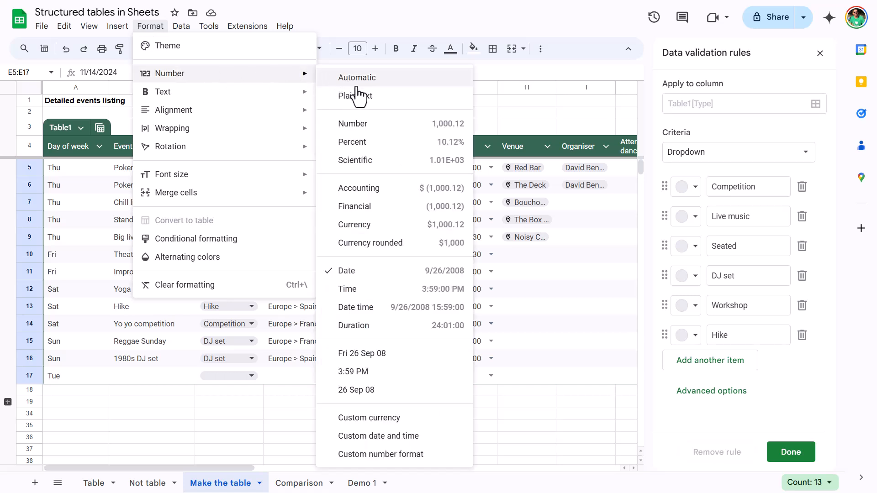
pyautogui.moveTo(409, 358)
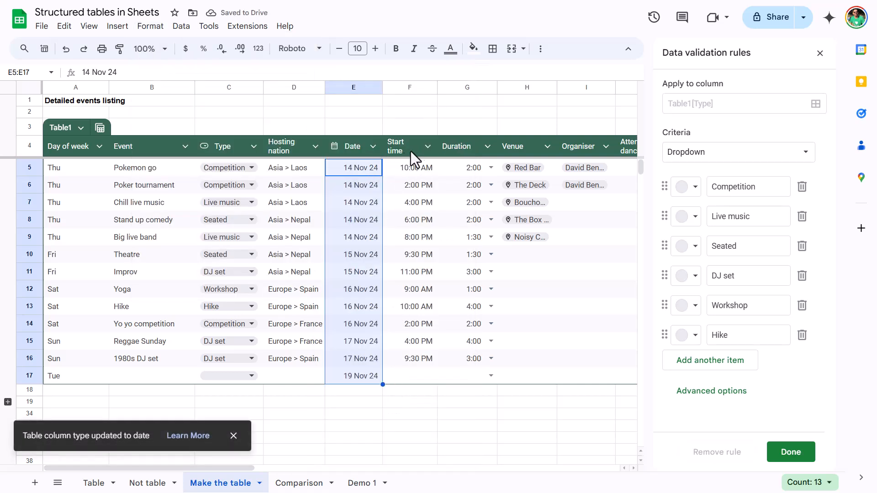
pyautogui.click(429, 146)
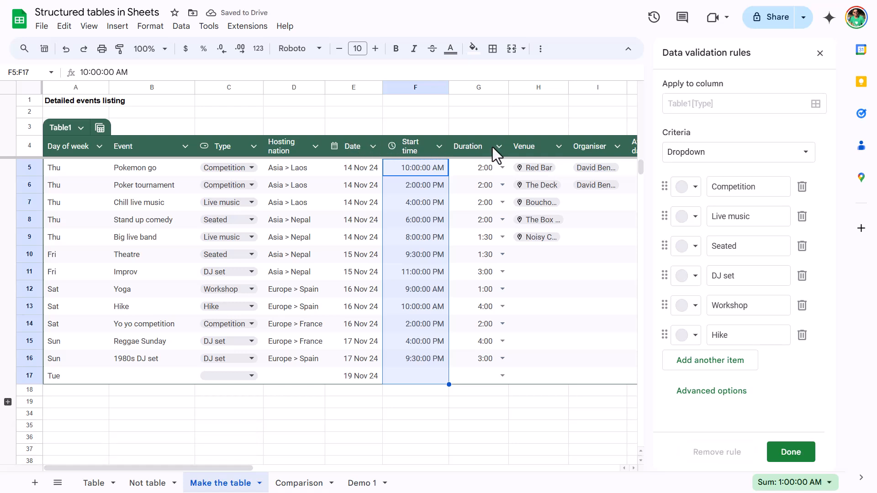
pyautogui.click(484, 167)
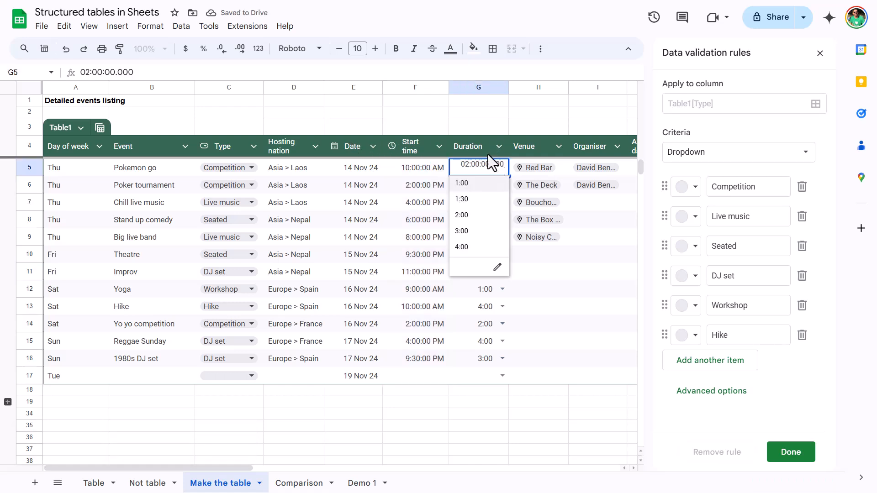
pyautogui.click(498, 147)
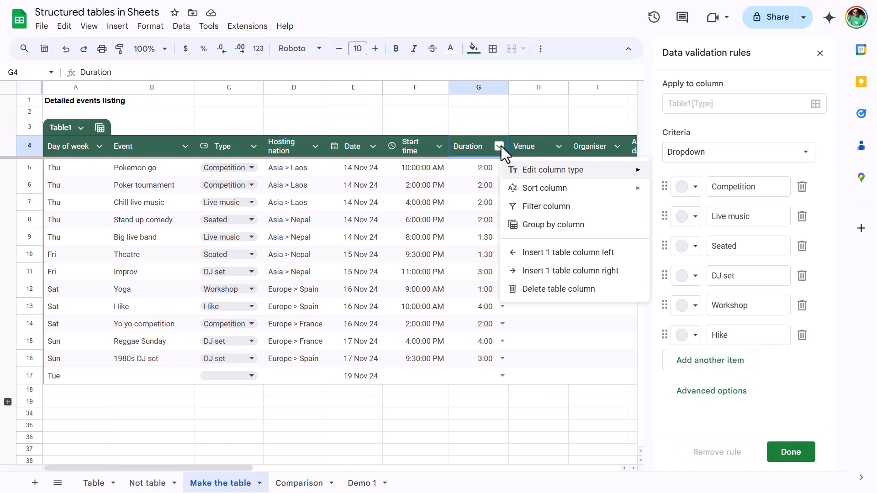
pyautogui.click(554, 169)
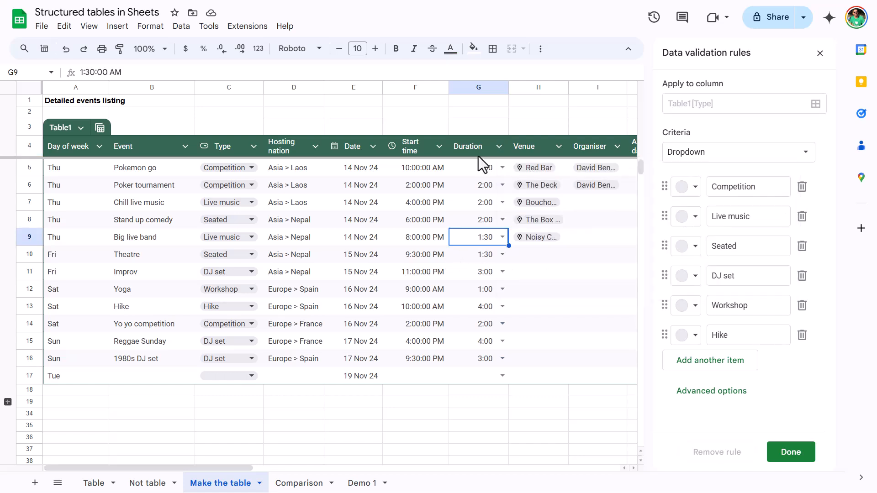
pyautogui.hscroll(3)
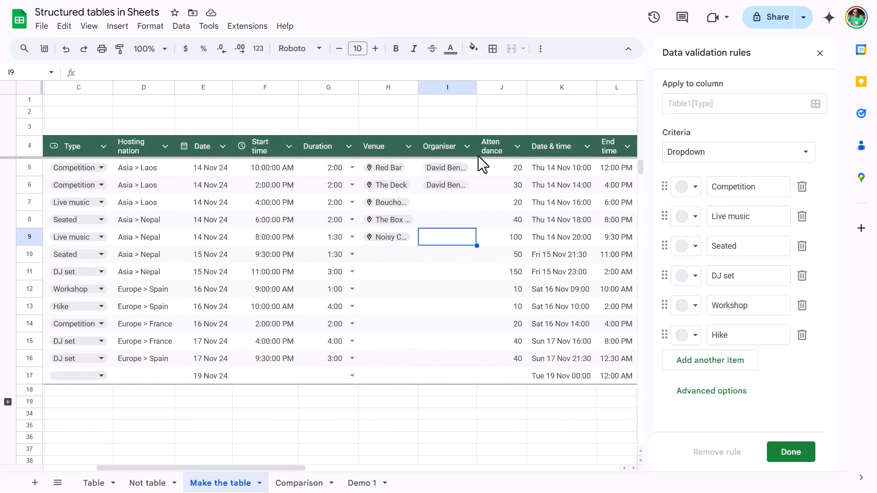
pyautogui.click(388, 167)
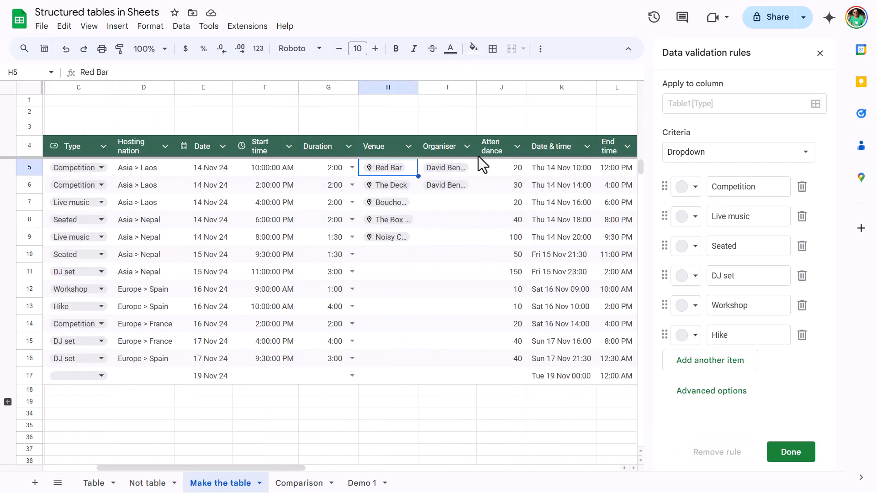
pyautogui.moveTo(387, 167)
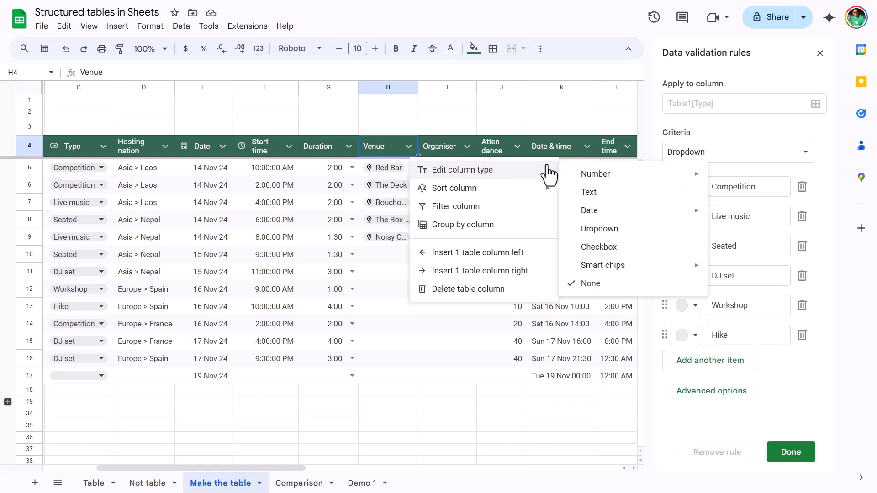
pyautogui.moveTo(598, 192)
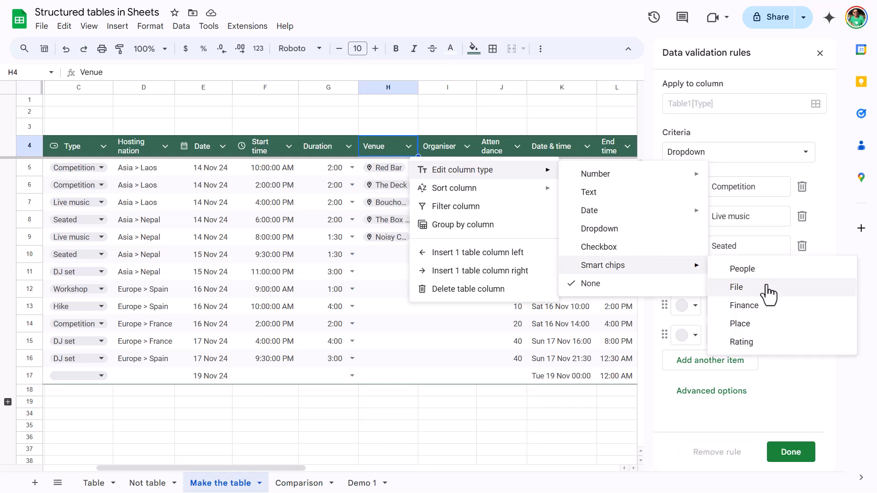
# Make Venue a place-chip column and set row 10's venue to Backstreet Bar.
pyautogui.click(739, 323)
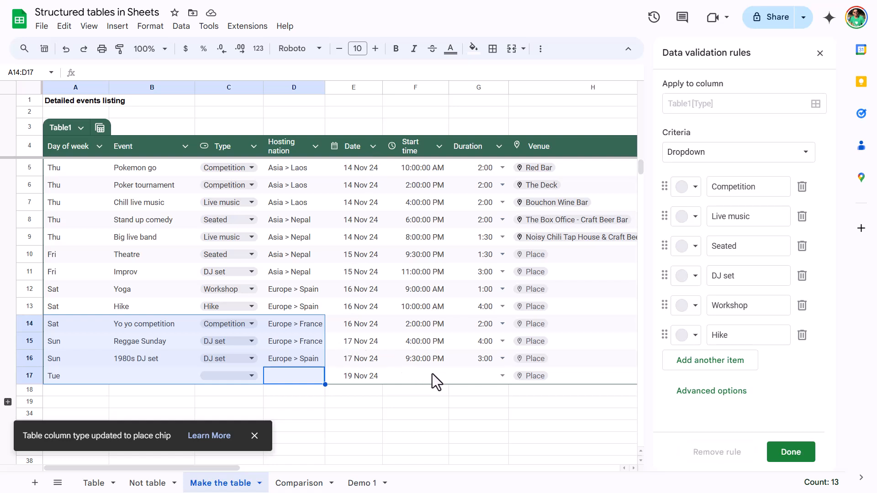
pyautogui.click(438, 147)
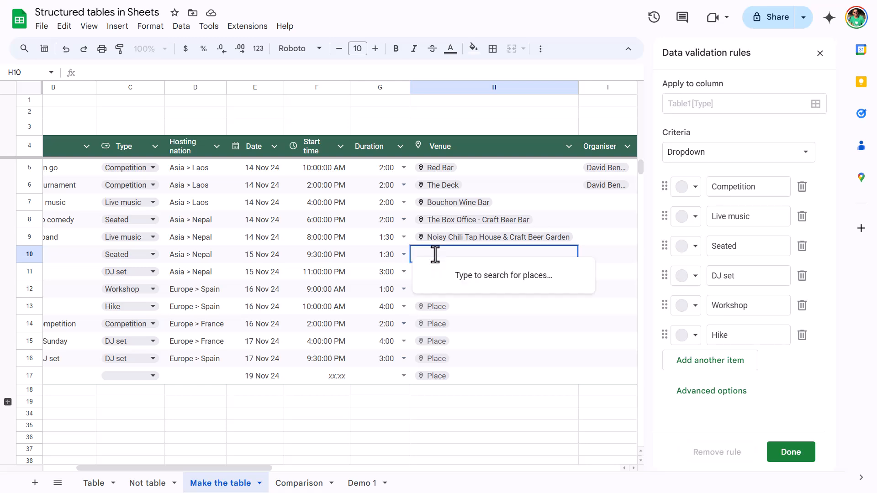
pyautogui.write('backstreet bar')
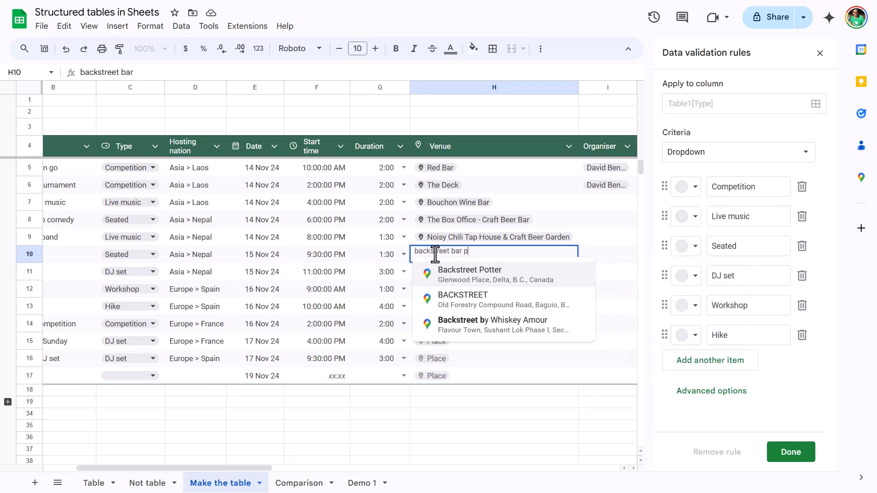
pyautogui.write('phnom penh')
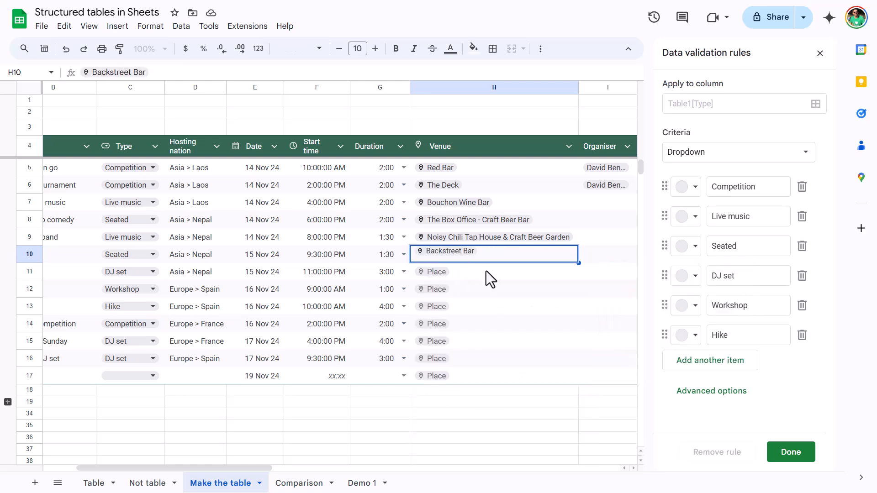
pyautogui.press('enter')
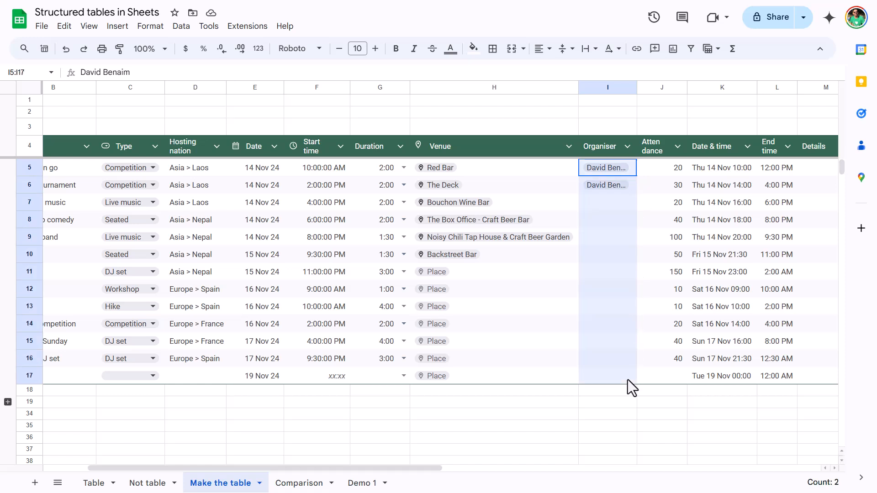
# Set the Organiser column's type to People smart chips.
pyautogui.click(661, 185)
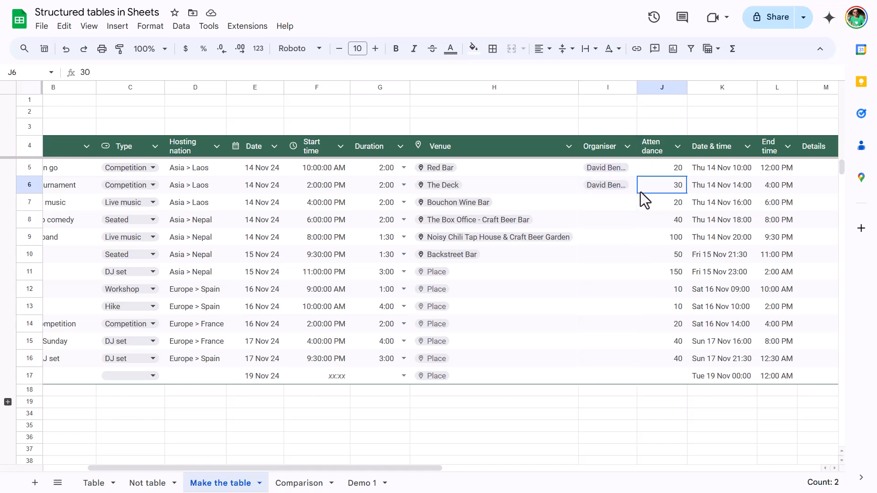
pyautogui.click(626, 147)
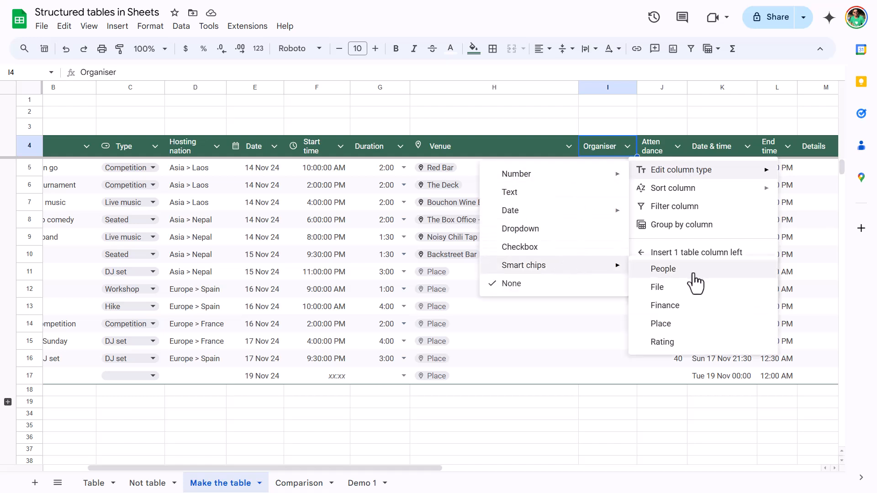
pyautogui.click(663, 269)
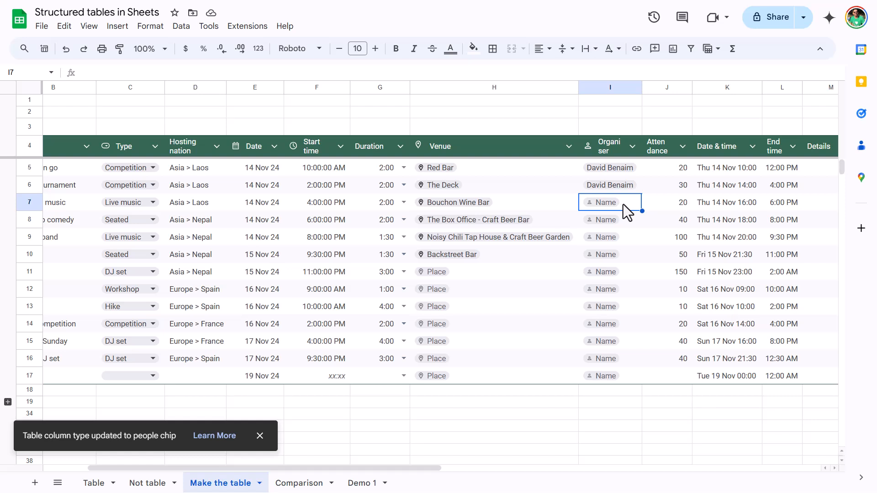
pyautogui.moveTo(629, 213)
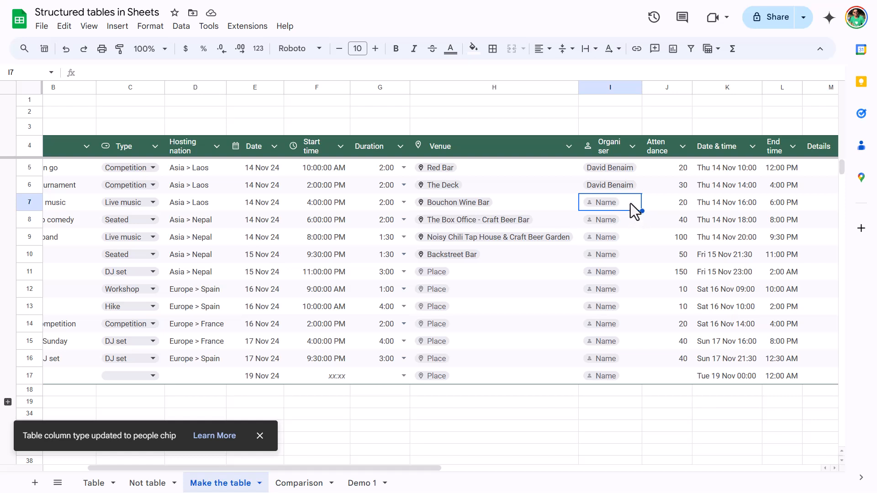
pyautogui.click(632, 147)
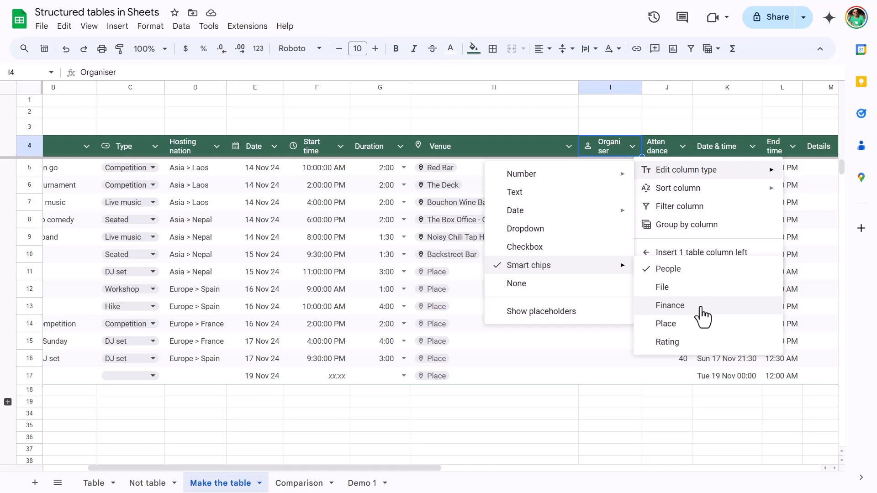
pyautogui.moveTo(667, 341)
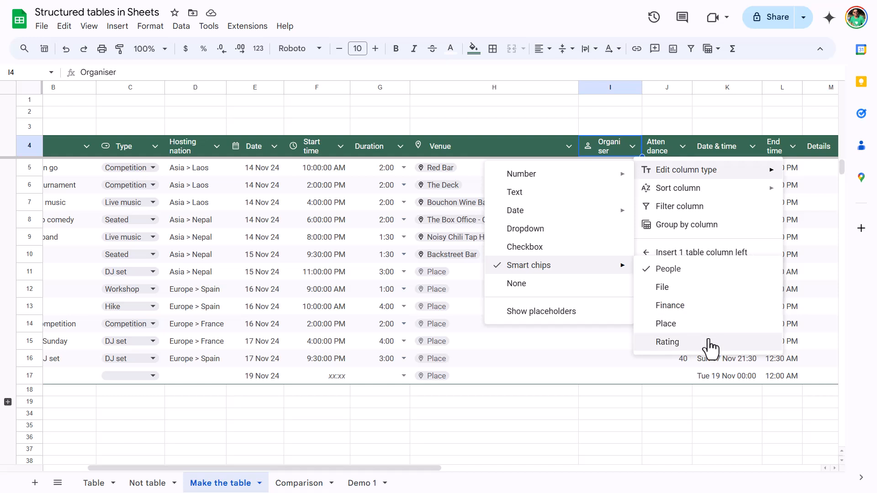
pyautogui.click(667, 342)
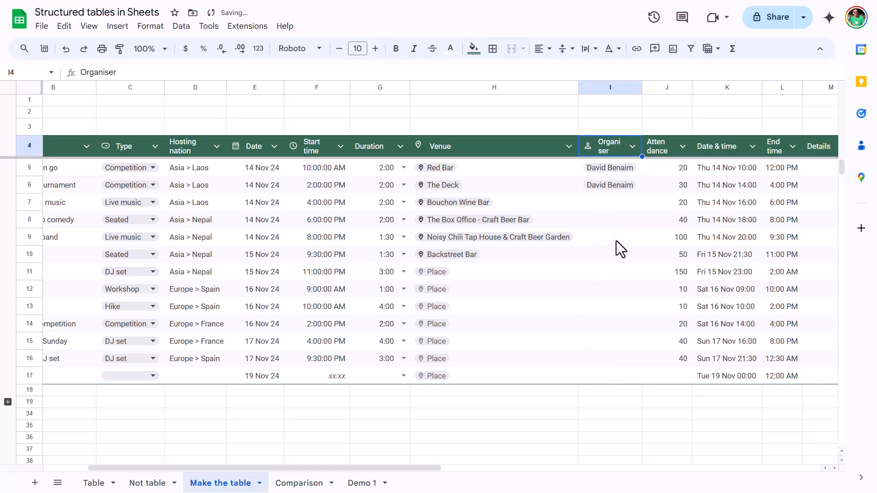
# Insert an 'Enjoyed it?' column right of Organiser and make it a checkbox column.
pyautogui.rightClick(665, 88)
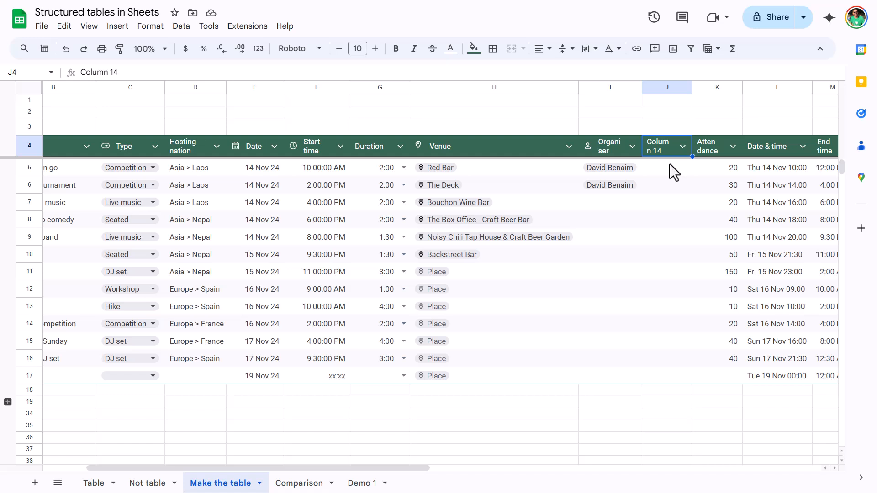
pyautogui.write('Enjoyed it')
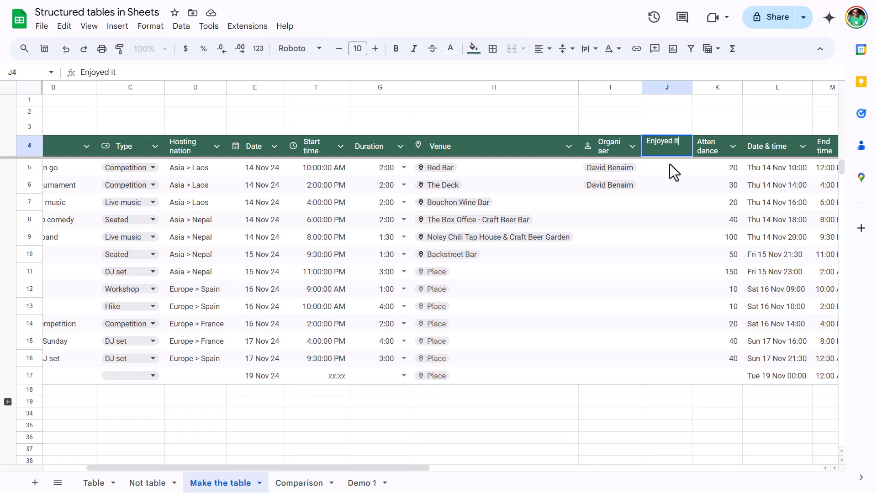
pyautogui.click(682, 147)
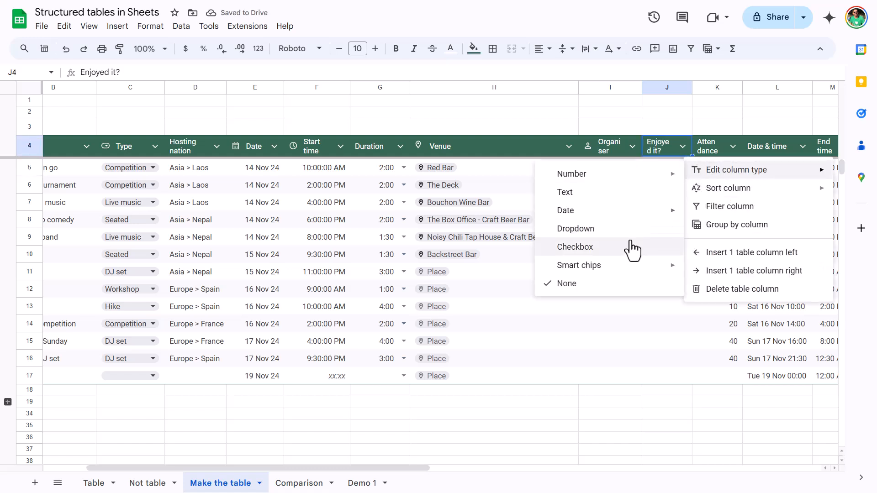
pyautogui.click(575, 247)
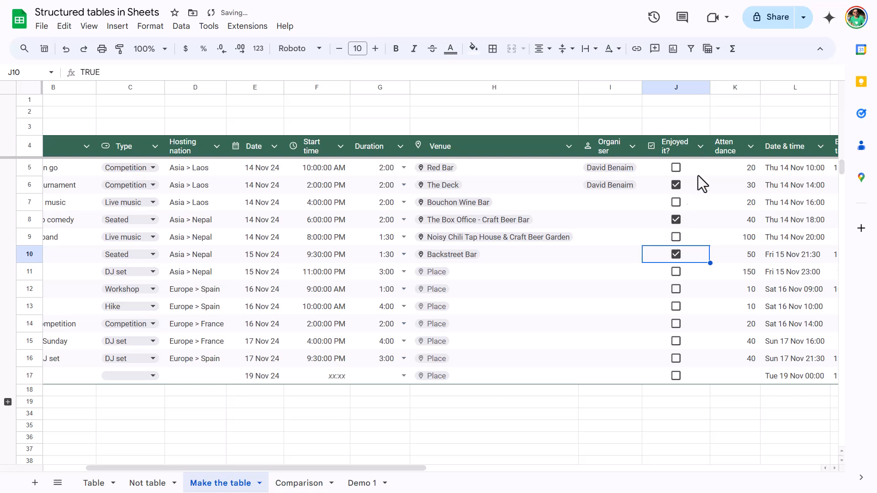
pyautogui.click(750, 146)
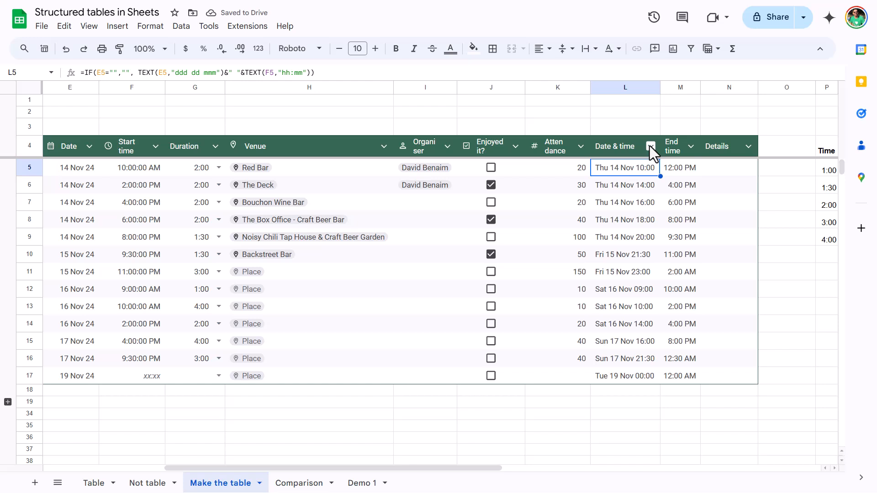
# Enter 092861 as the event name in row 17's Event cell.
pyautogui.click(650, 146)
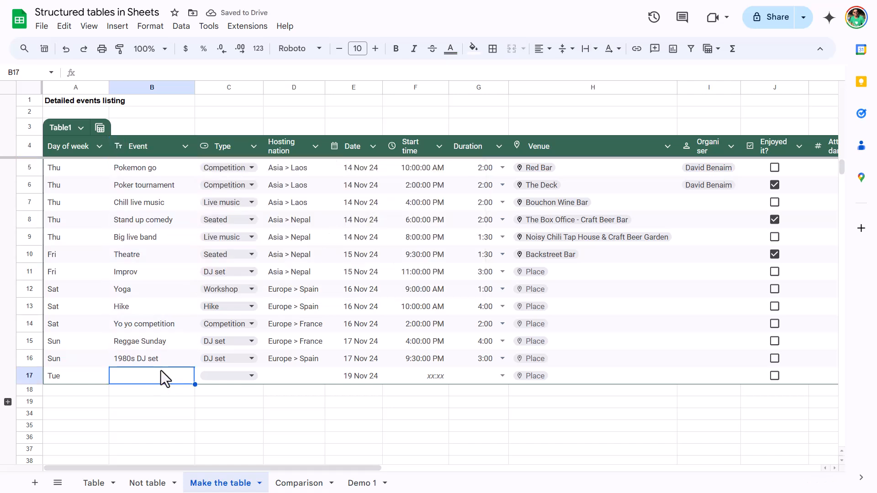
pyautogui.write('09286')
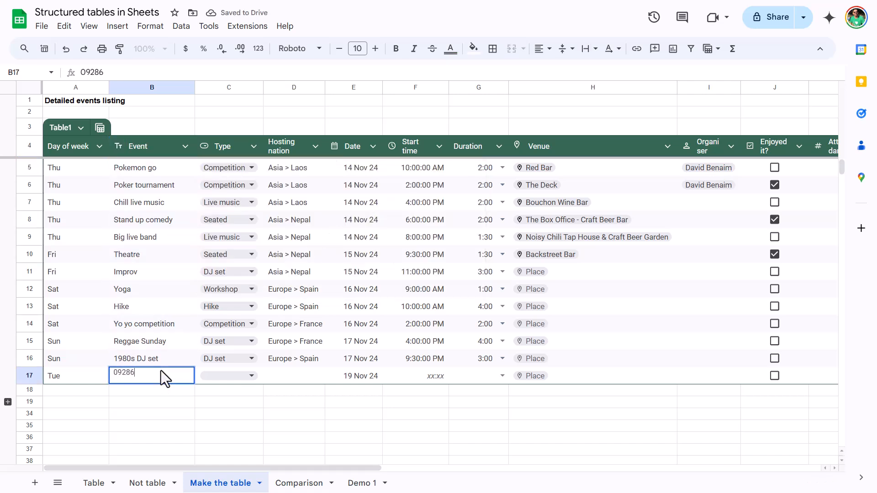
pyautogui.write('1')
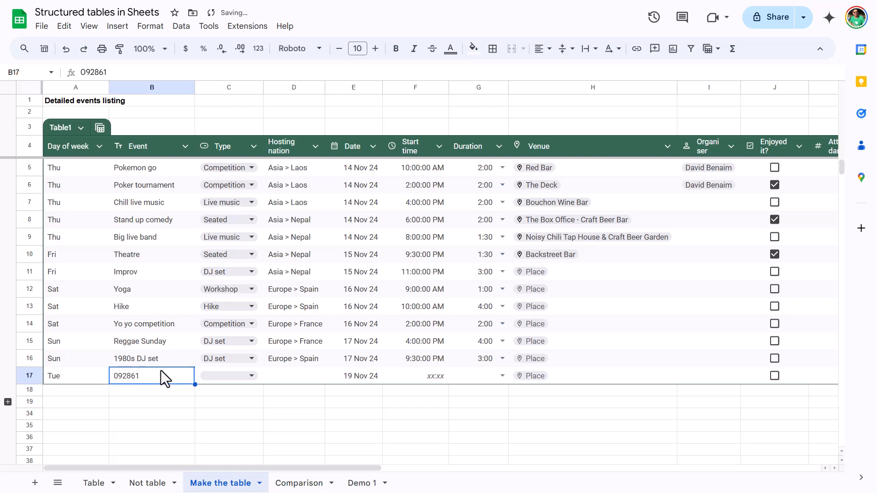
pyautogui.click(151, 289)
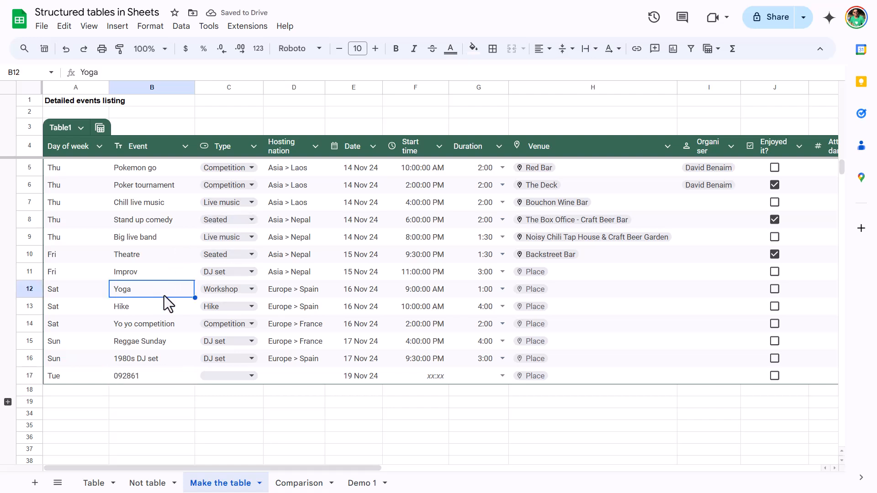
pyautogui.click(151, 358)
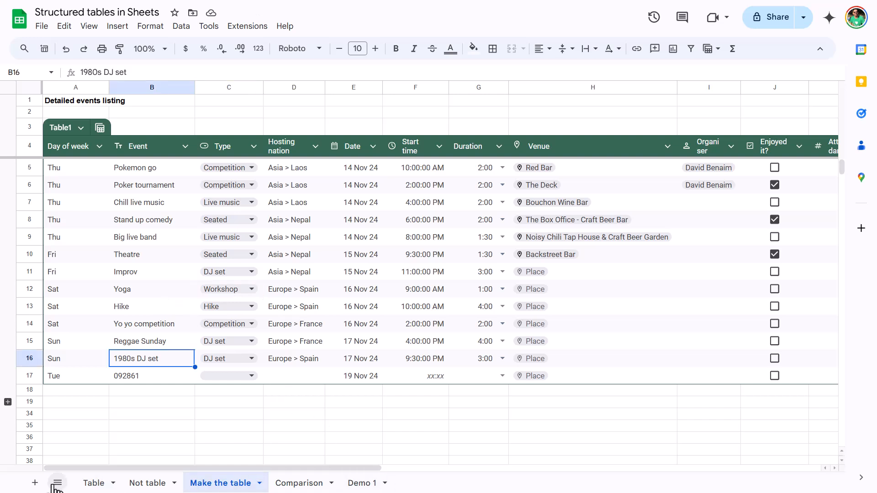
pyautogui.moveTo(35, 483)
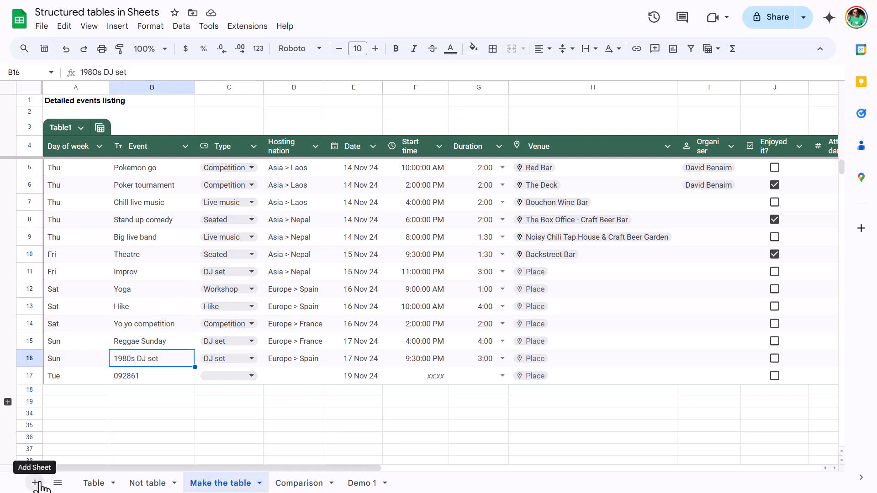
# Browse the Event tasks and Travel planner table templates, then open Gemini's Help me create a table.
pyautogui.click(74, 437)
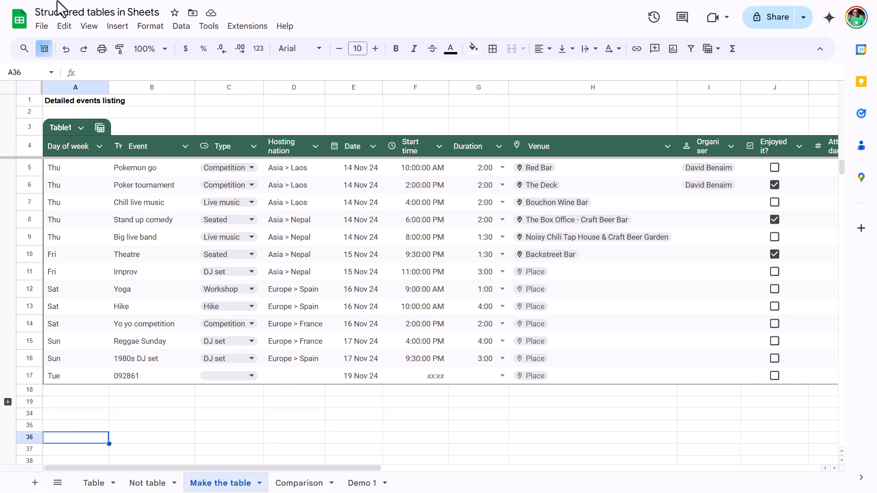
pyautogui.click(117, 25)
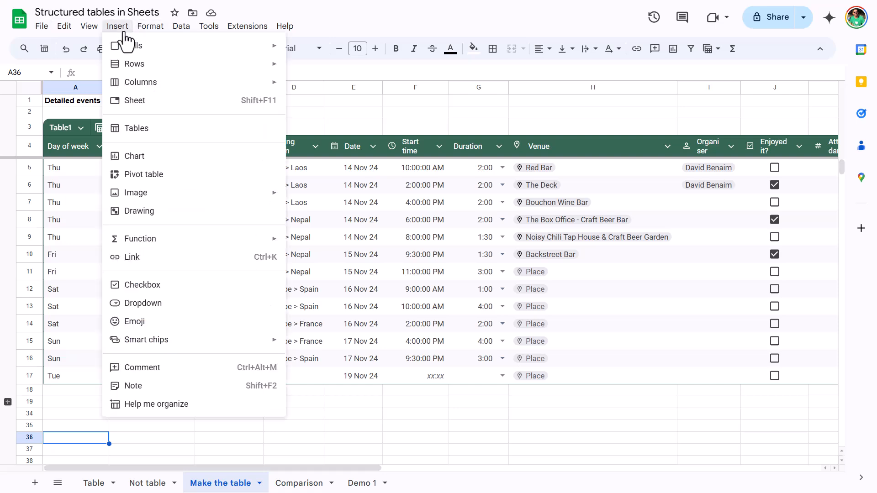
pyautogui.moveTo(179, 145)
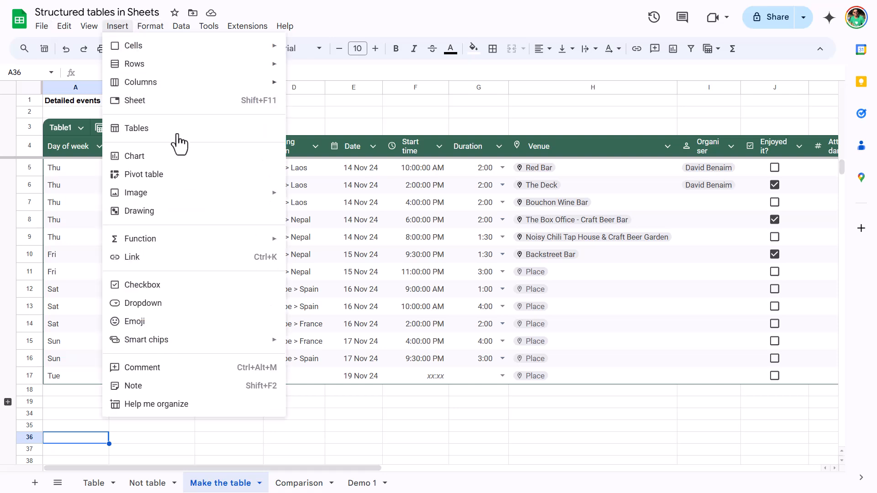
pyautogui.click(136, 128)
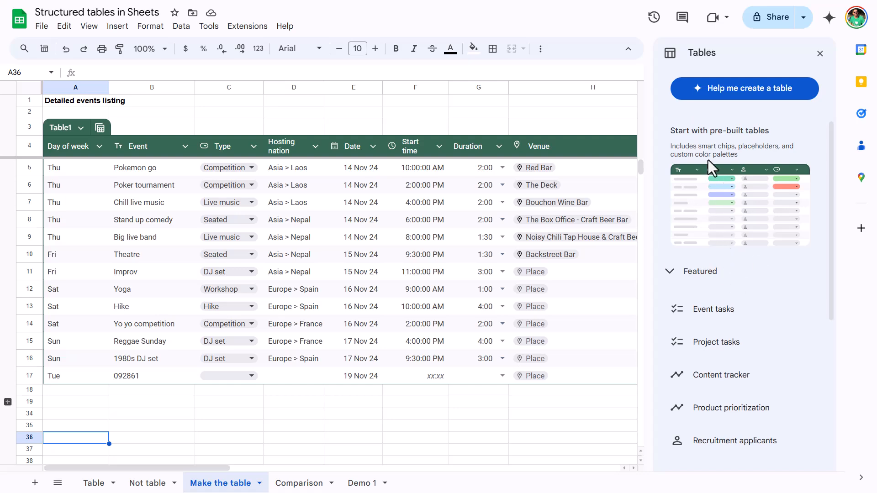
pyautogui.moveTo(713, 309)
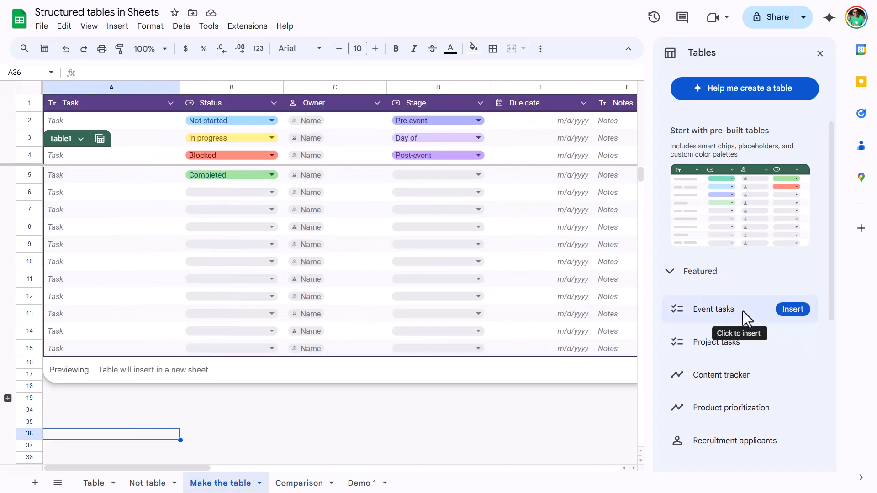
pyautogui.moveTo(724, 349)
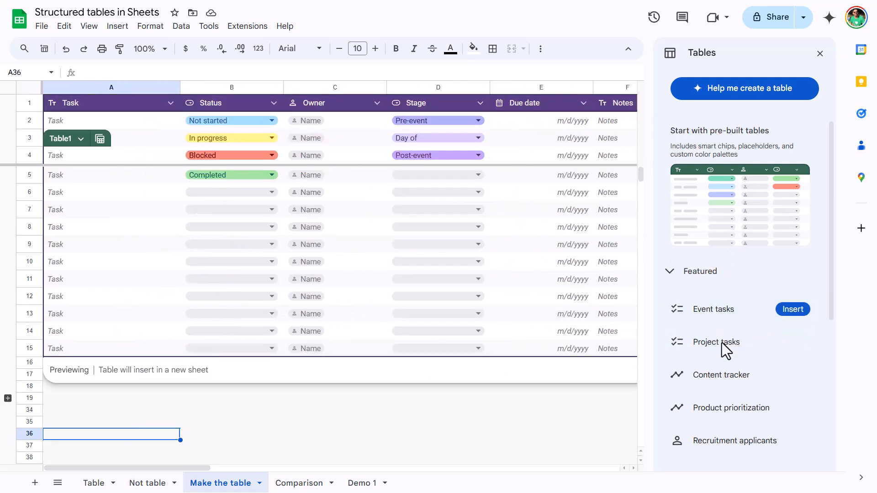
pyautogui.click(710, 244)
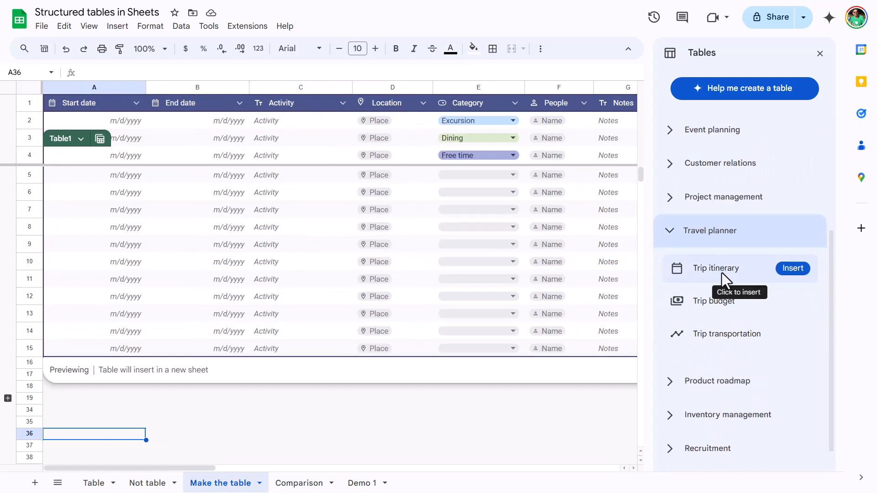
pyautogui.moveTo(714, 301)
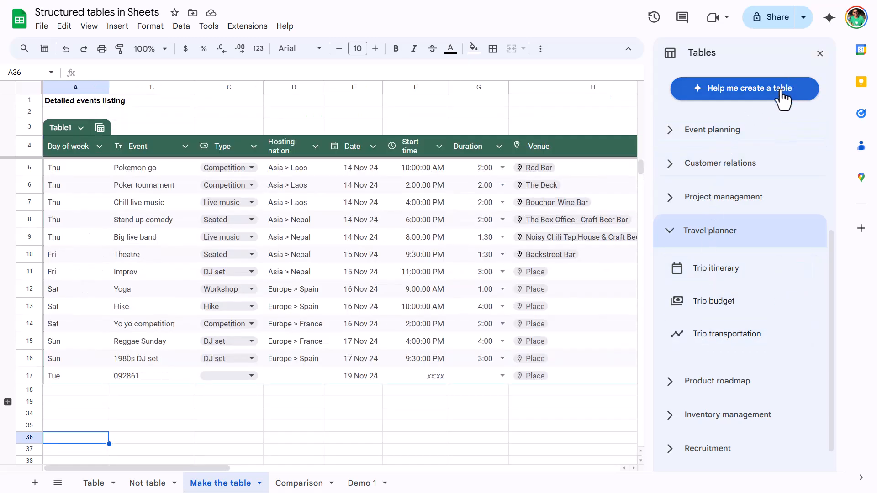
pyautogui.click(829, 17)
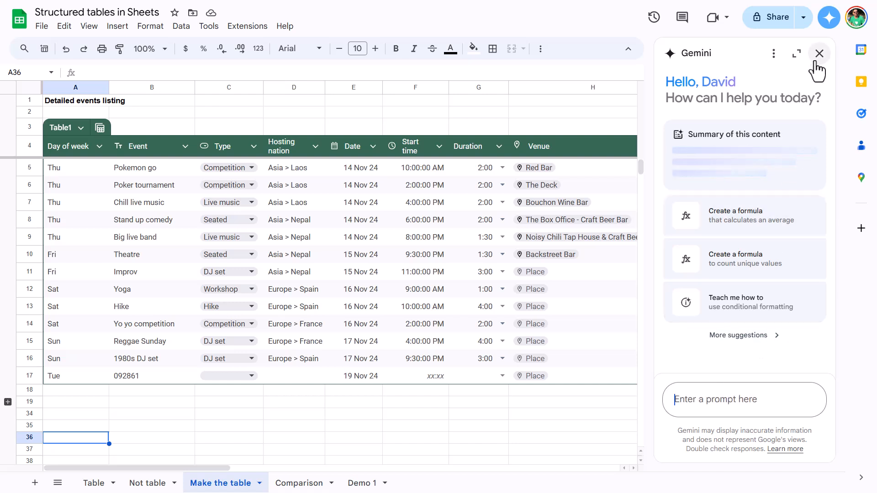
# Close the assistant panel and rename Table1 to Events_Listing, dismissing the invalid-name error.
pyautogui.click(819, 53)
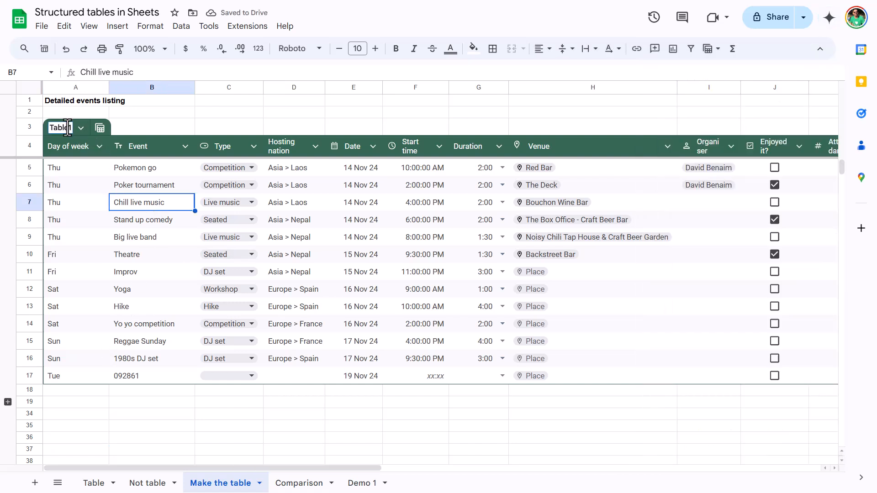
pyautogui.doubleClick(58, 127)
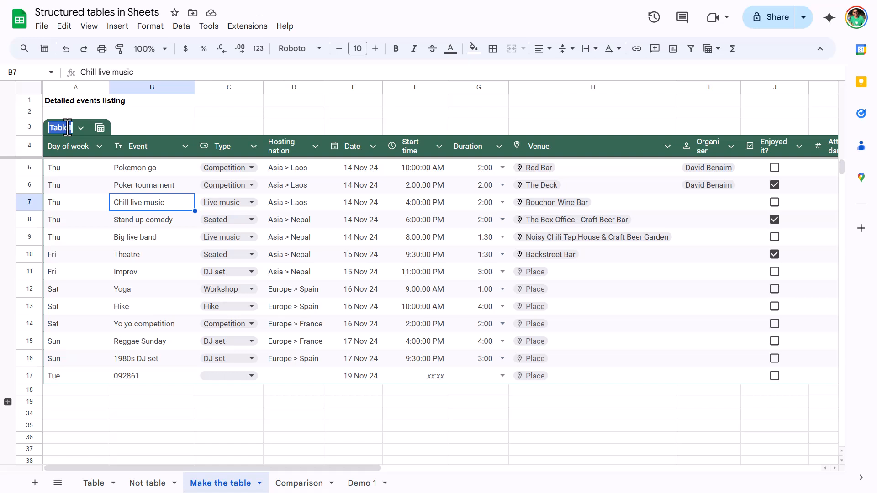
pyautogui.write('Events_Listing')
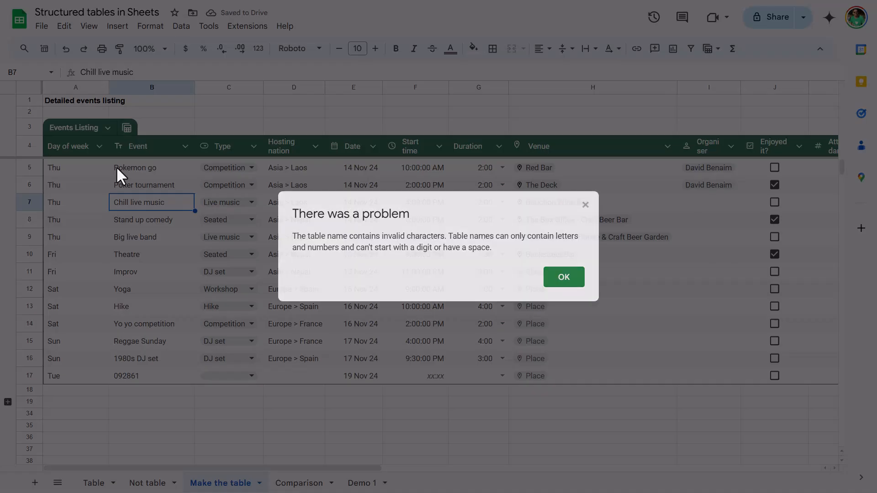
pyautogui.click(563, 277)
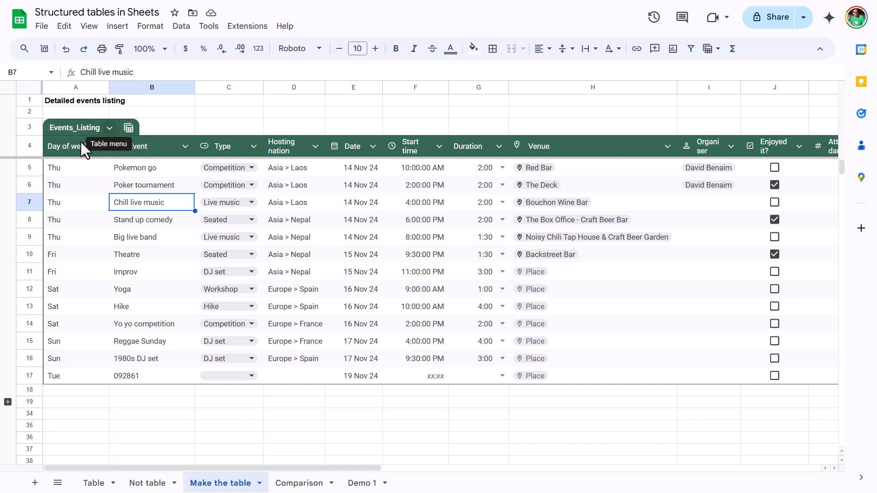
pyautogui.click(109, 128)
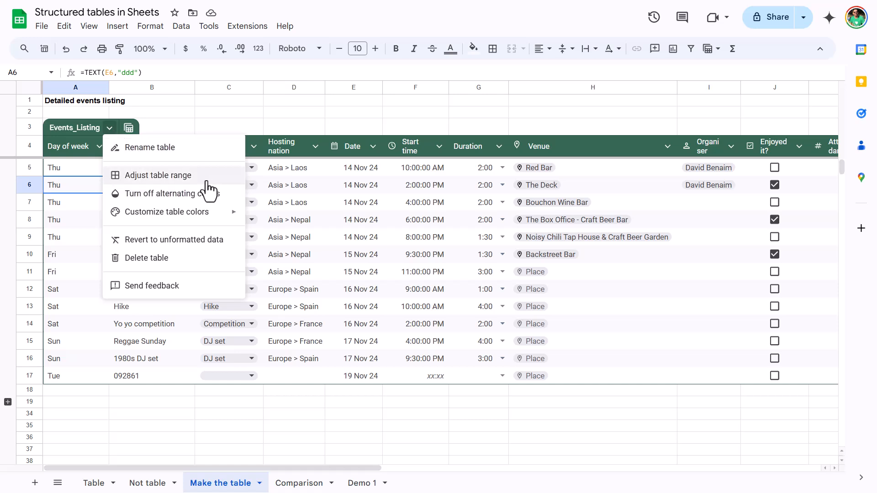
# Back out of Adjust table range and turn off the alternating row colours.
pyautogui.click(159, 175)
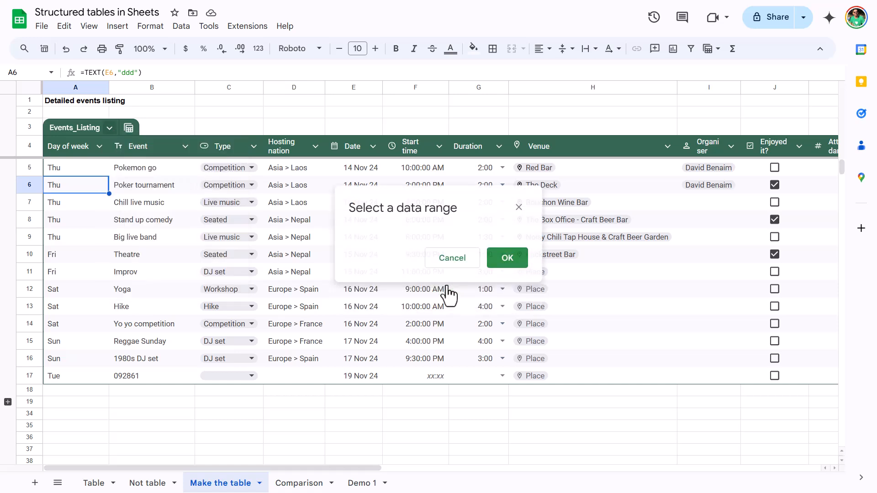
pyautogui.click(109, 127)
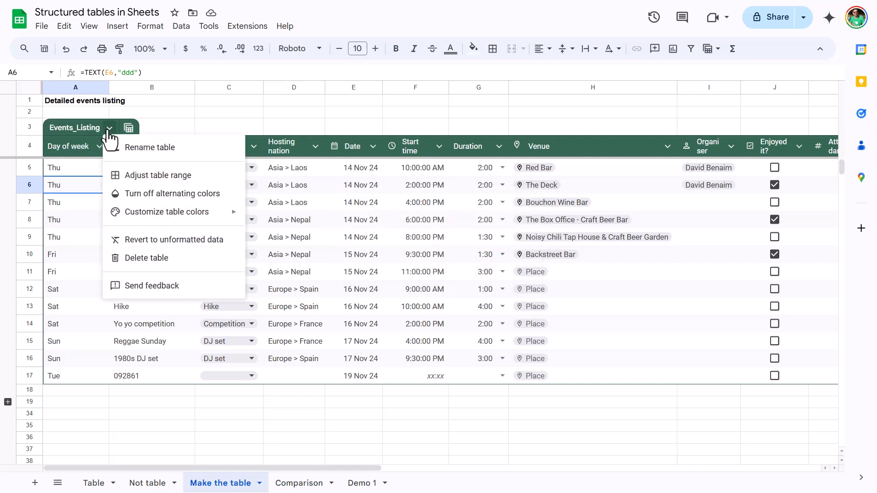
pyautogui.moveTo(172, 193)
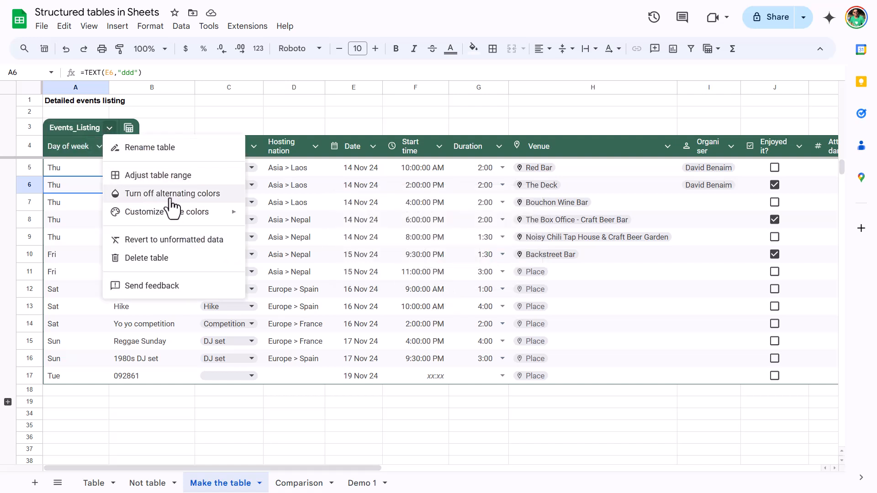
pyautogui.click(173, 193)
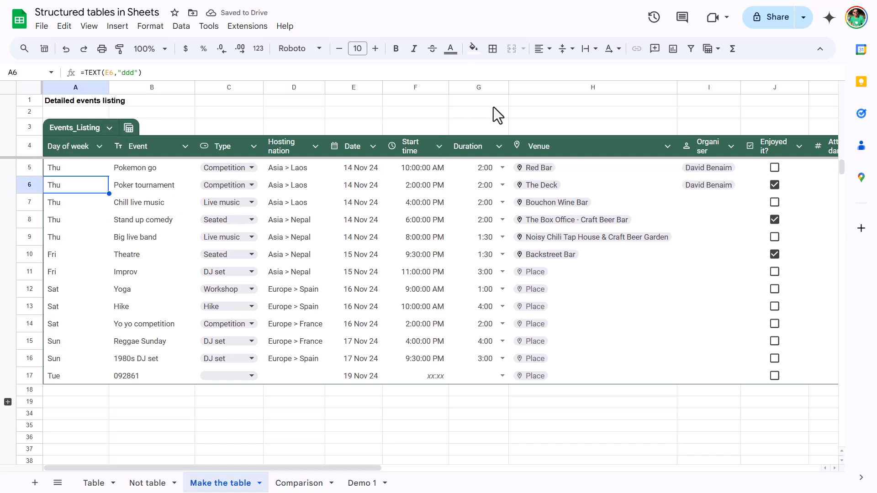
# Change the Events_Listing table colour to red.
pyautogui.click(109, 127)
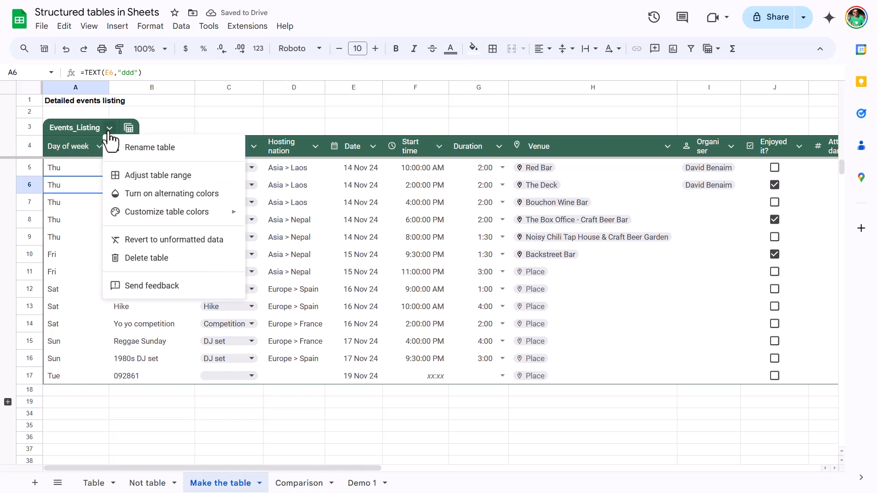
pyautogui.moveTo(175, 193)
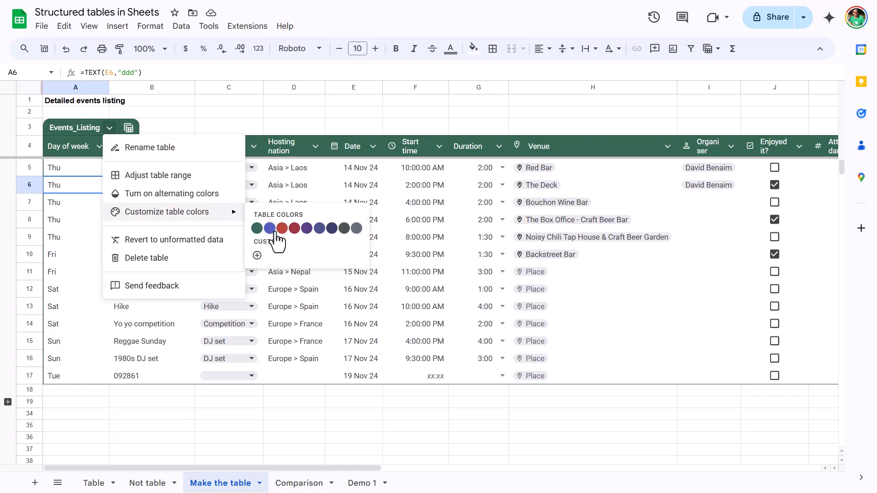
pyautogui.click(294, 228)
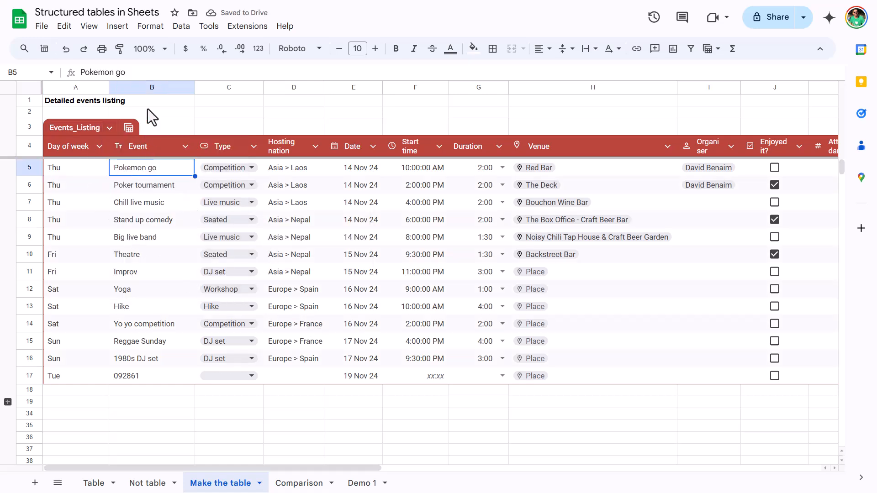
pyautogui.click(150, 25)
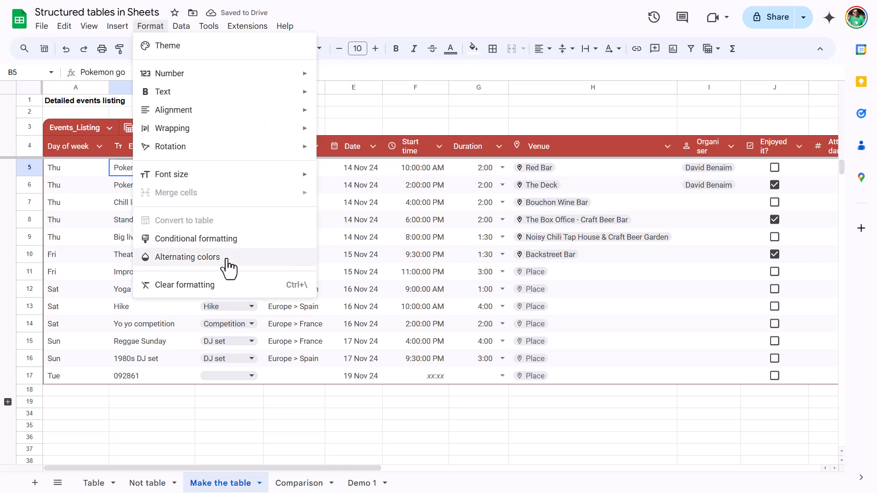
# Apply custom alternating colours with light grey as Color 2.
pyautogui.click(191, 256)
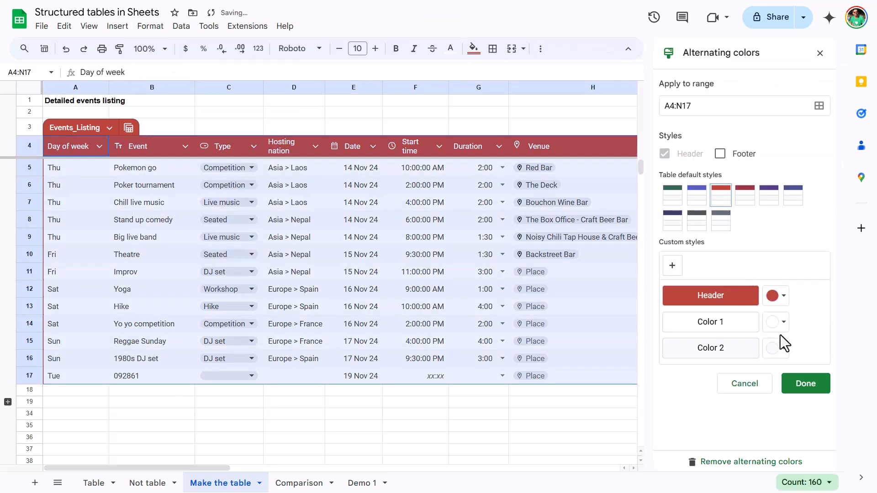
pyautogui.click(774, 348)
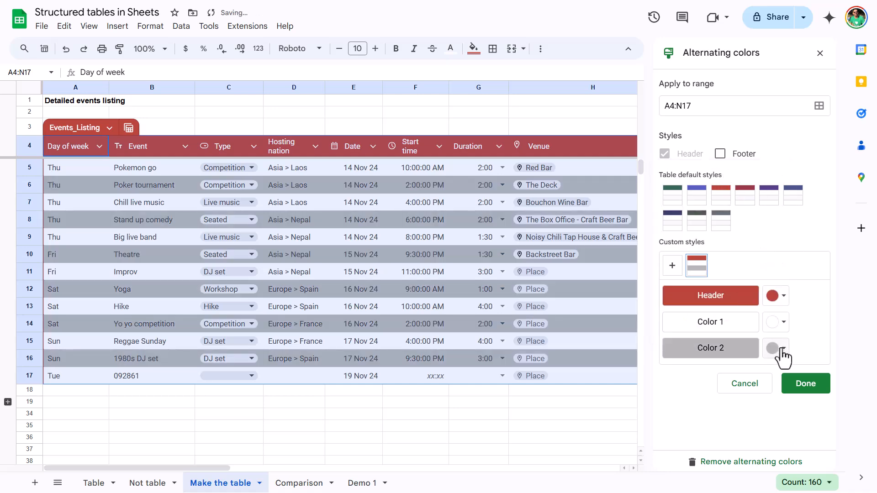
pyautogui.click(775, 348)
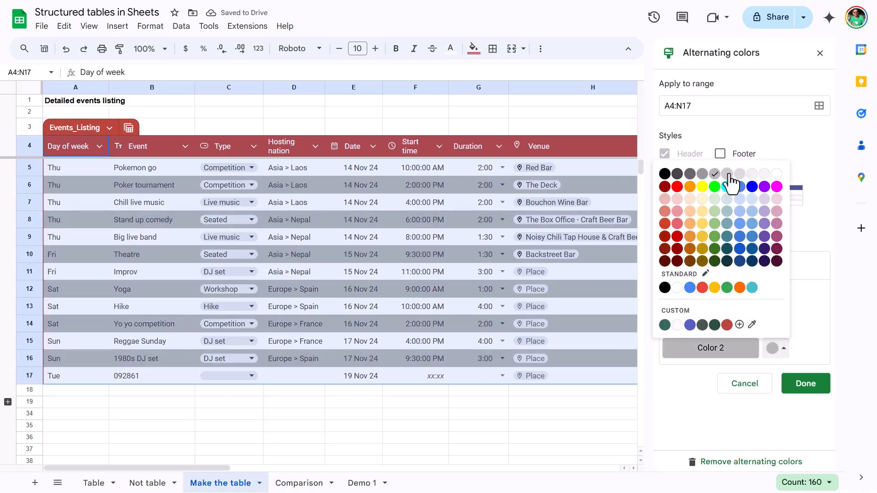
pyautogui.click(740, 184)
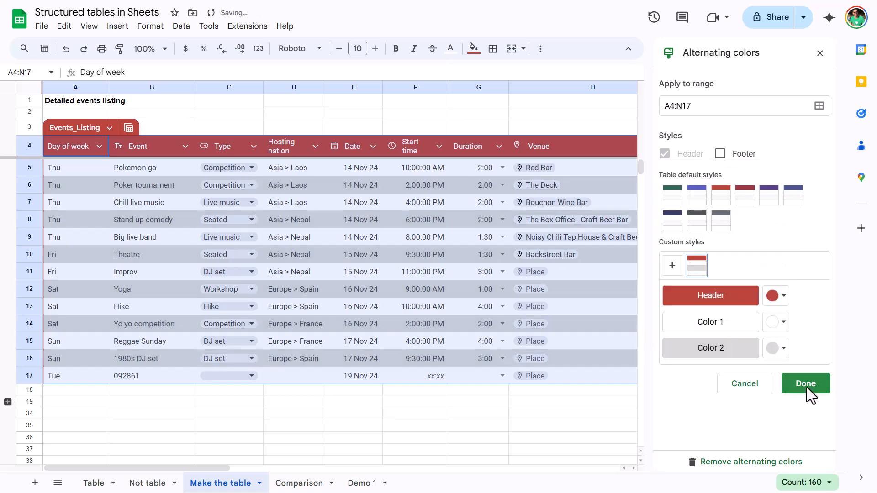
pyautogui.click(805, 383)
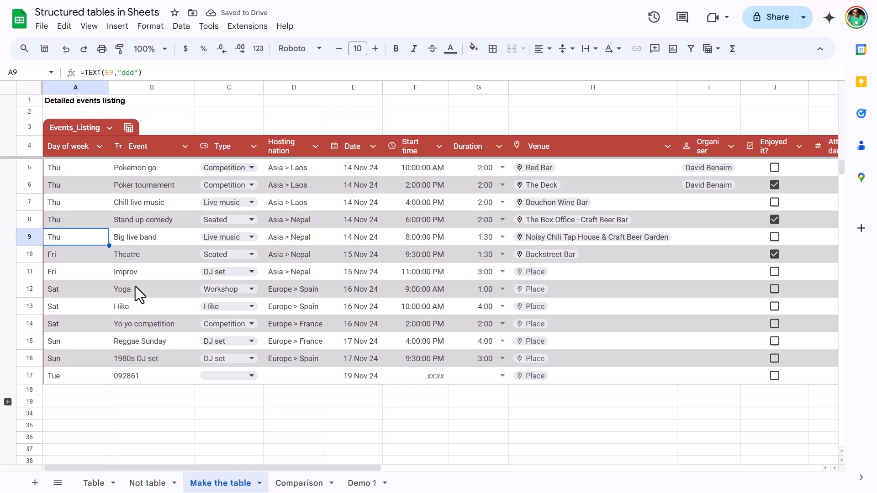
# Add an entry in row 18 below the table, then dismiss the Delete table warning.
pyautogui.click(151, 390)
pyautogui.write('asdsa')
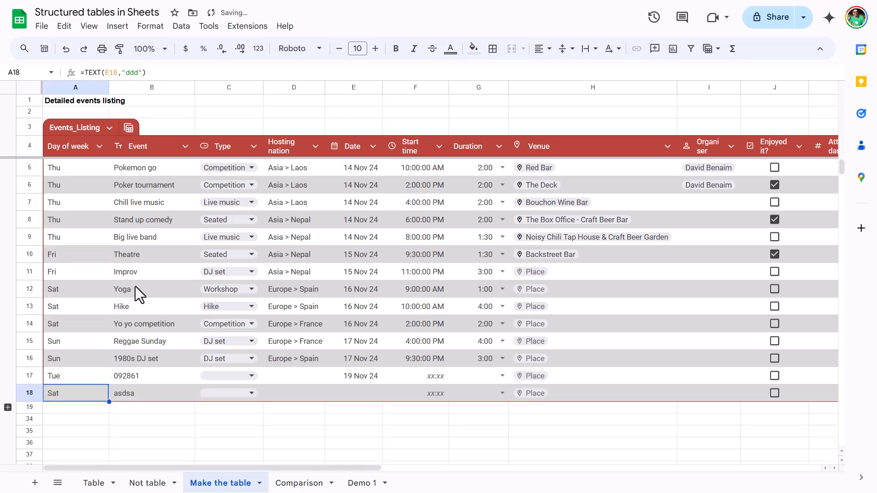
pyautogui.click(109, 128)
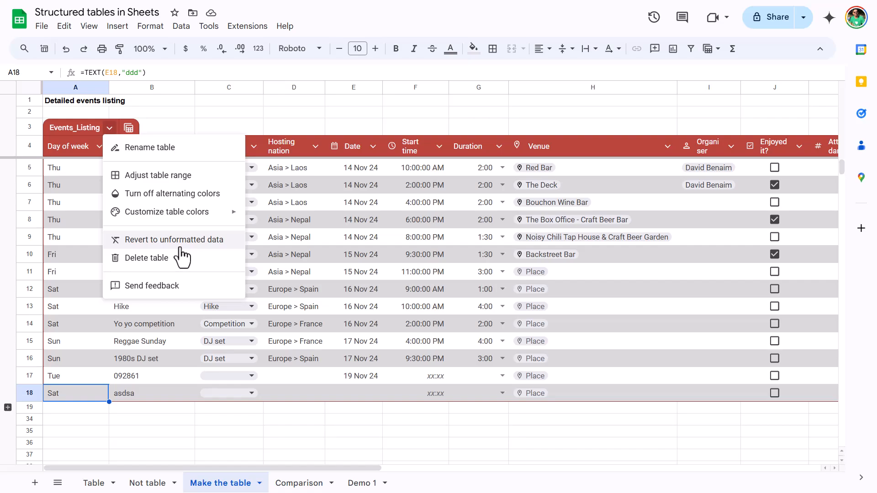
pyautogui.click(147, 258)
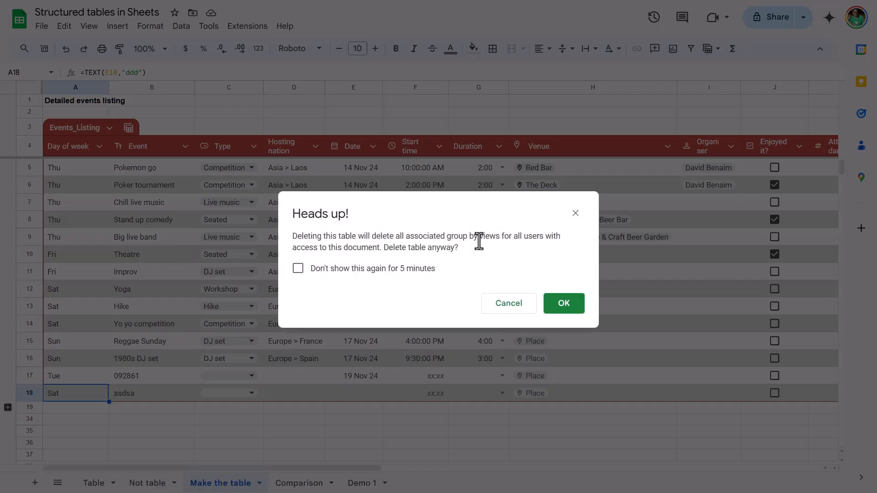
pyautogui.moveTo(563, 303)
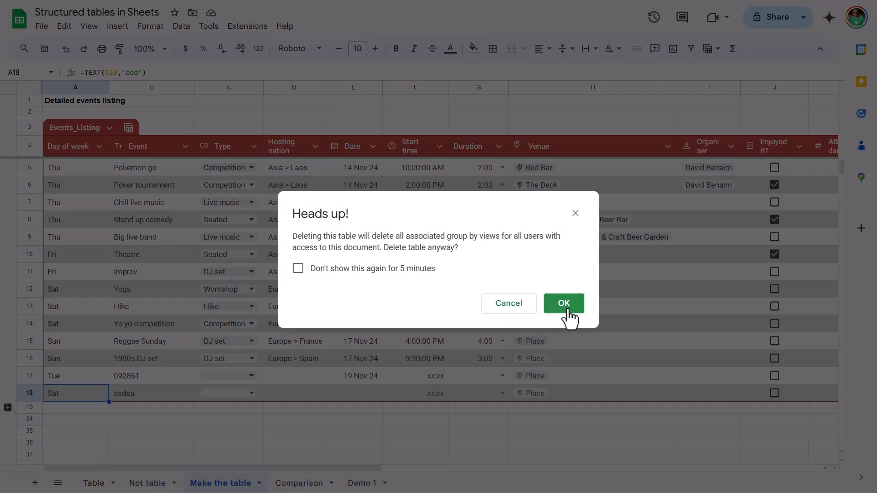
pyautogui.click(563, 303)
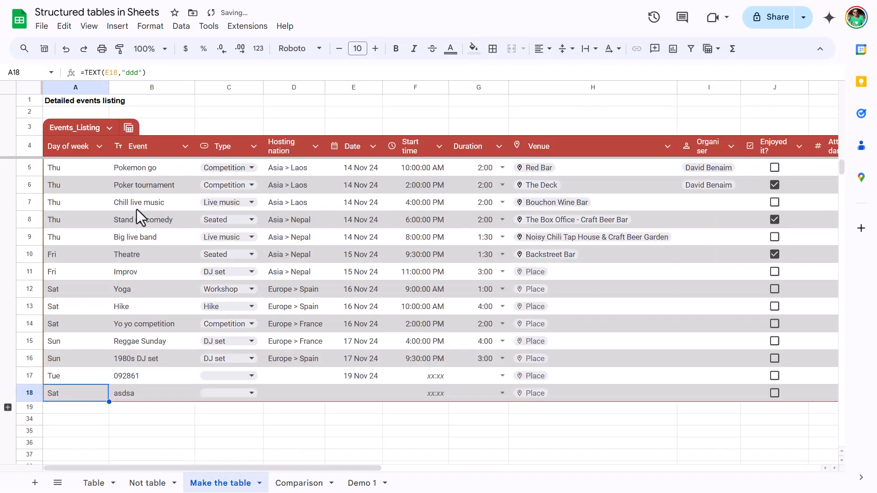
pyautogui.click(110, 128)
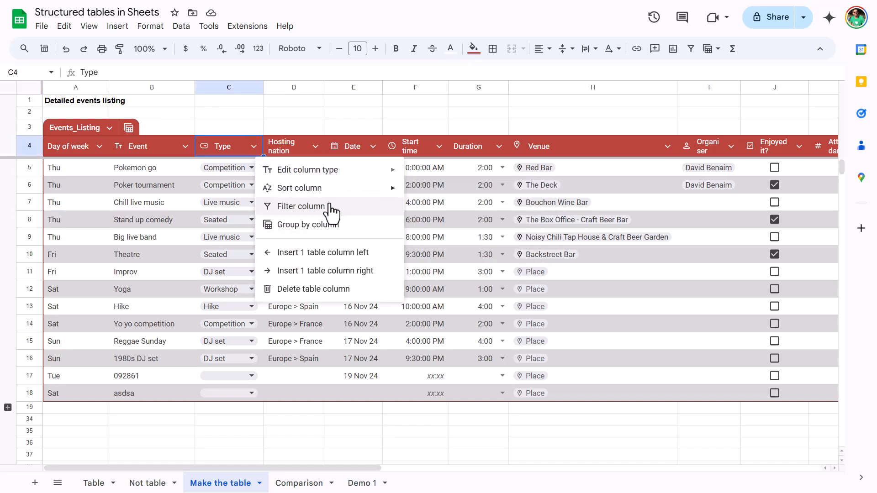
pyautogui.click(304, 207)
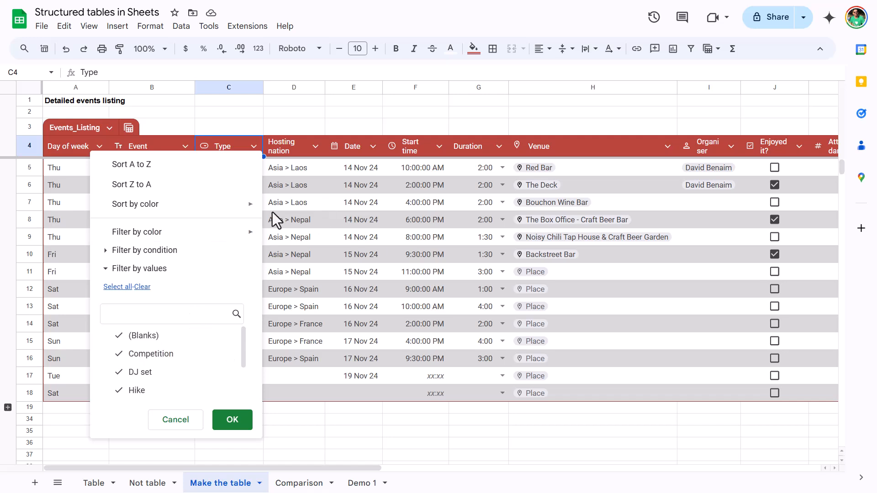
pyautogui.click(253, 146)
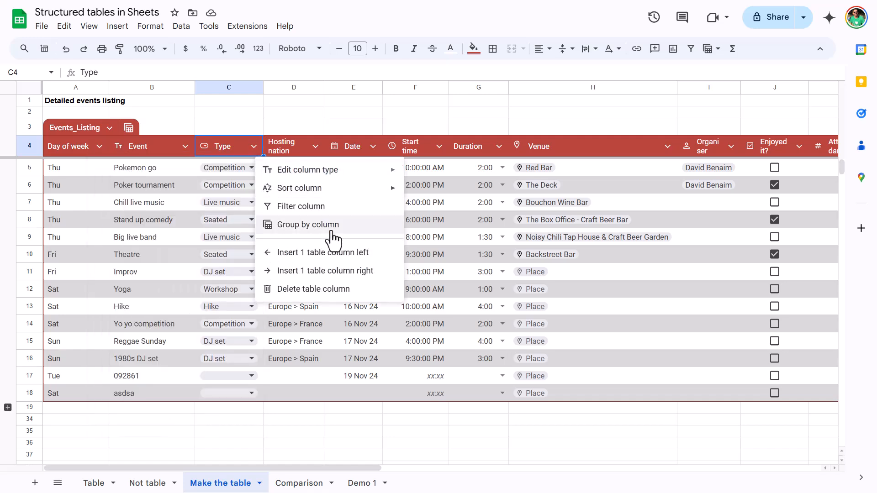
pyautogui.moveTo(532, 218)
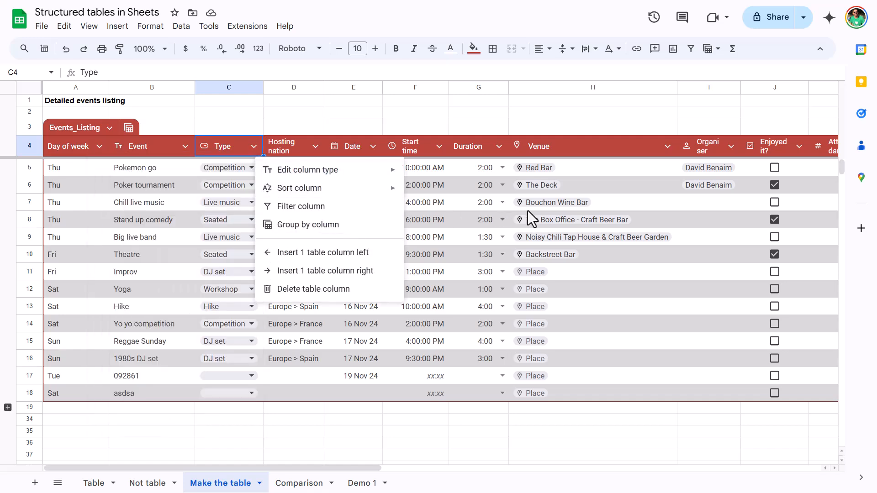
pyautogui.click(503, 146)
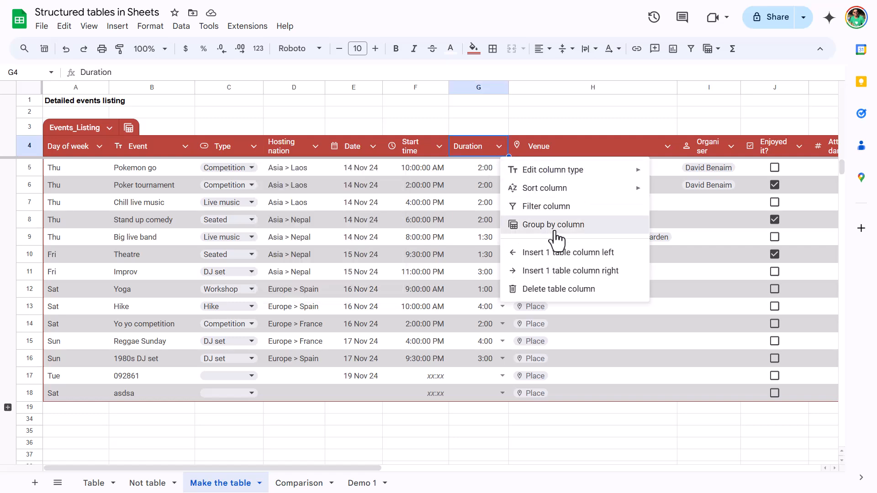
pyautogui.click(554, 224)
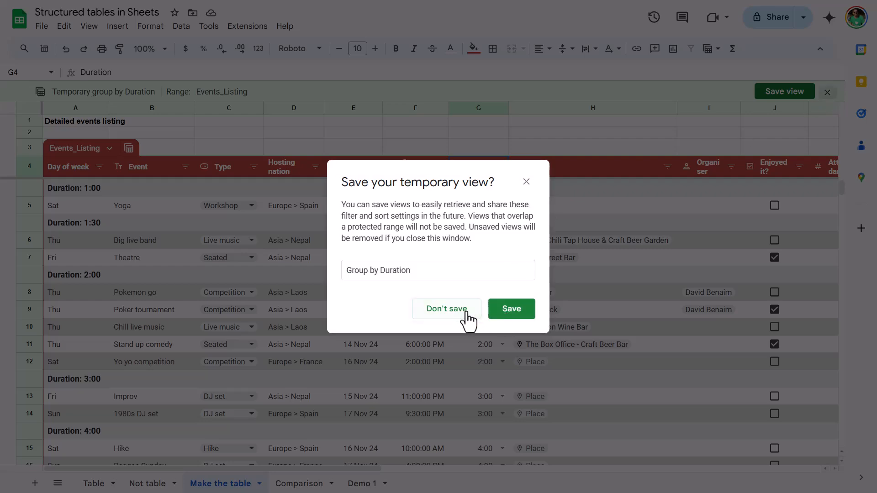
pyautogui.click(446, 309)
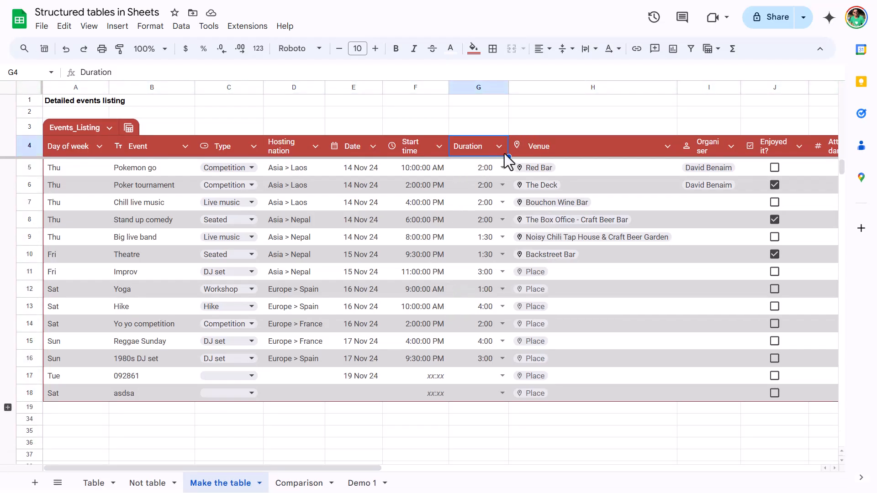
pyautogui.click(495, 146)
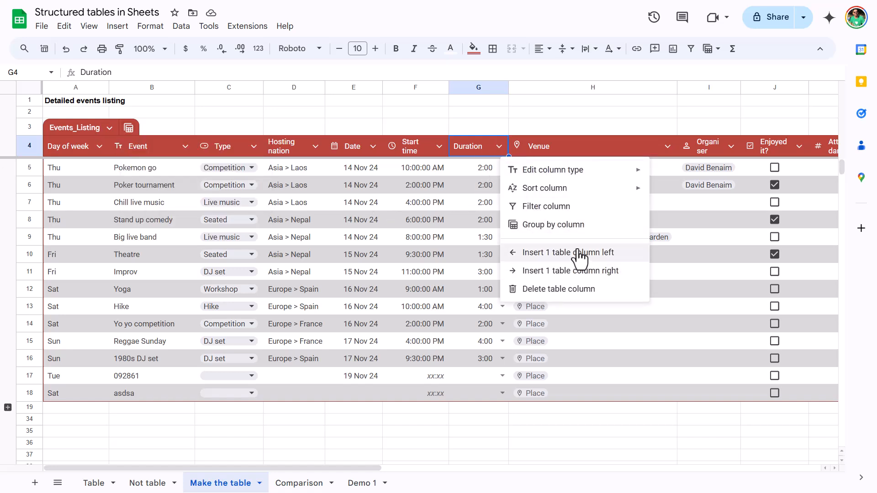
pyautogui.moveTo(559, 271)
pyautogui.write('sadsd')
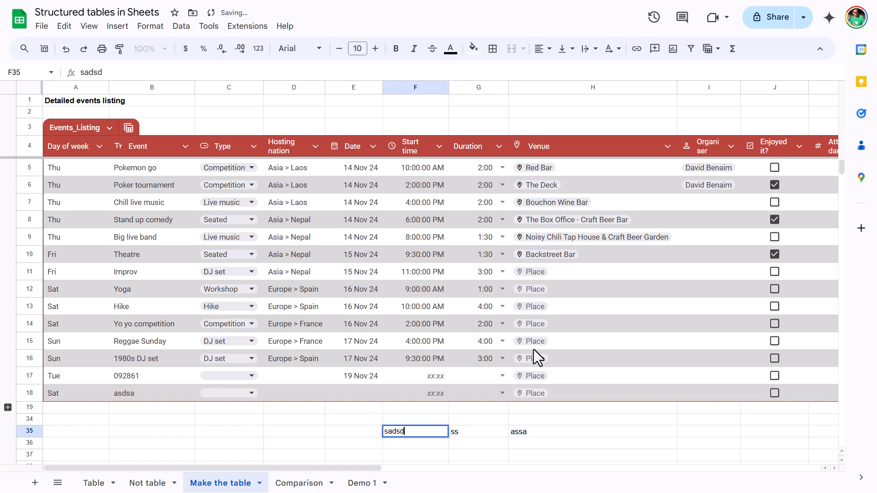
pyautogui.click(498, 146)
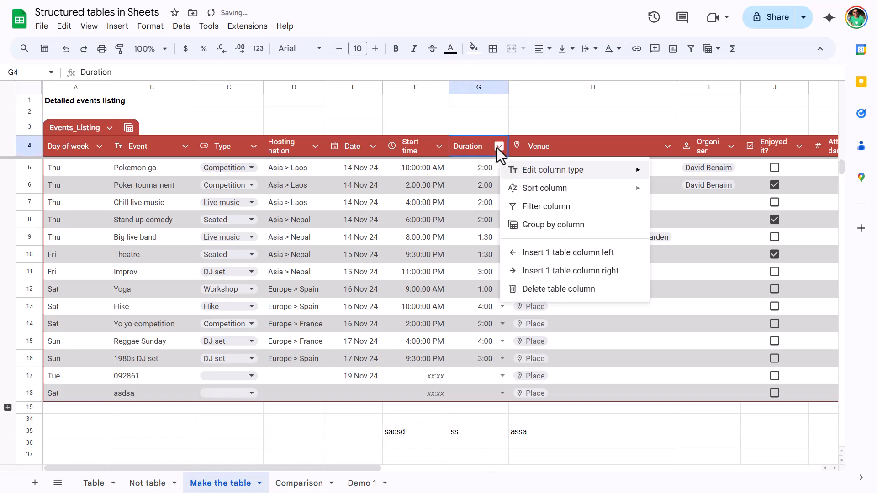
pyautogui.moveTo(568, 252)
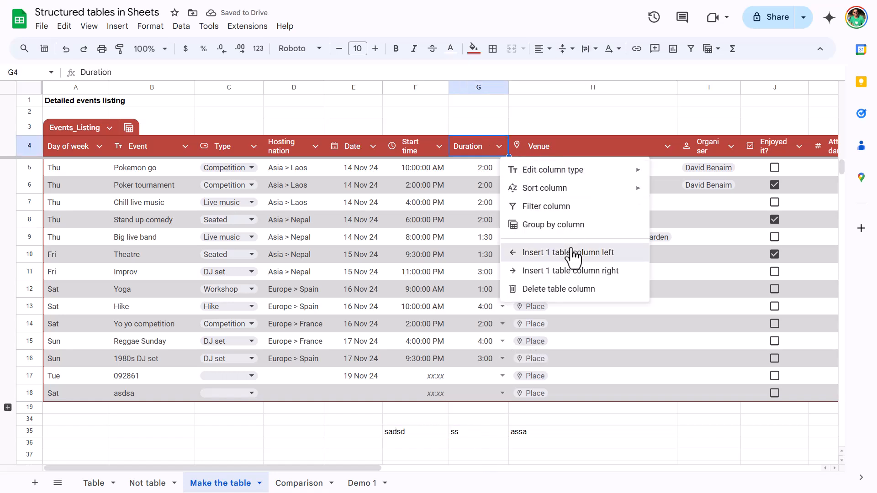
pyautogui.click(568, 252)
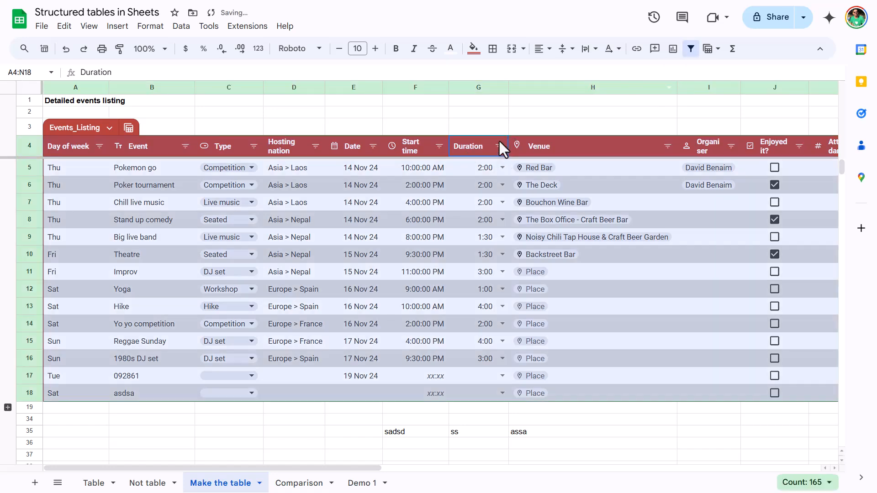
pyautogui.moveTo(691, 49)
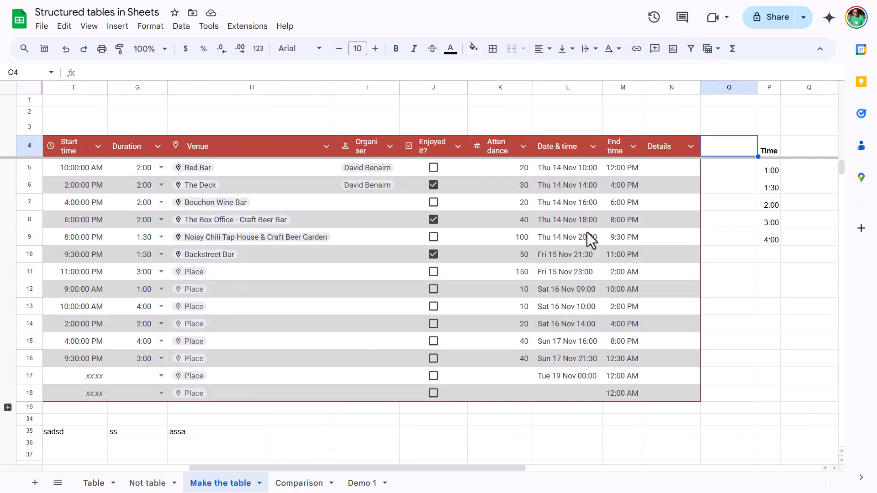
pyautogui.moveTo(737, 97)
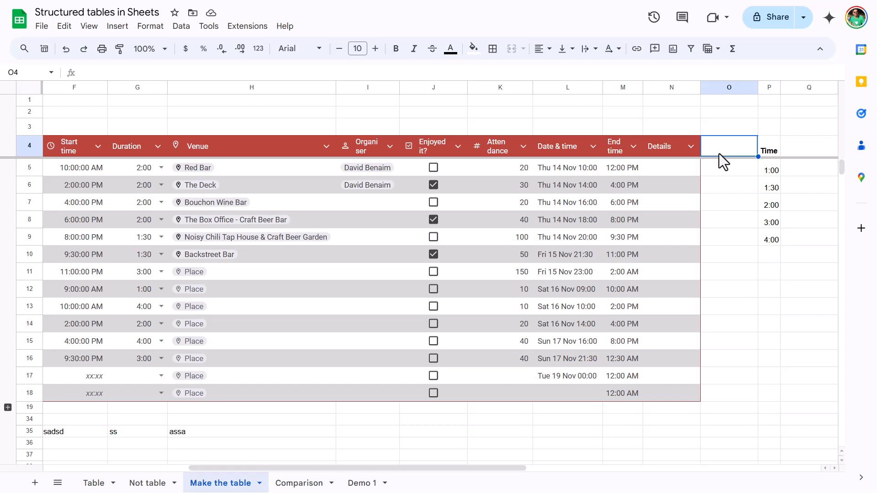
# Add a Price header in O4 and Autofill the =K5*3 formula down the column.
pyautogui.write('Price')
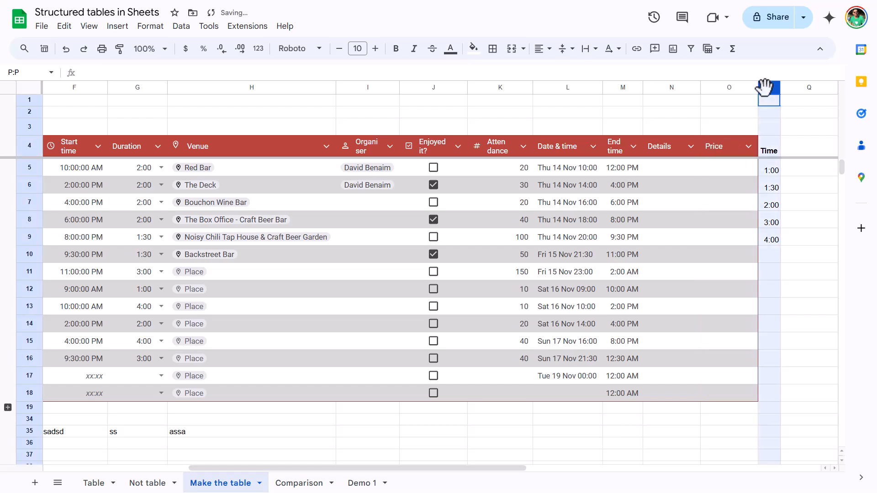
pyautogui.rightClick(768, 94)
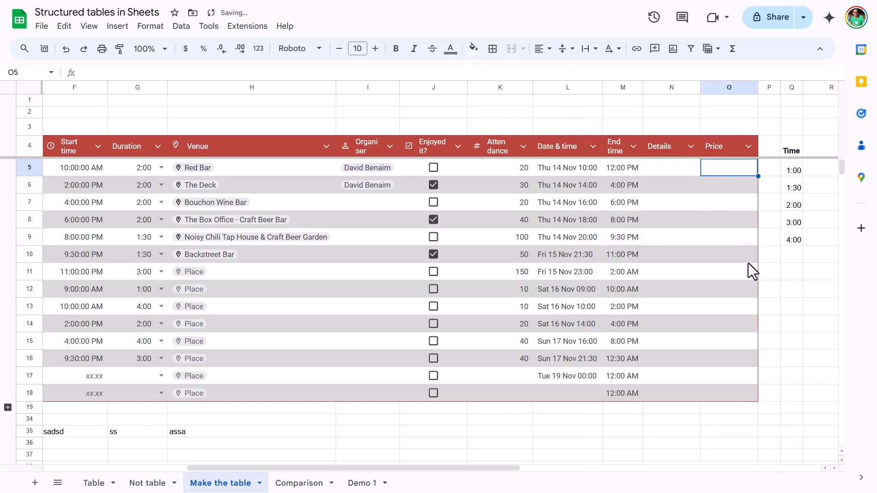
pyautogui.write('=M5')
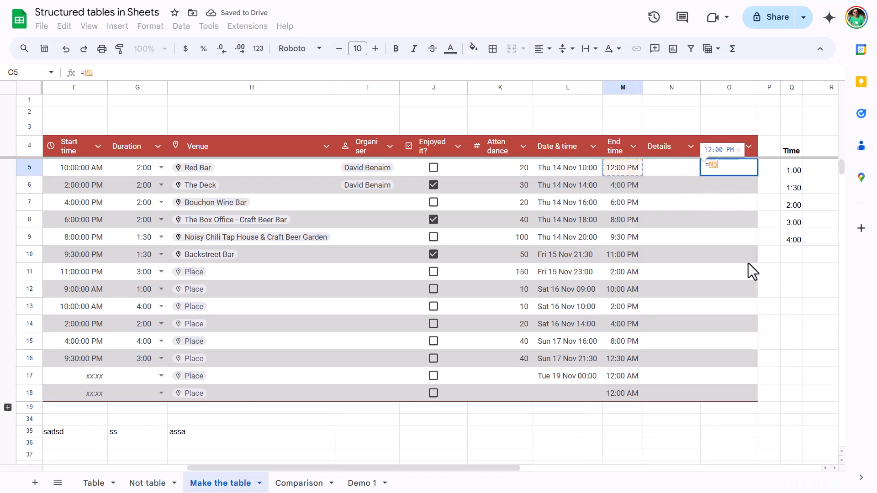
pyautogui.click(499, 167)
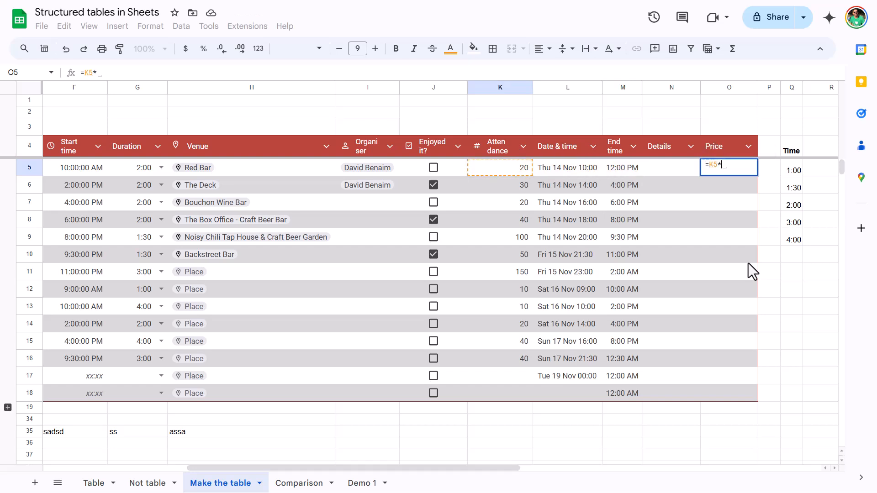
pyautogui.press('Enter')
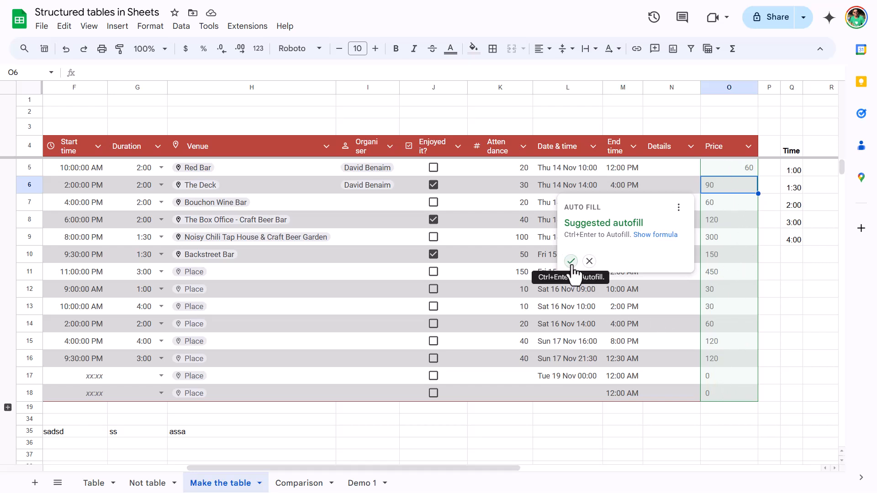
pyautogui.click(570, 261)
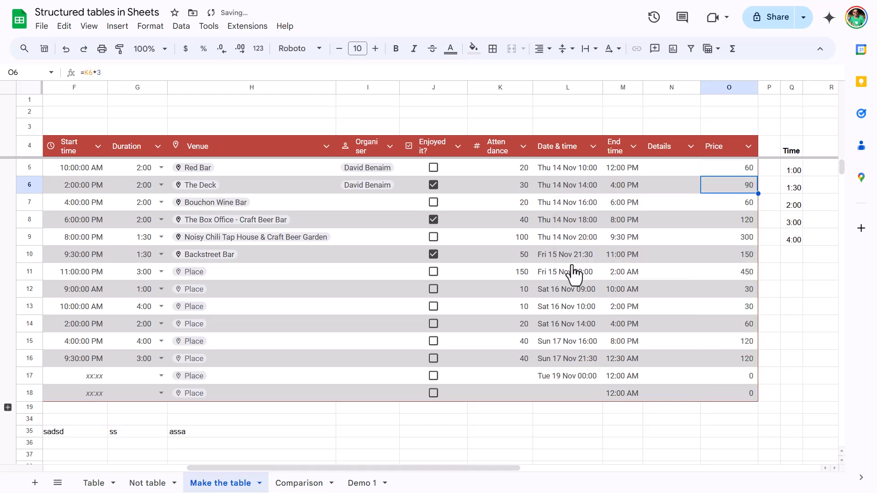
pyautogui.moveTo(727, 196)
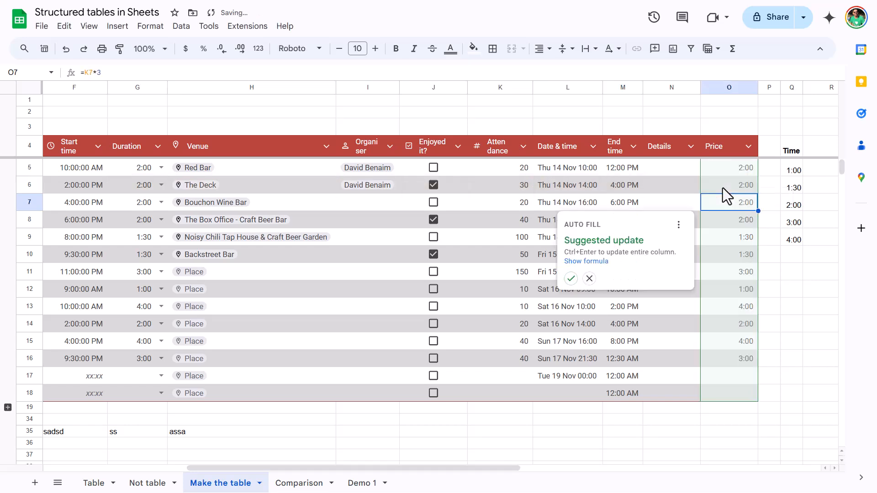
pyautogui.click(571, 278)
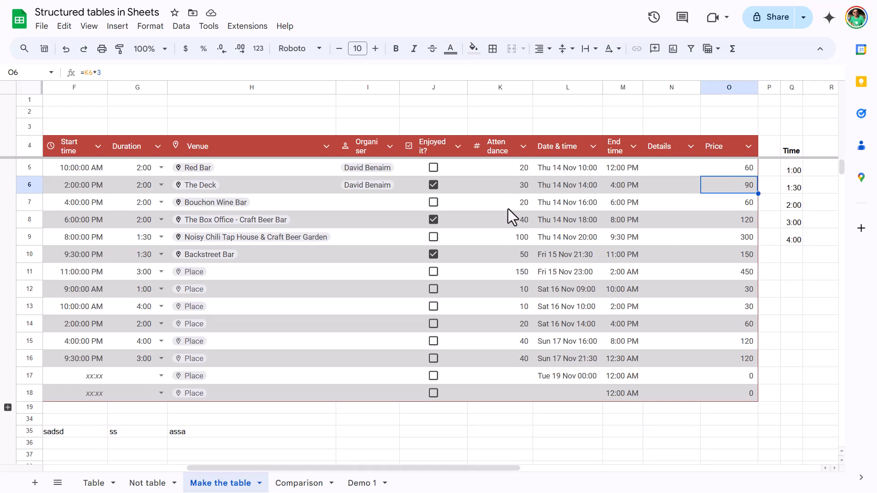
pyautogui.moveTo(362, 446)
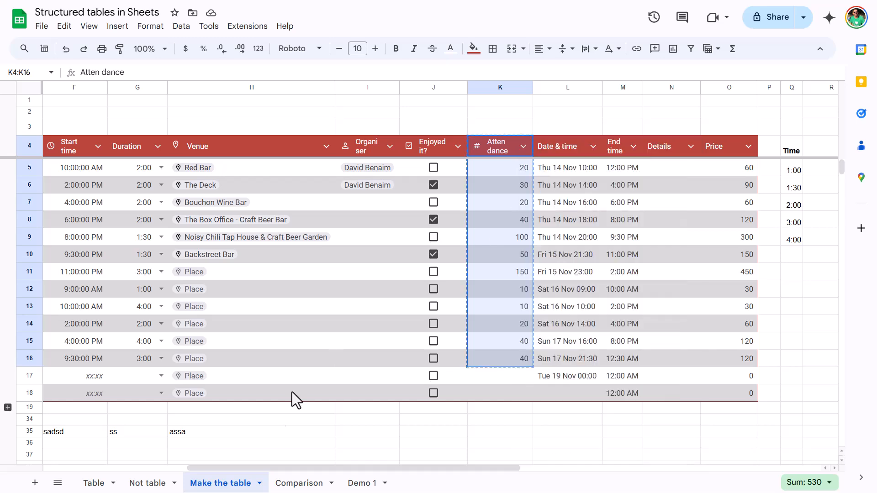
# Paste the attendance column copy and convert it to plain cells with Delete table.
pyautogui.click(35, 483)
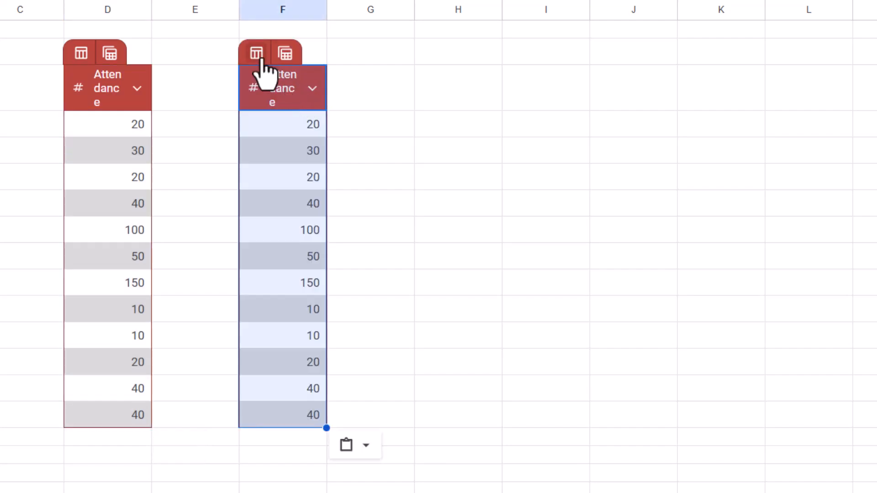
pyautogui.click(255, 53)
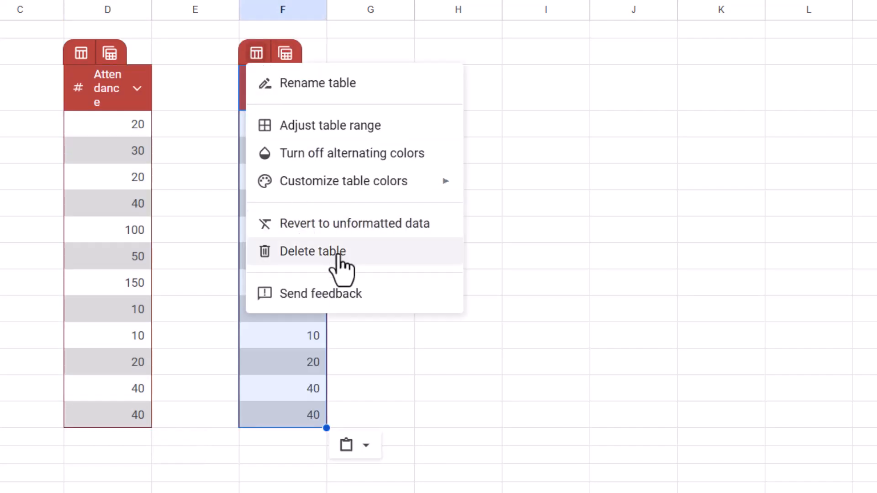
pyautogui.click(312, 252)
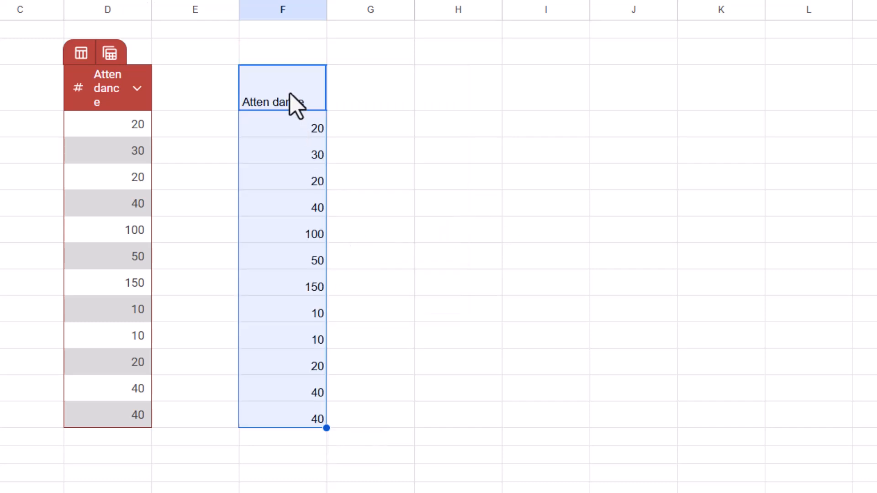
pyautogui.click(457, 124)
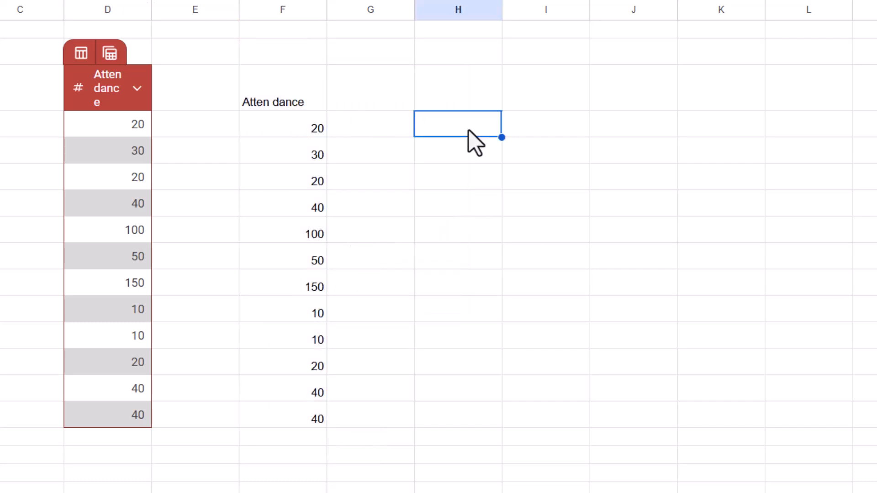
# Total the plain attendance cells F5:F16 (530) and the table via =SUM(Table1) (597).
pyautogui.write('=SUM(')
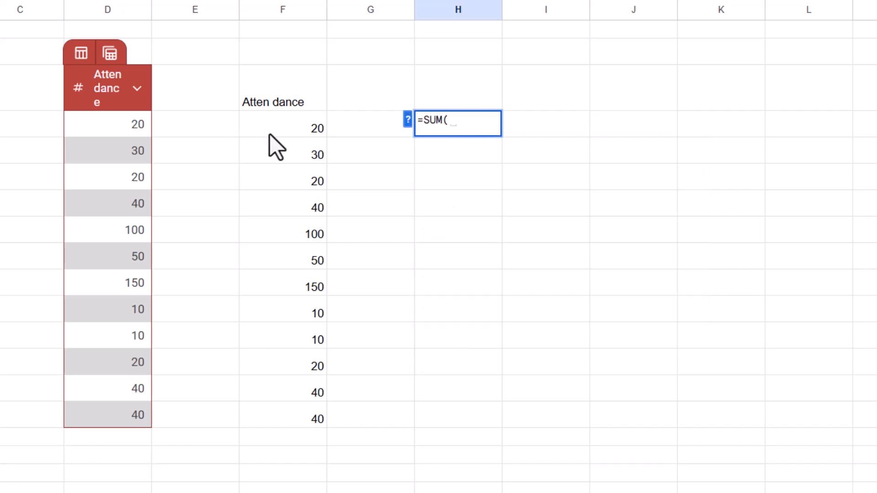
pyautogui.moveTo(274, 140); pyautogui.dragTo(318, 419)
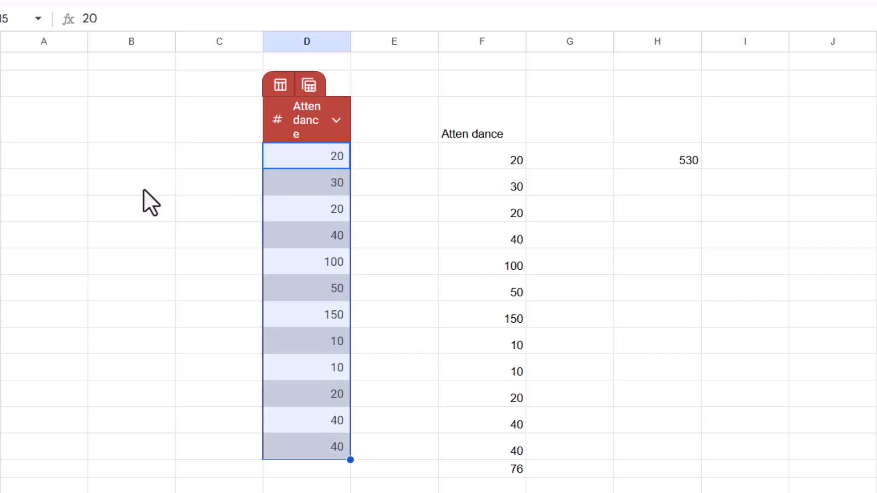
pyautogui.write('=SUM(')
pyautogui.click(307, 469)
pyautogui.write('67')
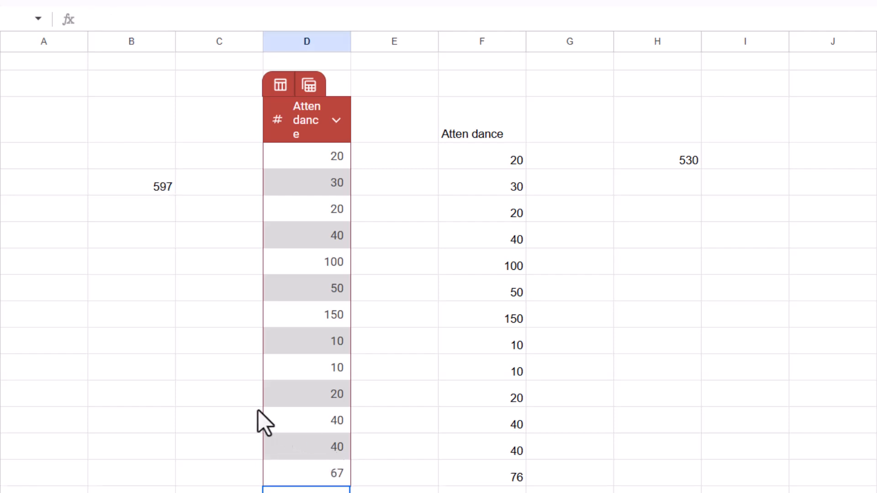
pyautogui.click(131, 185)
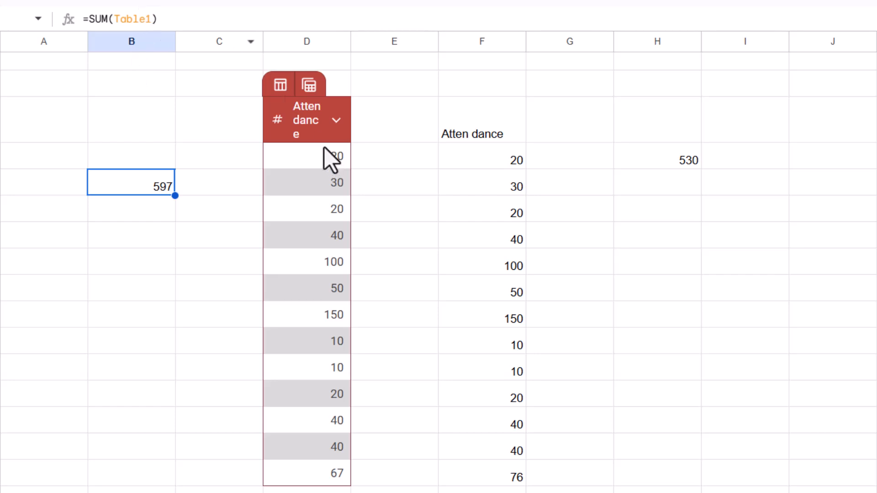
# Rename the table Attendance, add New column value 62, and sum only Attendance[Attendance].
pyautogui.click(280, 85)
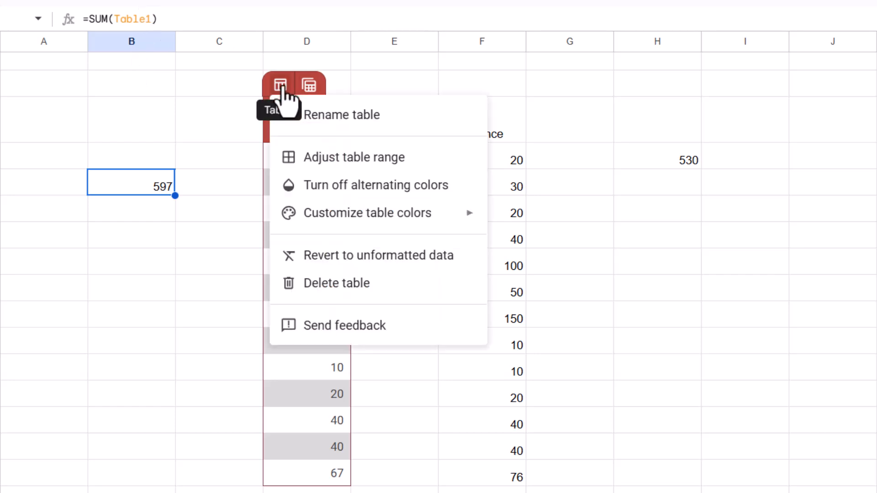
pyautogui.click(342, 115)
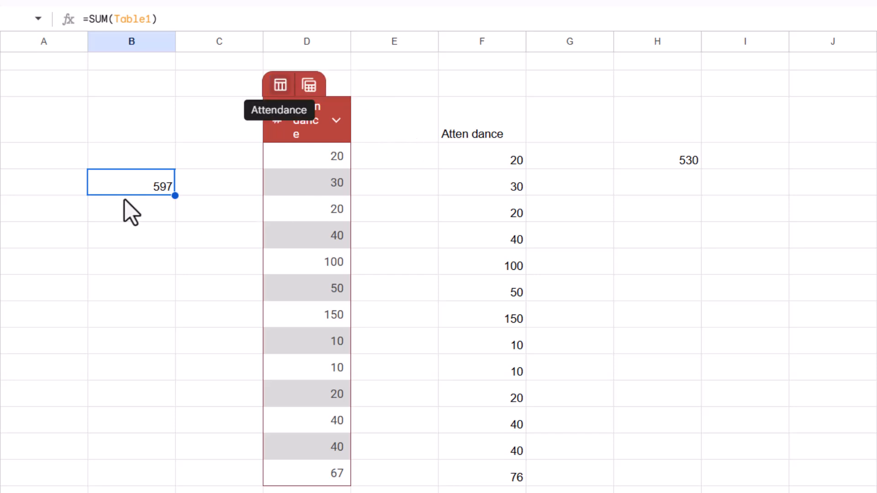
pyautogui.doubleClick(132, 185)
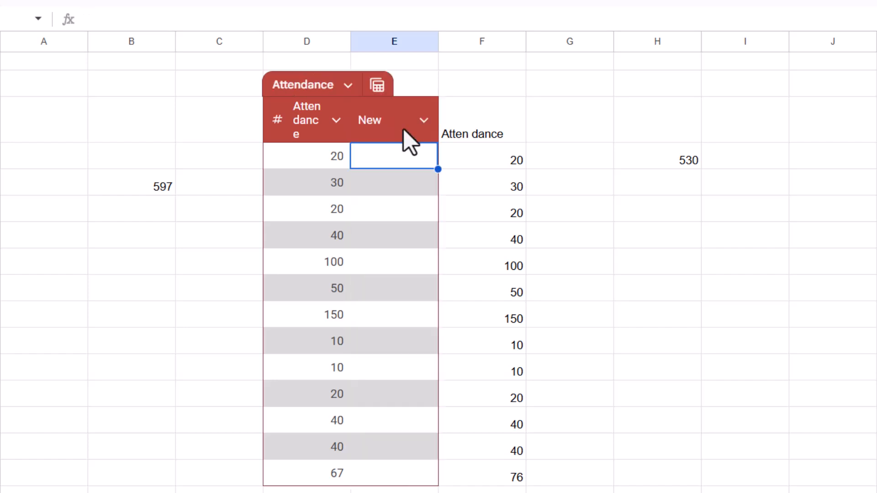
pyautogui.write('62')
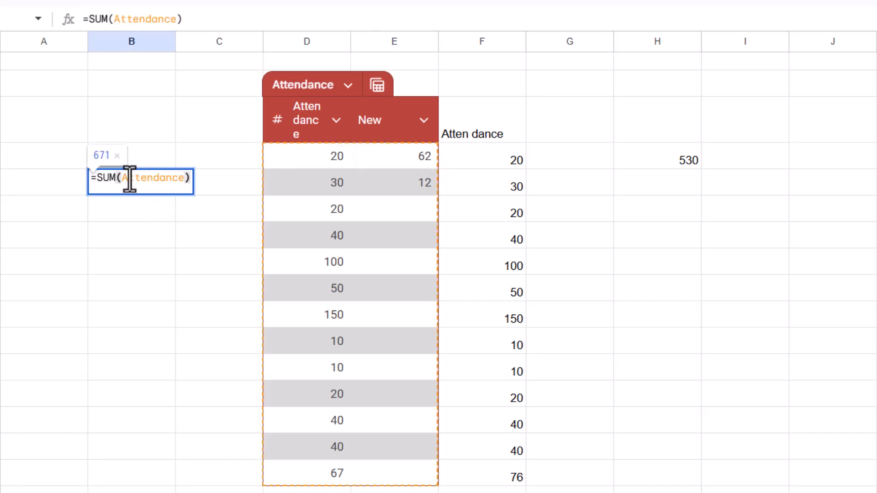
pyautogui.moveTo(337, 171)
pyautogui.write('[Atten dance]')
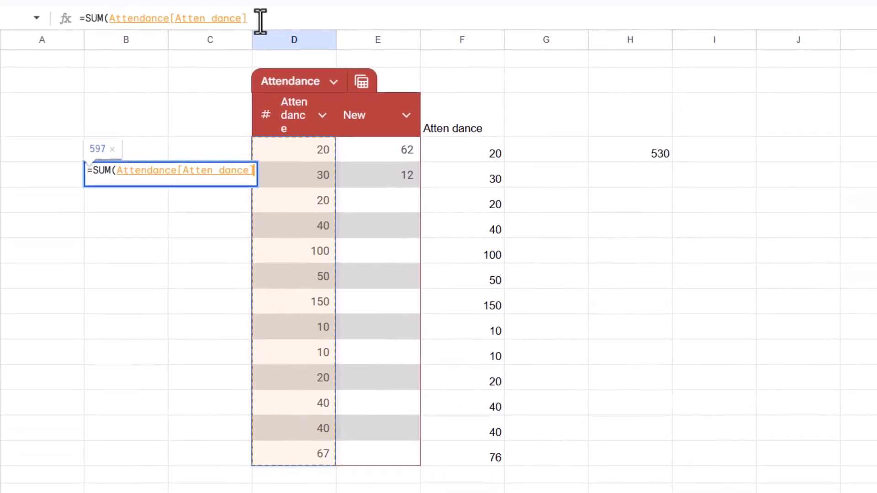
pyautogui.press('enter')
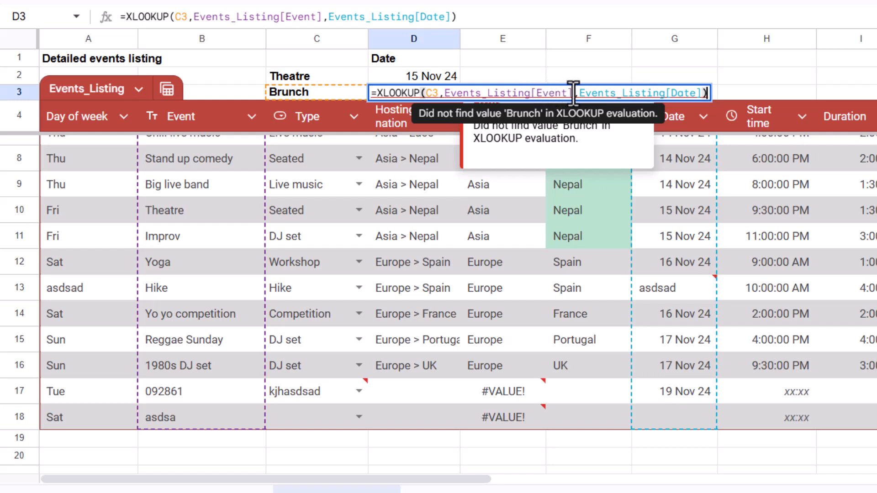
pyautogui.moveTo(693, 92)
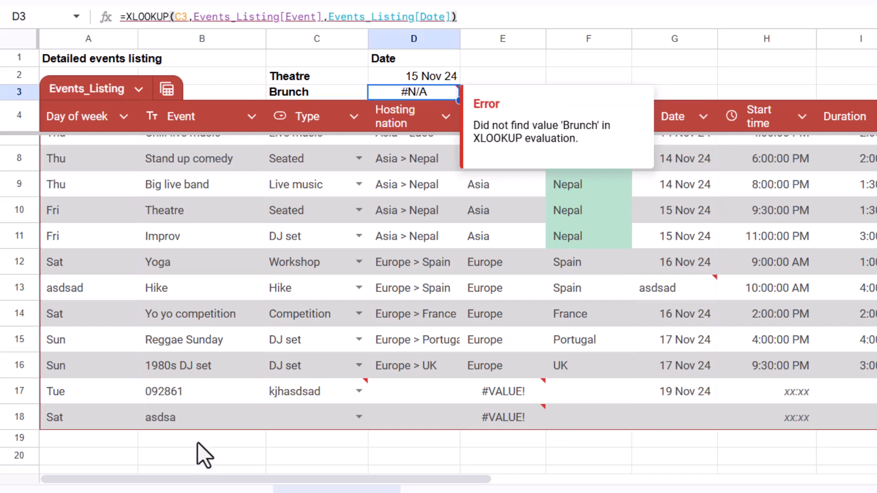
# Add a Brunch event dated 17 Nov and look up its date with XLOOKUP.
pyautogui.write('Brunch')
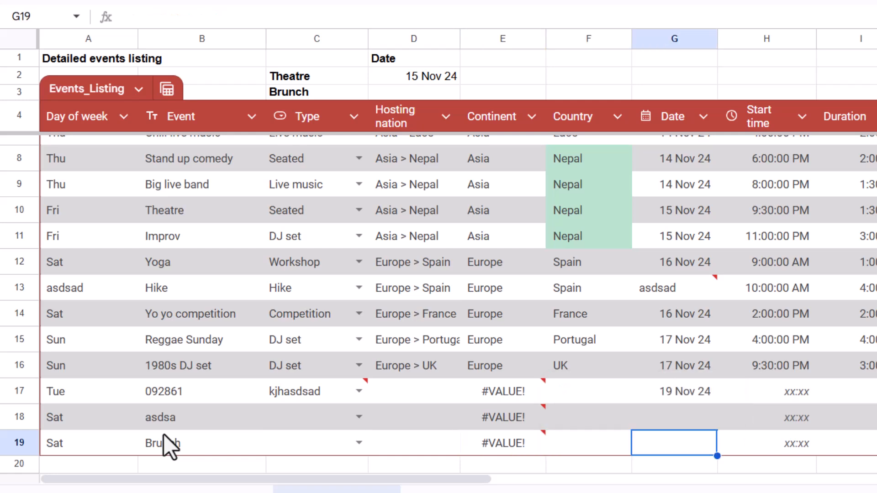
pyautogui.write('17 Nov 24')
pyautogui.click(414, 91)
pyautogui.write('=XLOOKUP(C3,')
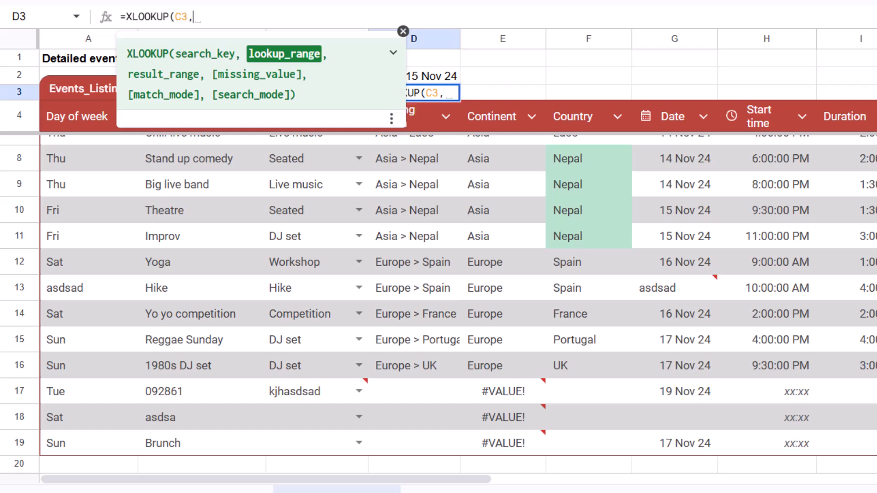
pyautogui.moveTo(218, 352)
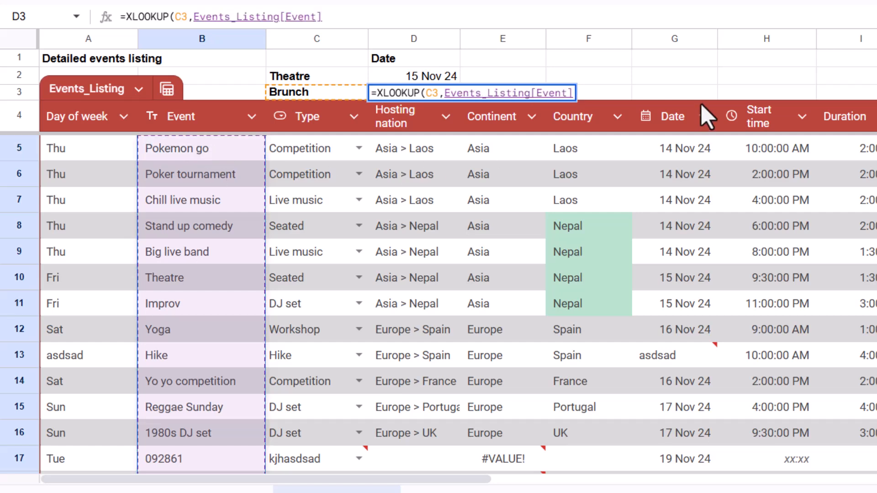
pyautogui.write(',')
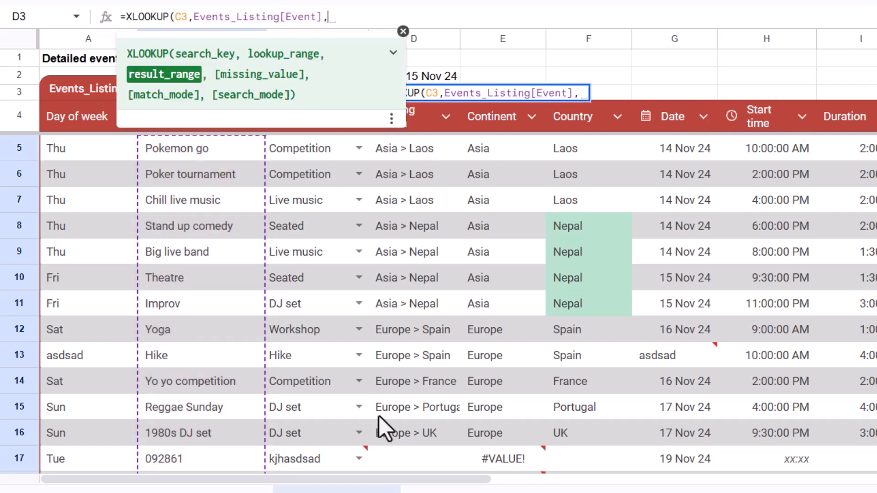
pyautogui.moveTo(704, 165)
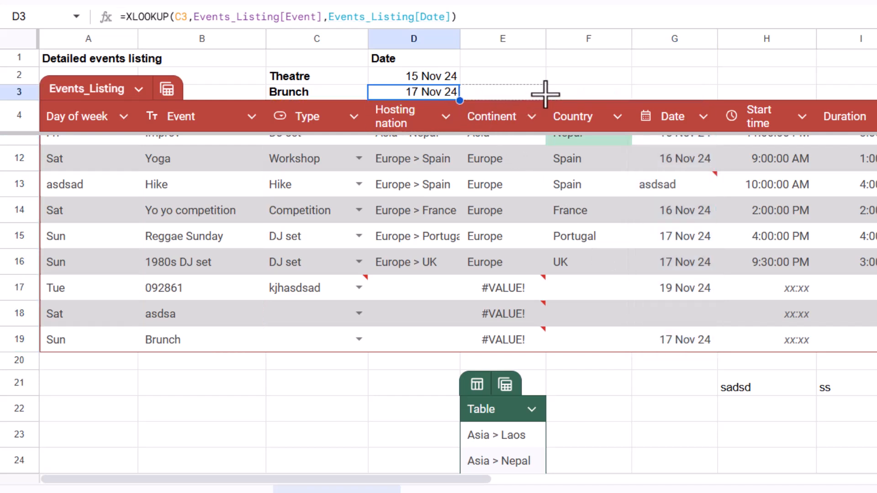
pyautogui.click(503, 93)
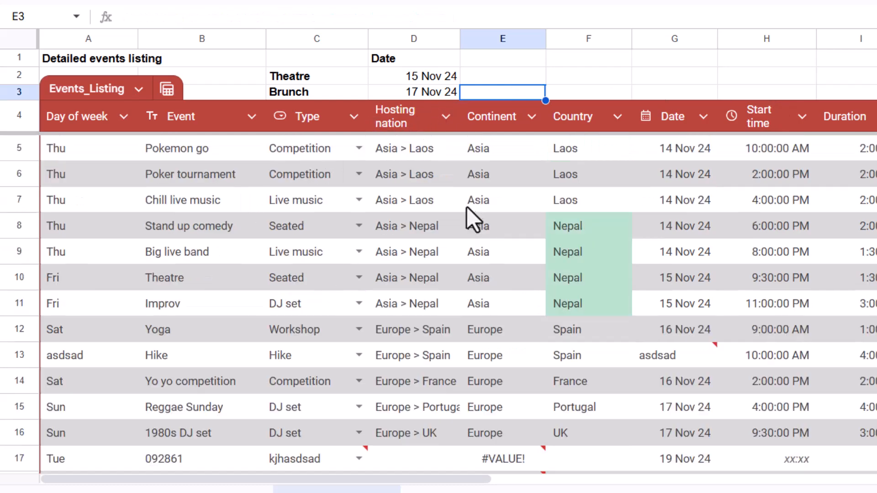
pyautogui.moveTo(416, 215)
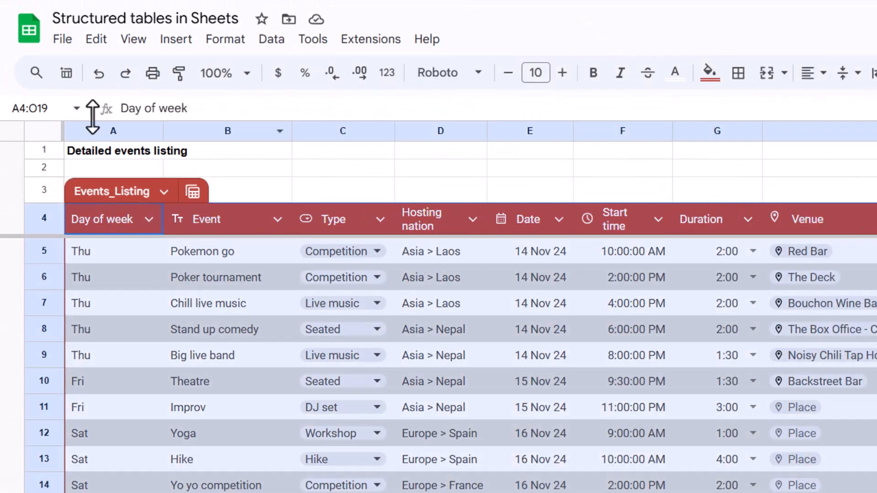
# Bring the separate Time duration list S4:S9 beside the table into view.
pyautogui.click(176, 39)
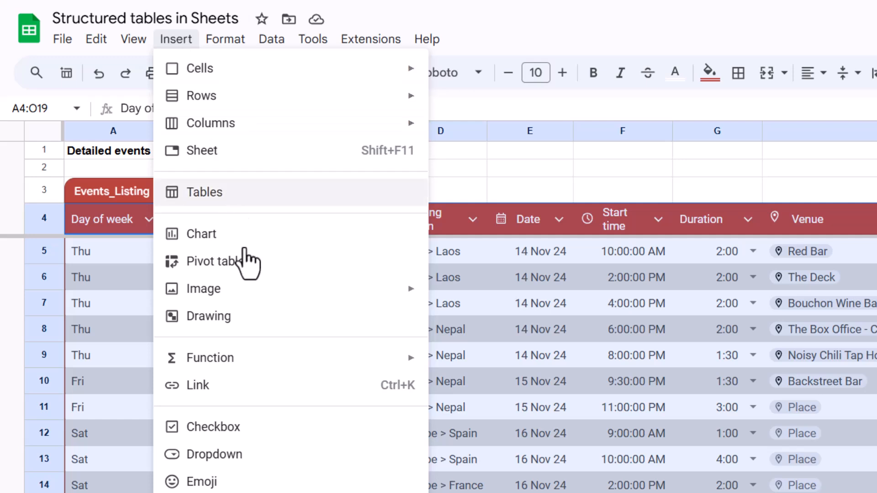
pyautogui.click(210, 261)
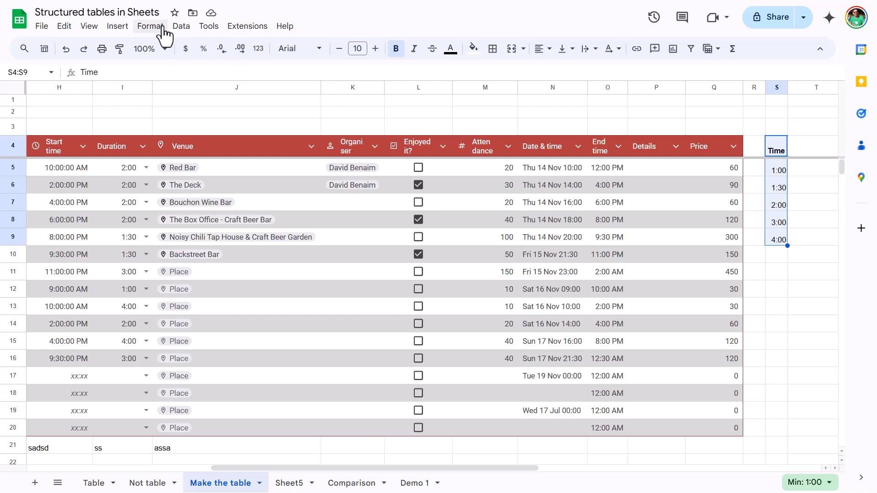
# Convert the Time list S4:S9 to a table and add a 6:00 duration below.
pyautogui.click(150, 26)
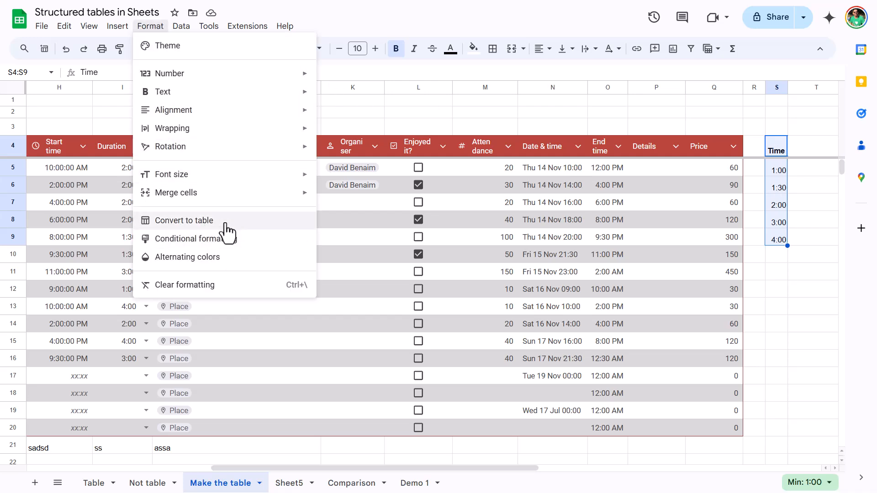
pyautogui.click(184, 220)
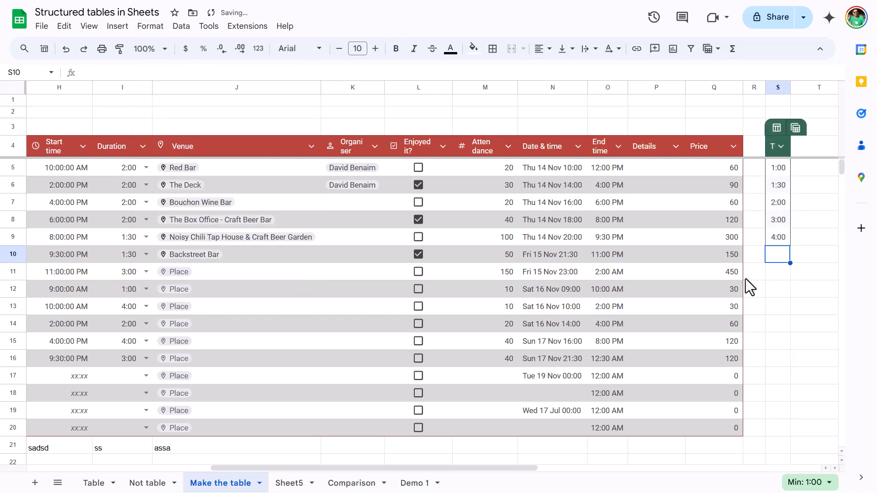
pyautogui.write('6:0')
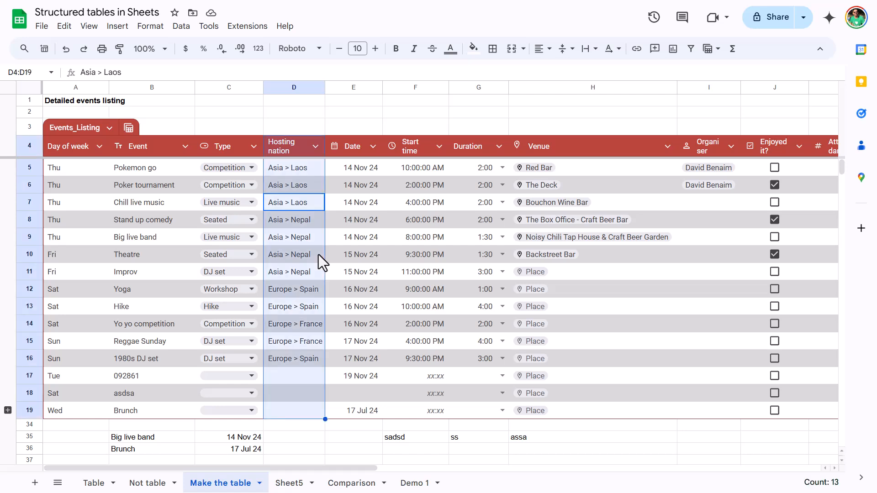
pyautogui.moveTo(304, 122)
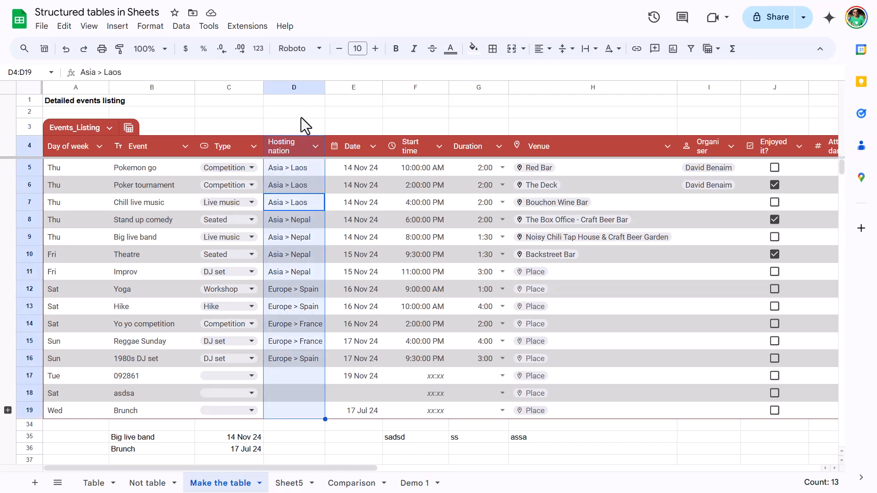
pyautogui.moveTo(304, 345)
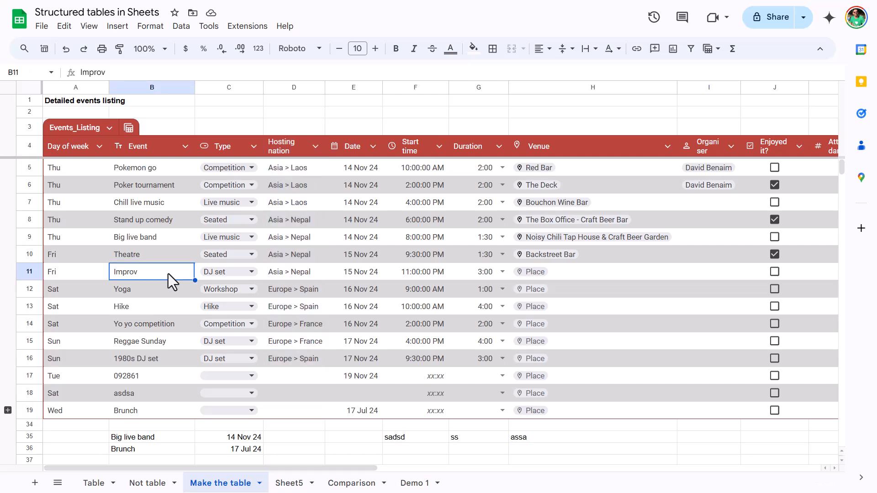
# Select the Date and Start time columns E:F and bring up their column options.
pyautogui.hscroll(3)
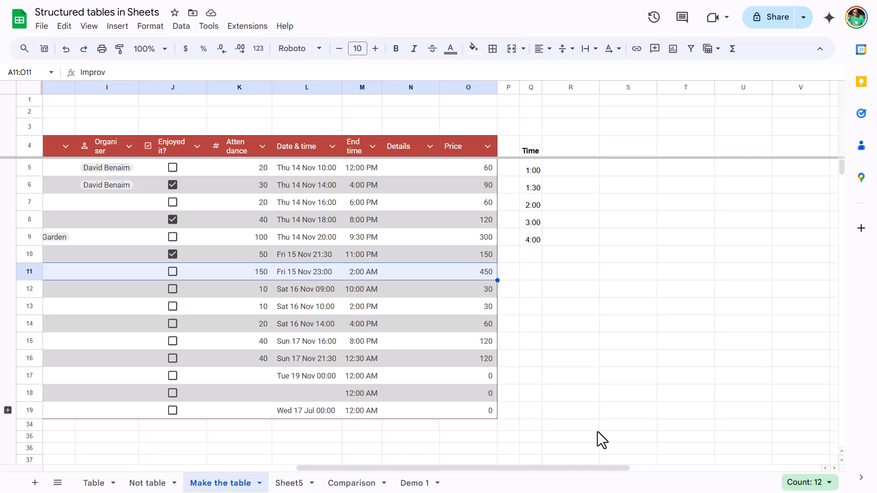
pyautogui.hscroll(-3)
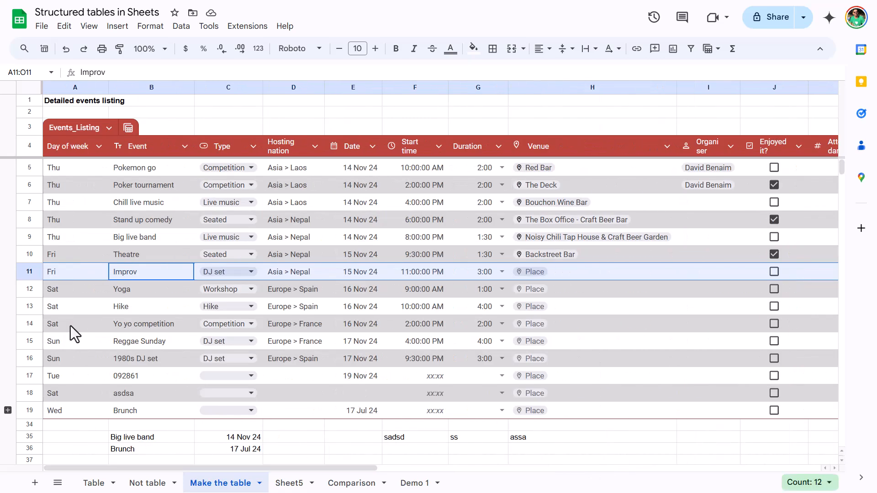
pyautogui.click(74, 288)
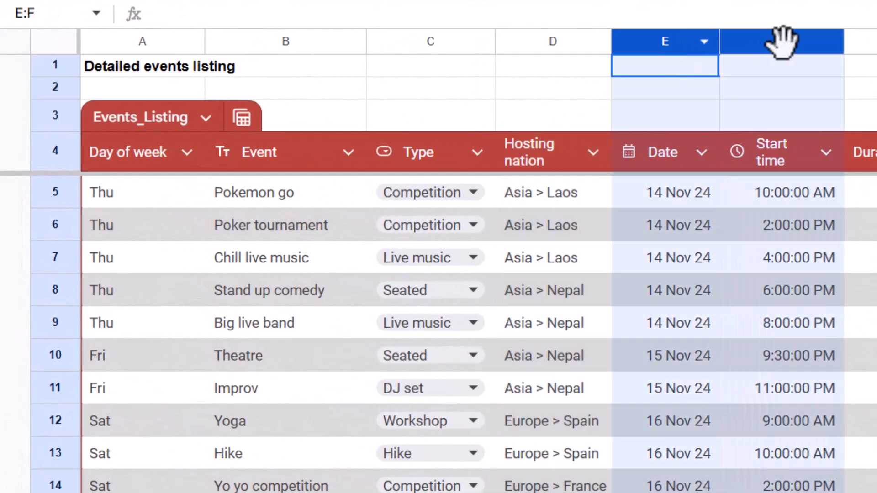
pyautogui.rightClick(665, 41)
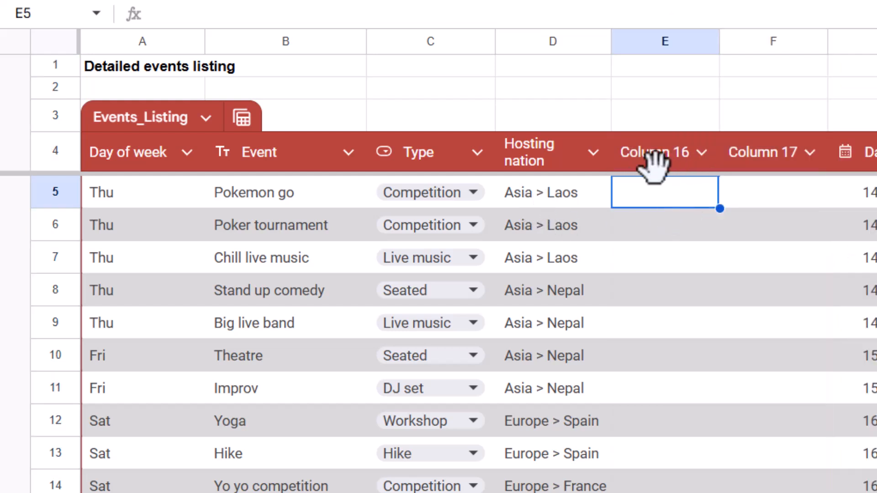
# Name the new columns Continent and Country and fill them with =SPLIT(D5," > ").
pyautogui.write('Continent')
pyautogui.write('=SPLIT(')
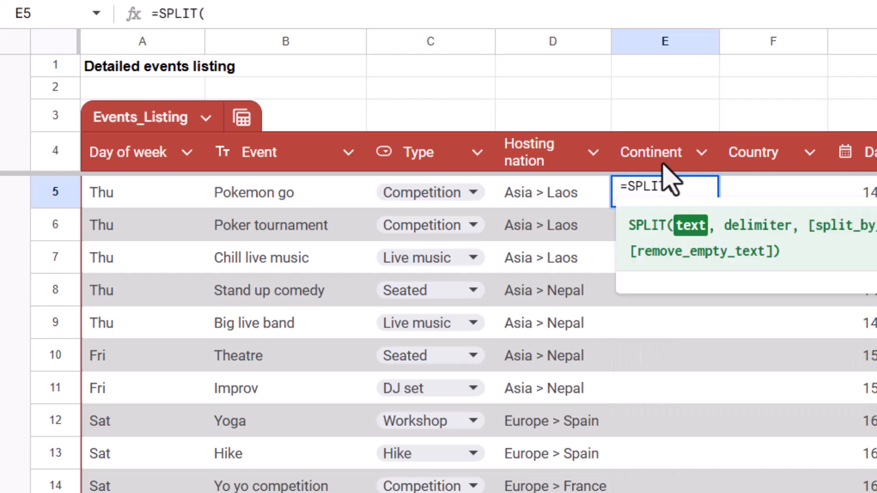
pyautogui.click(553, 192)
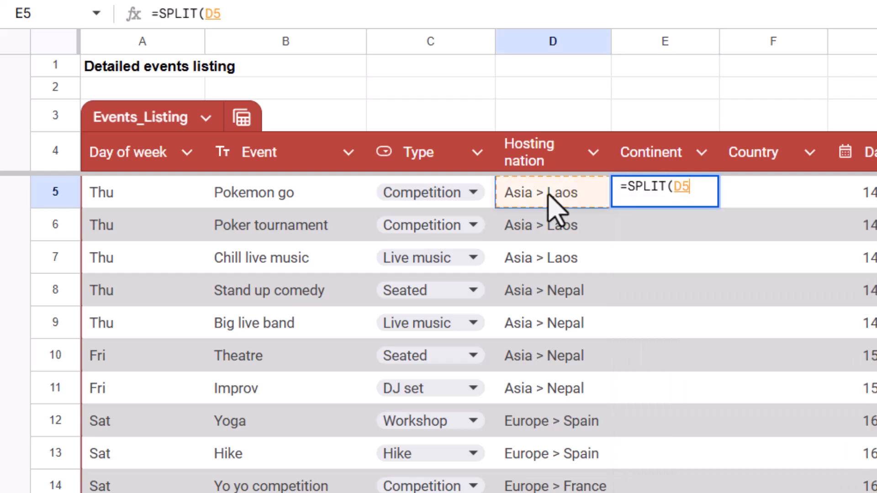
pyautogui.write('," > ")')
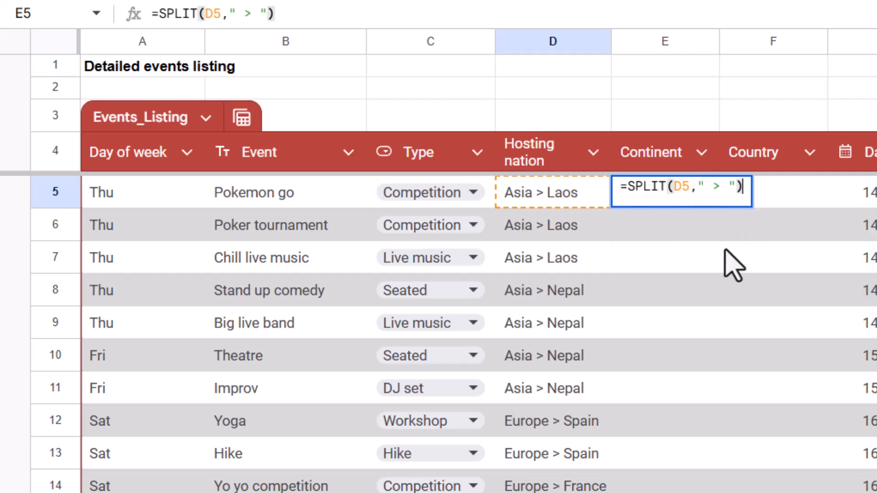
pyautogui.press('Enter')
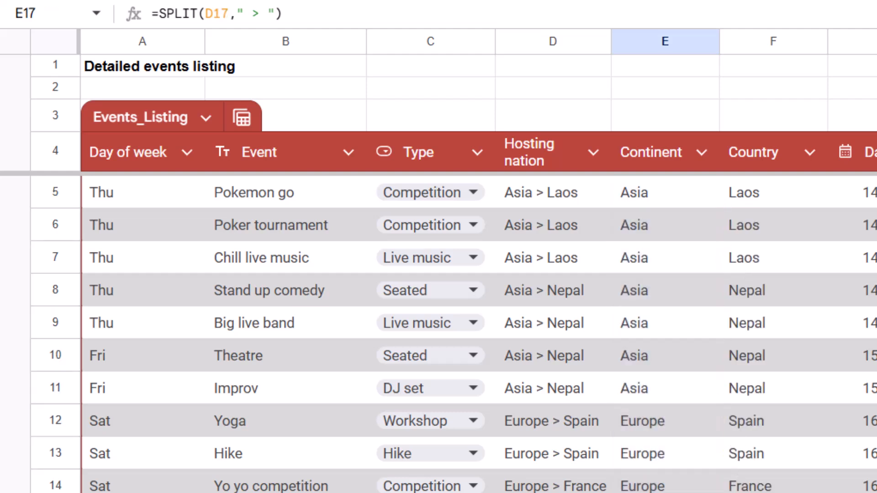
# Check a lower Hosting nation row and begin a =UNIQUE formula below the table.
pyautogui.click(663, 192)
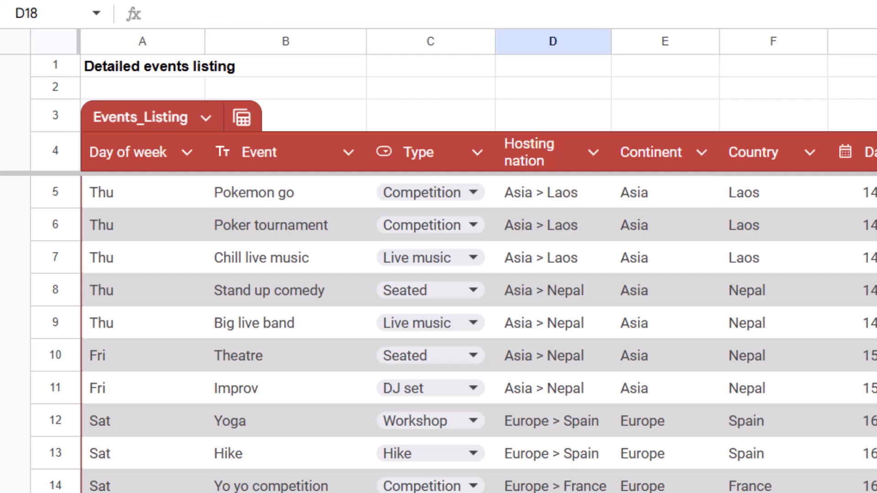
pyautogui.scroll(-3)
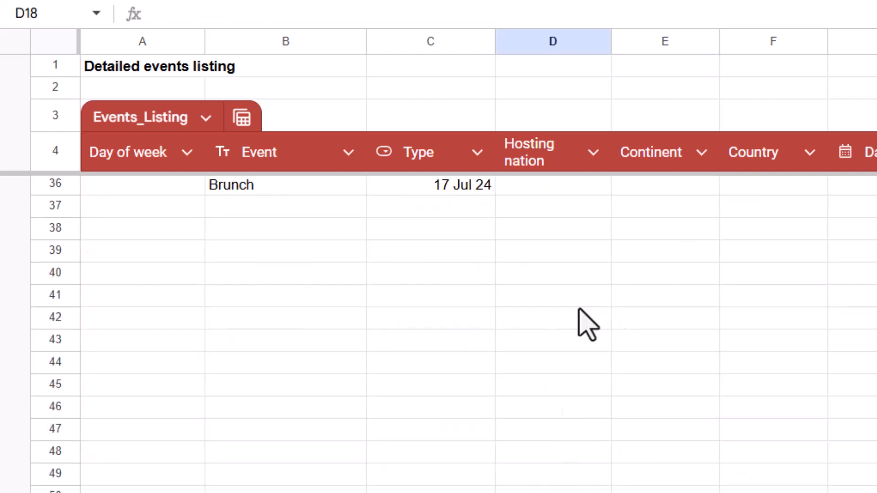
pyautogui.write('=uni')
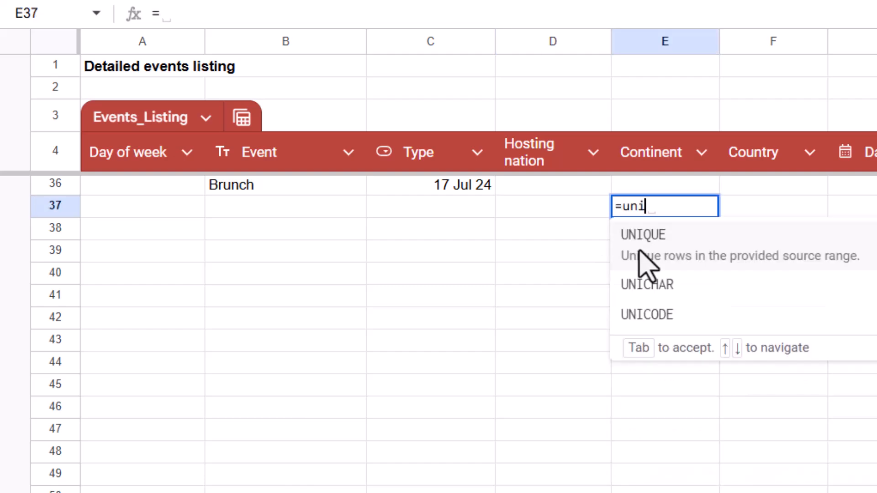
# Accept UNIQUE to list distinct Events_Listing Hosting nation values such as Asia > Laos.
pyautogui.press('tab')
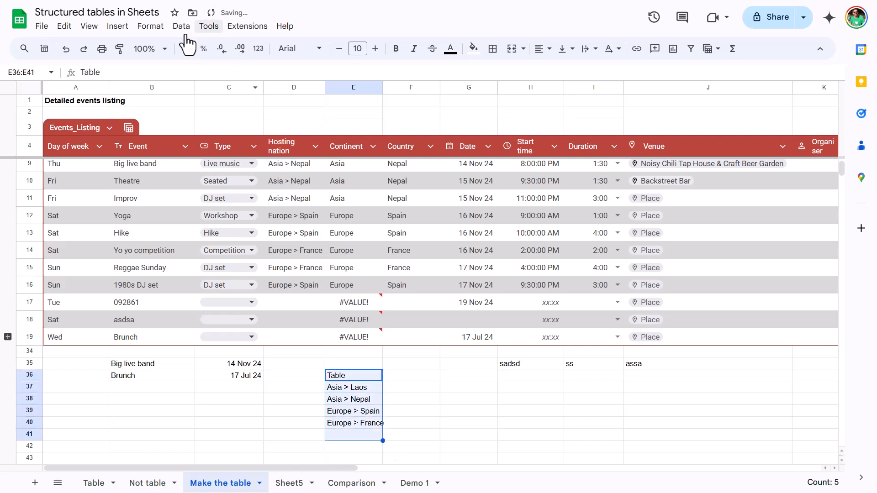
# Convert unique list E36:E41 to a table; change D15, D16 to Europe > Portugal and UK.
pyautogui.click(150, 26)
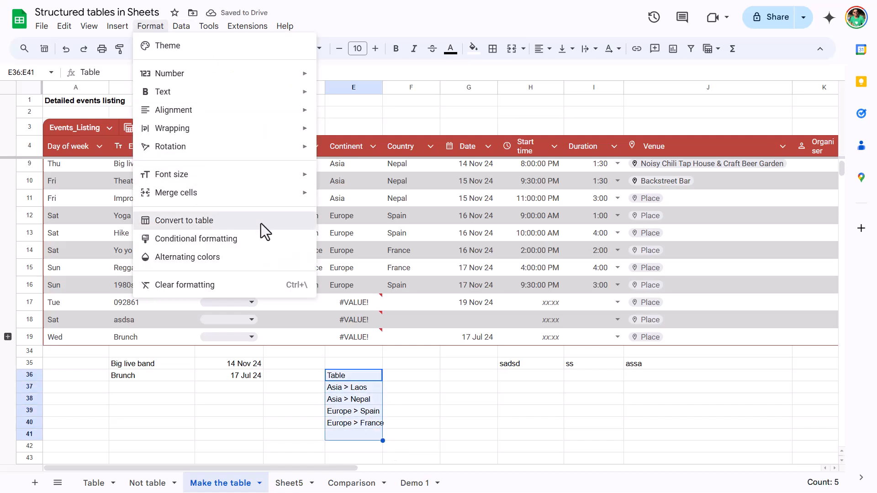
pyautogui.click(189, 220)
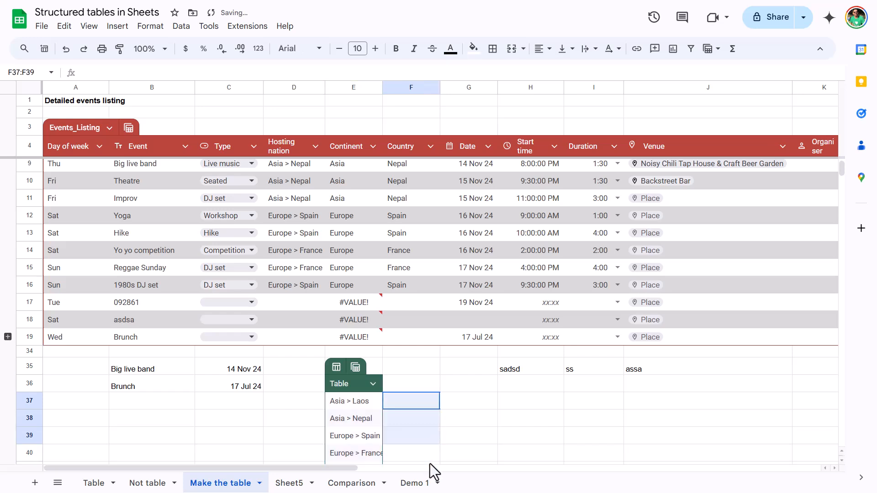
pyautogui.click(354, 398)
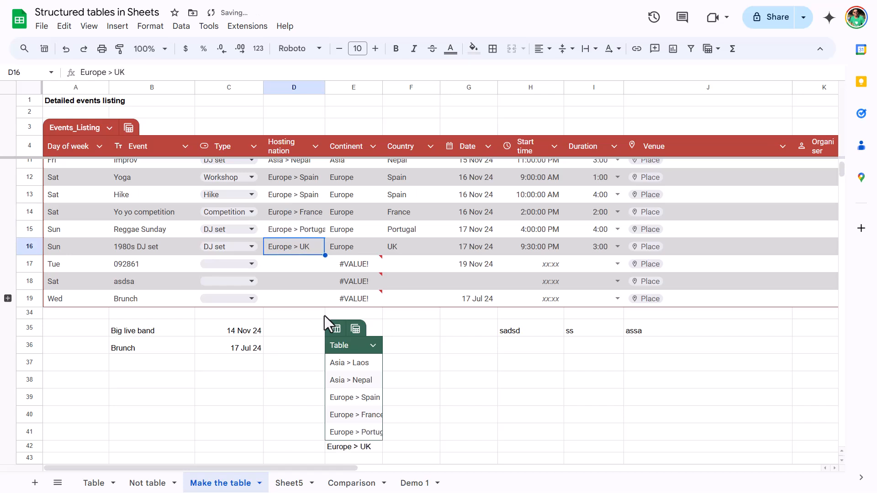
pyautogui.click(353, 447)
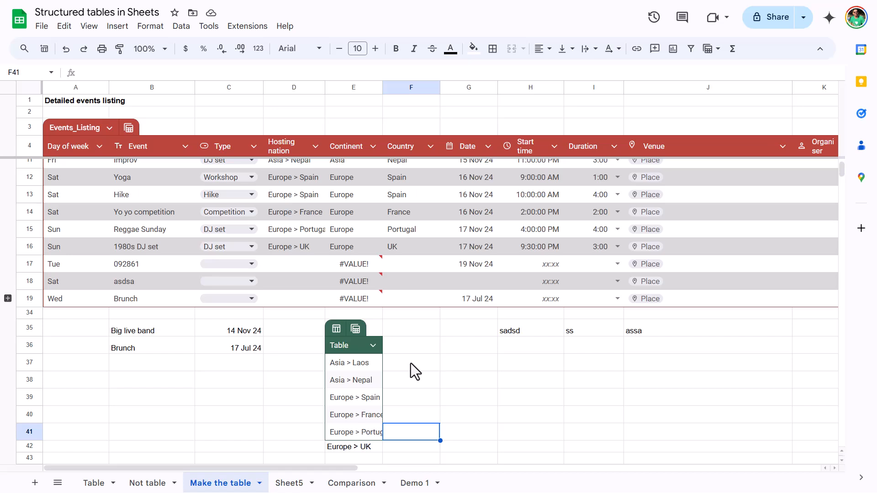
pyautogui.click(353, 447)
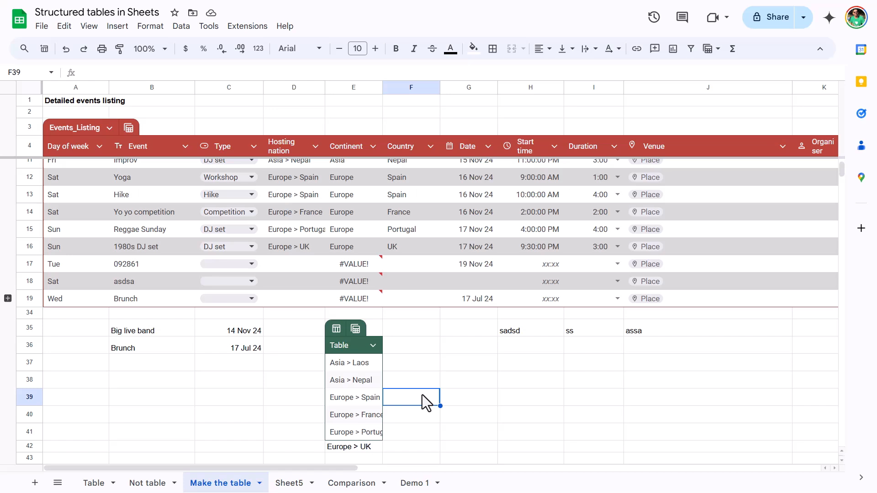
pyautogui.moveTo(358, 146)
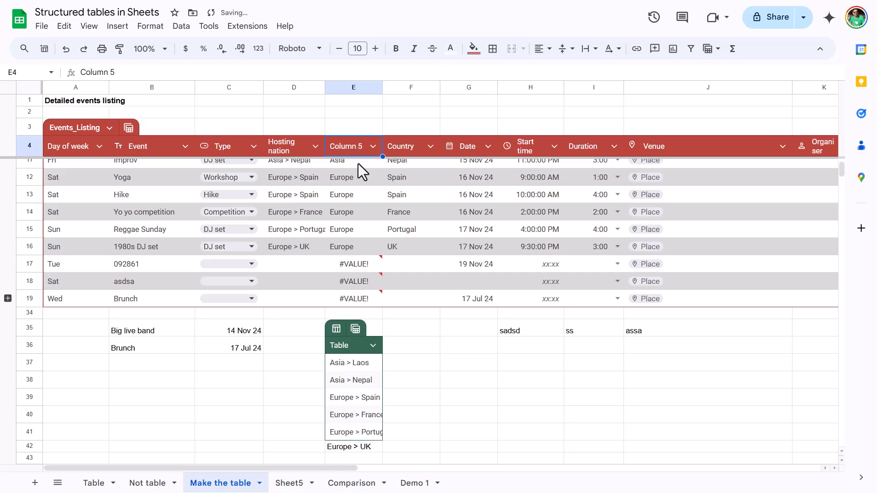
# Try merging Hosting nation cells D8:D13 and dismiss the can't-merge-in-table error.
pyautogui.click(229, 330)
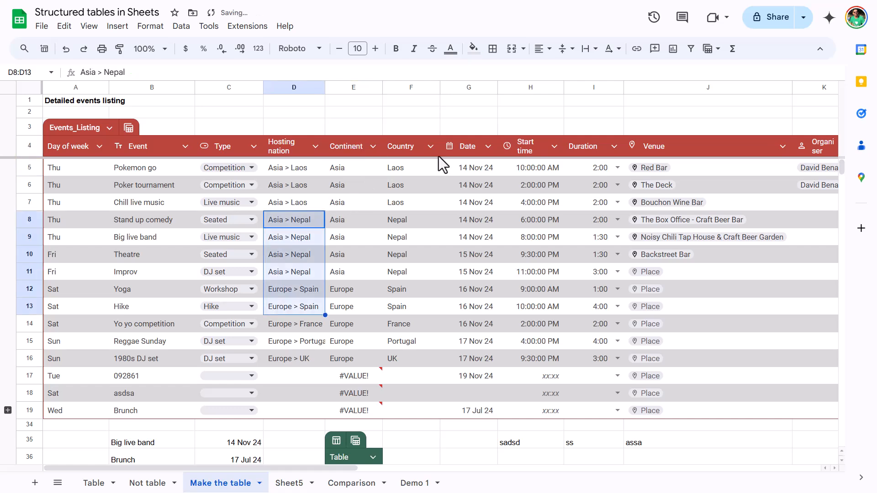
pyautogui.click(492, 49)
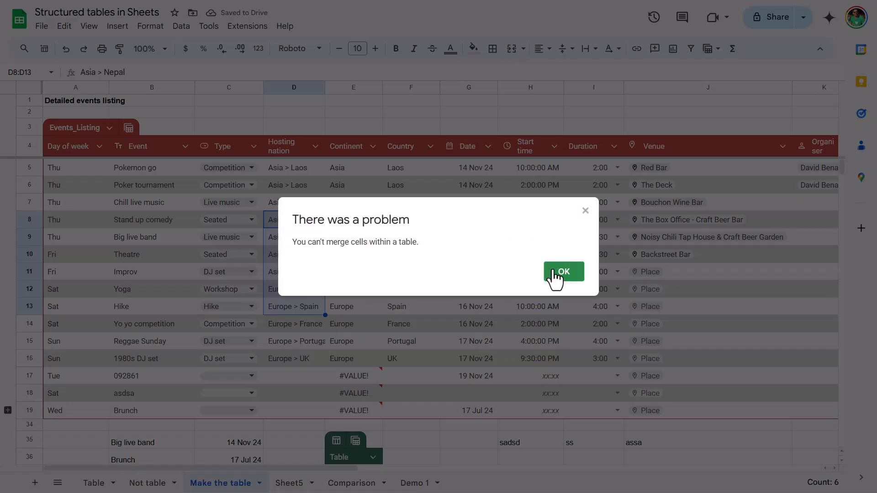
pyautogui.click(563, 271)
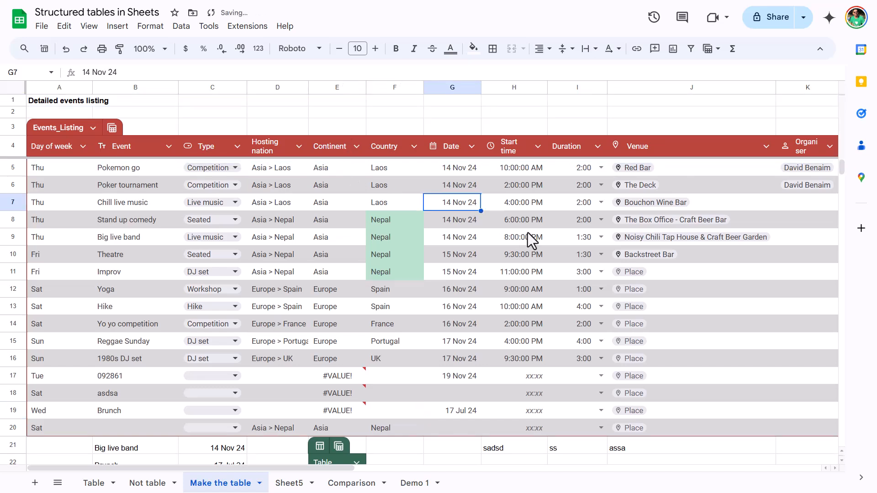
# Scroll the table sideways and point the Price formula at the Details header.
pyautogui.hscroll(3)
pyautogui.write('=')
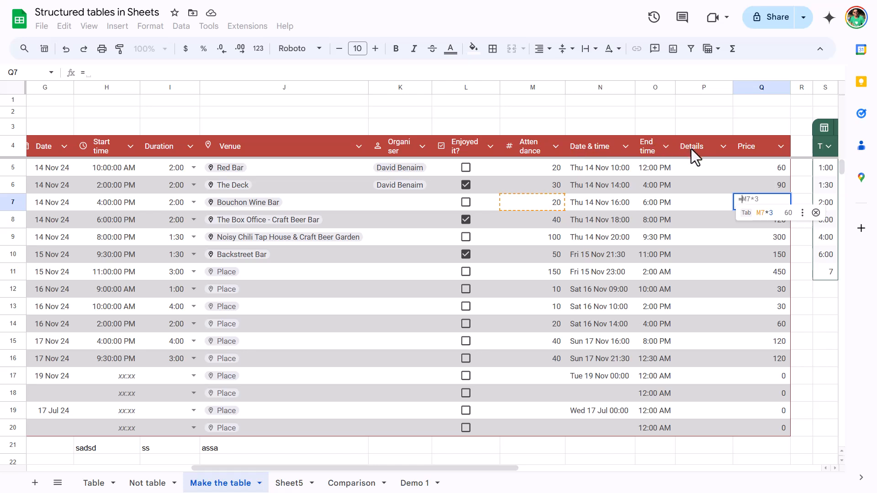
pyautogui.click(691, 147)
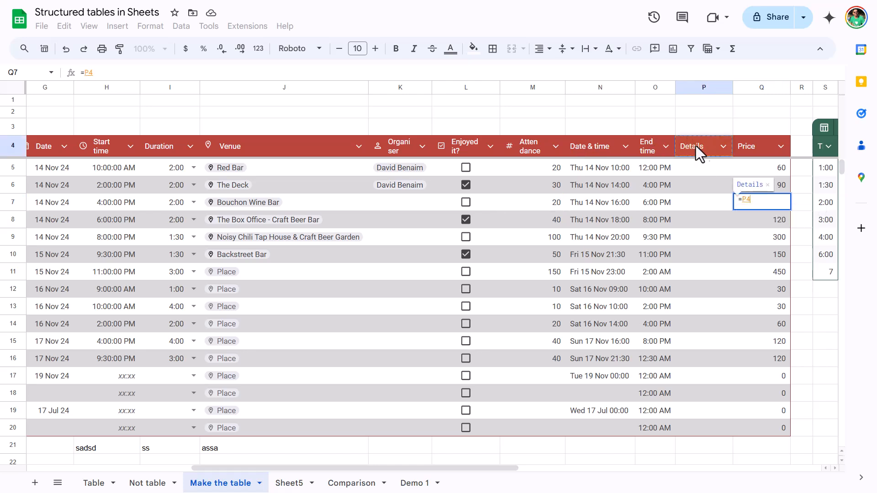
pyautogui.moveTo(519, 215)
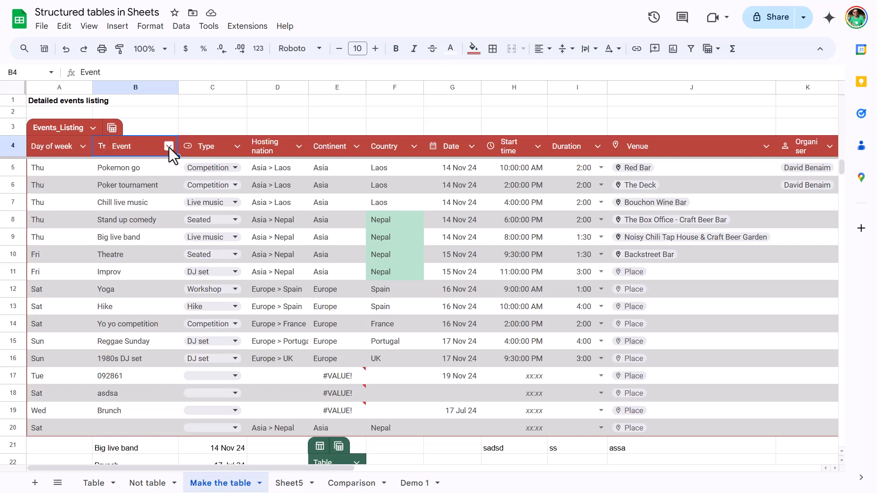
# Change the Type column's dropdown display style from chips to Arrow.
pyautogui.click(234, 146)
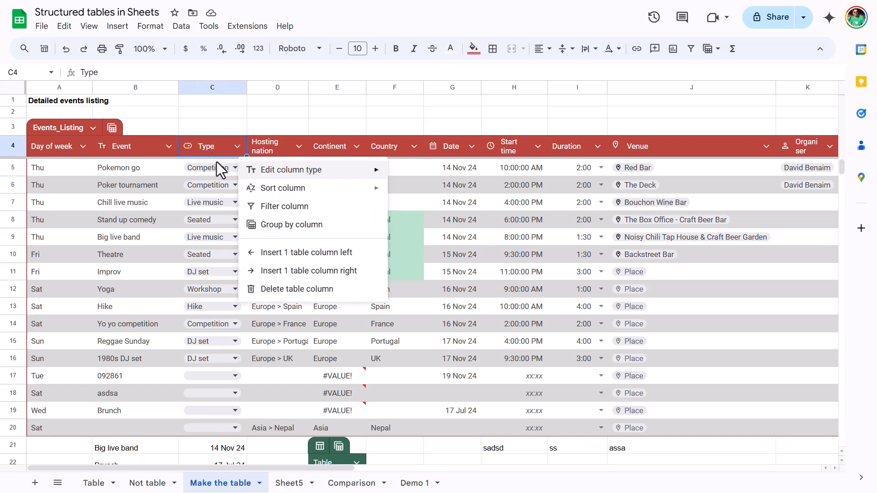
pyautogui.moveTo(313, 187)
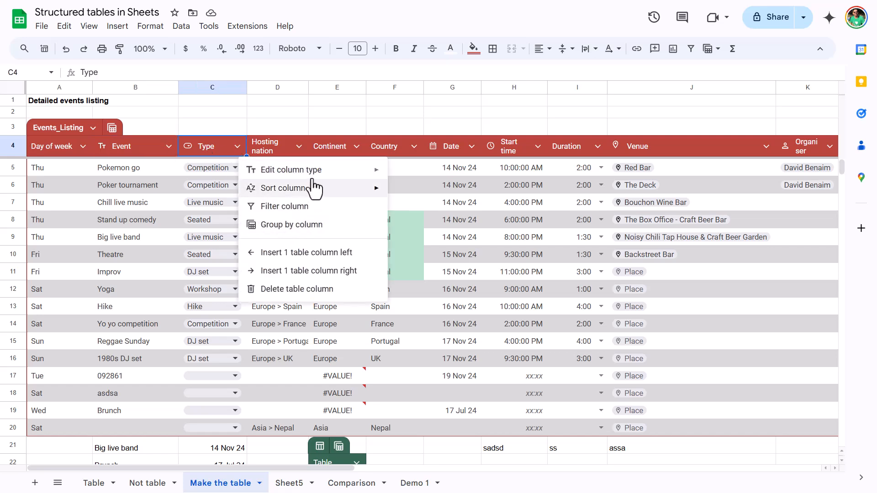
pyautogui.click(292, 169)
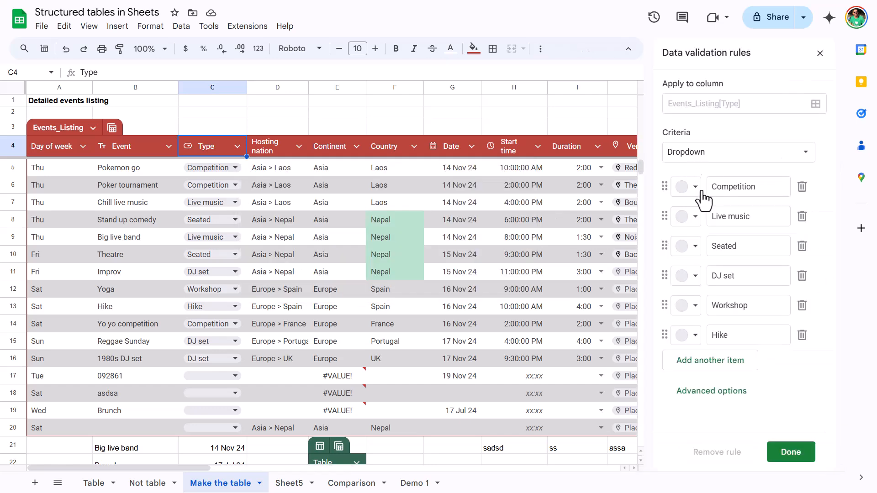
pyautogui.click(735, 152)
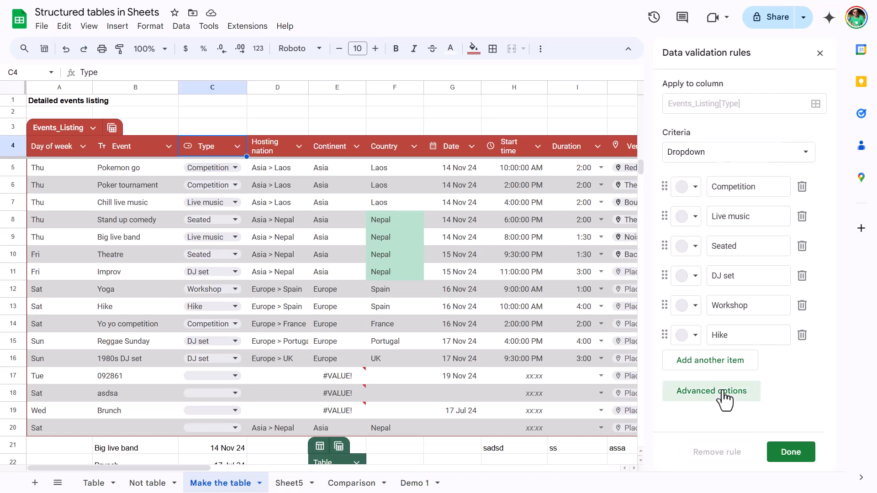
pyautogui.click(710, 391)
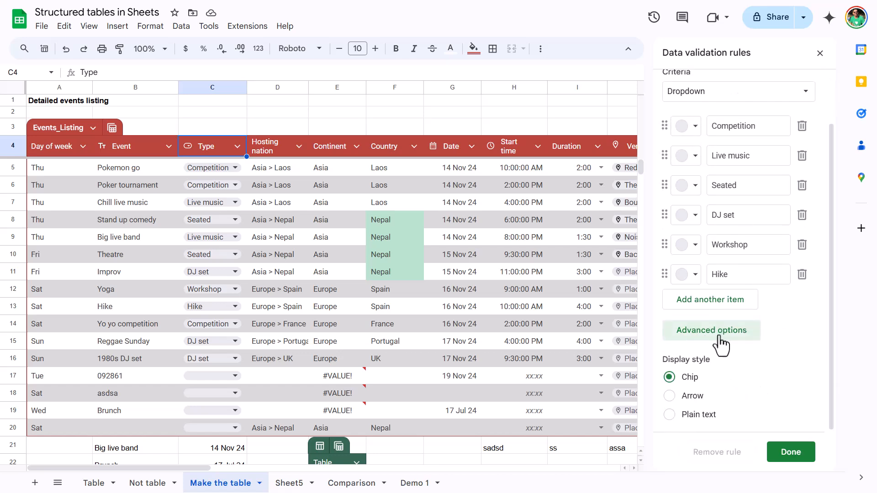
pyautogui.click(669, 395)
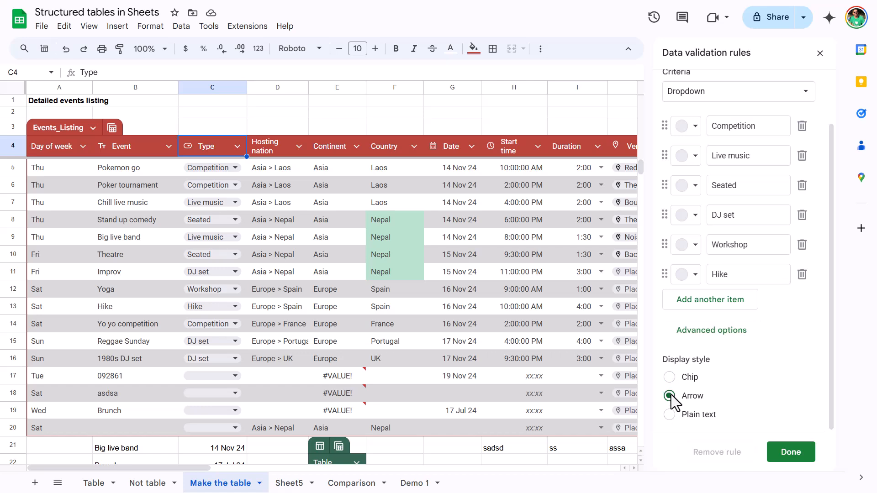
pyautogui.click(669, 395)
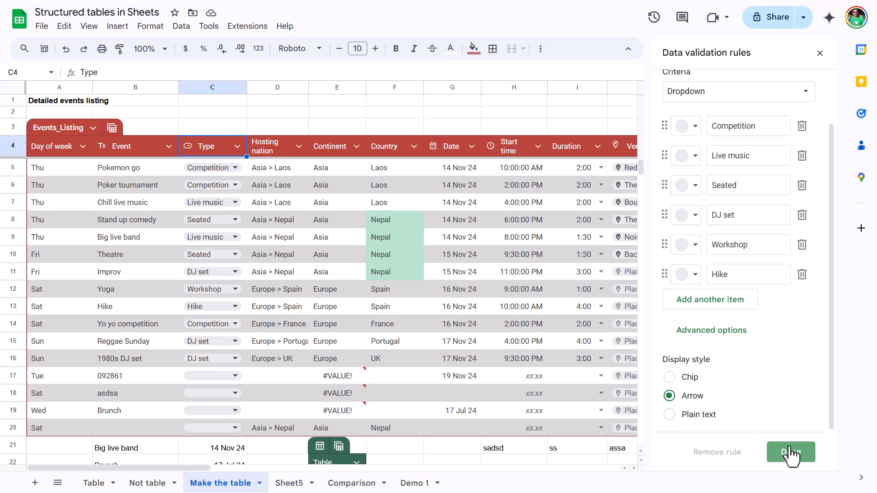
# Save the dropdown rules and enter an off-list Type value in row 17, dismissing the invalid warning.
pyautogui.click(790, 452)
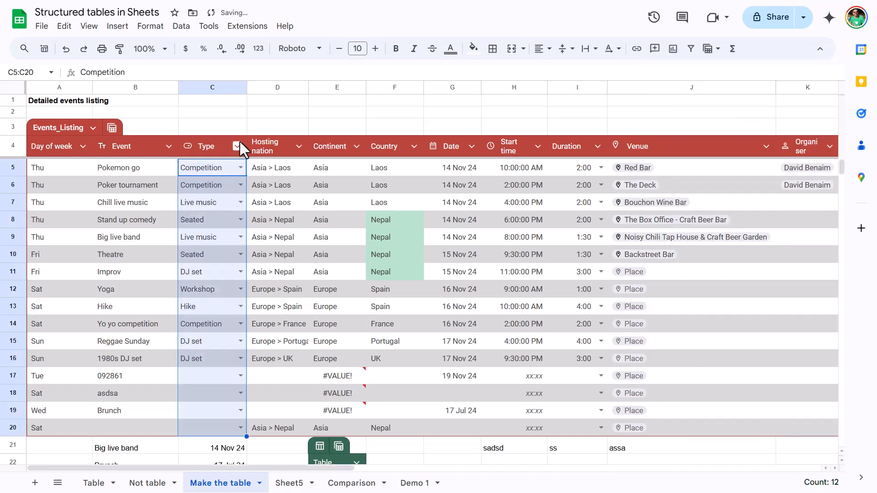
pyautogui.click(240, 146)
pyautogui.write('kjhasdsad')
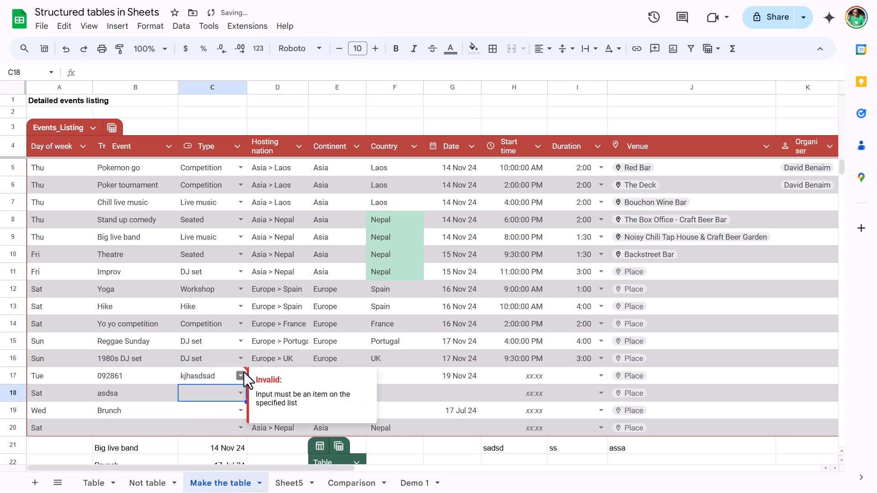
pyautogui.moveTo(368, 191)
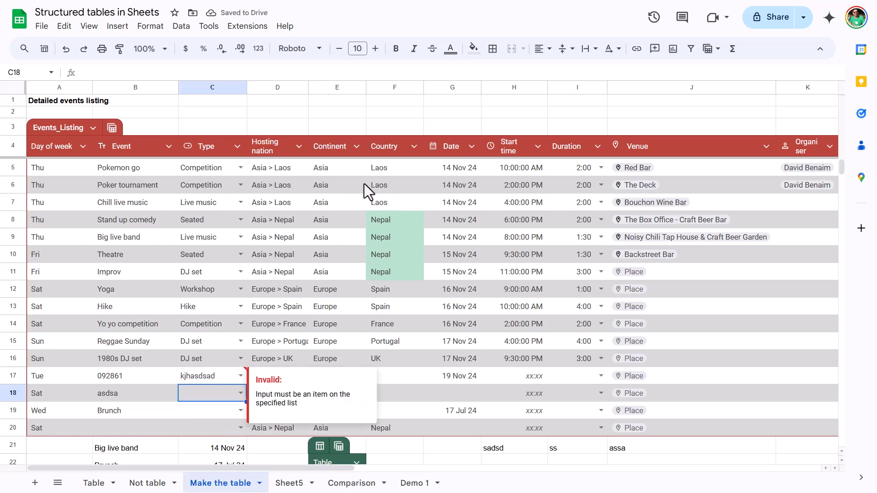
pyautogui.click(394, 167)
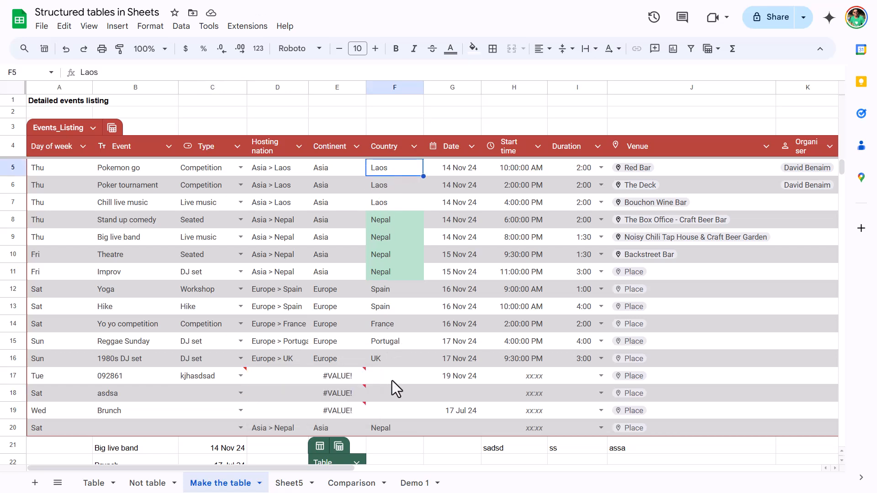
pyautogui.moveTo(500, 244)
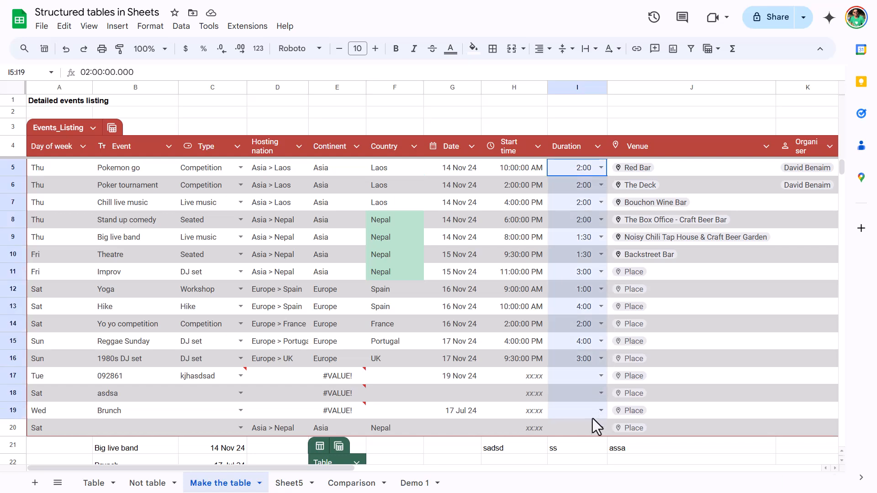
# Review the Duration column's data validation rules via Data > Data validation.
pyautogui.click(570, 341)
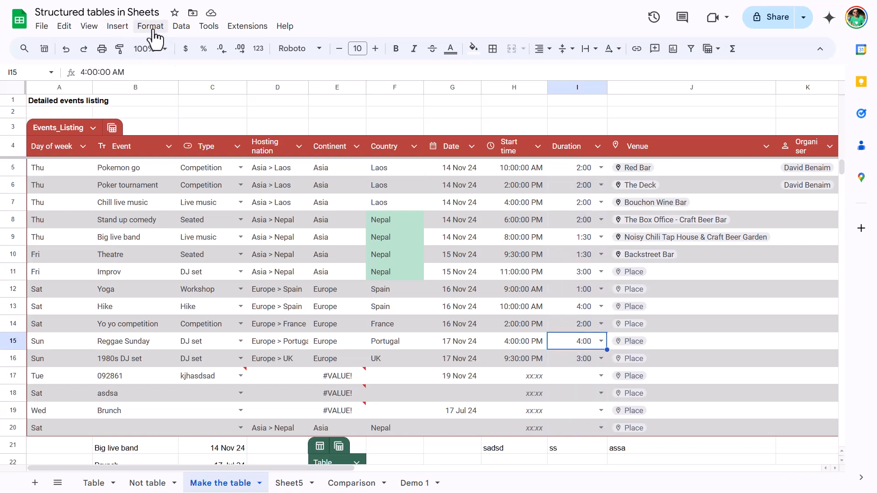
pyautogui.click(181, 26)
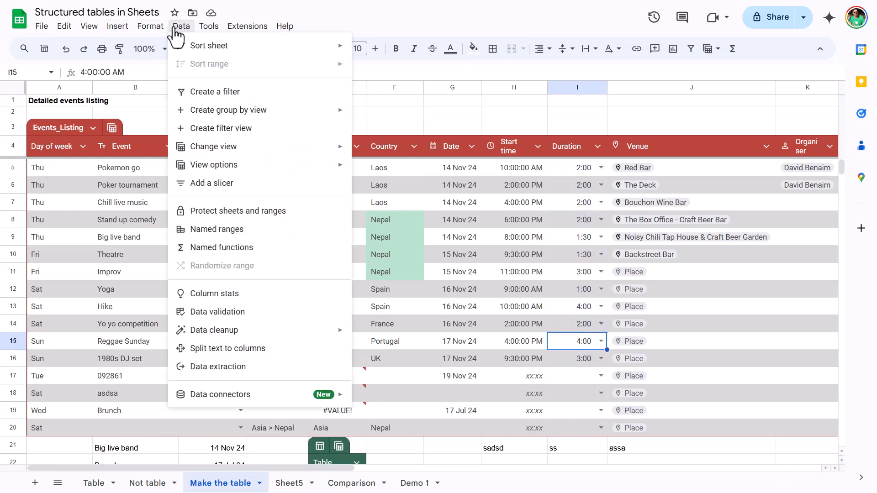
pyautogui.click(217, 311)
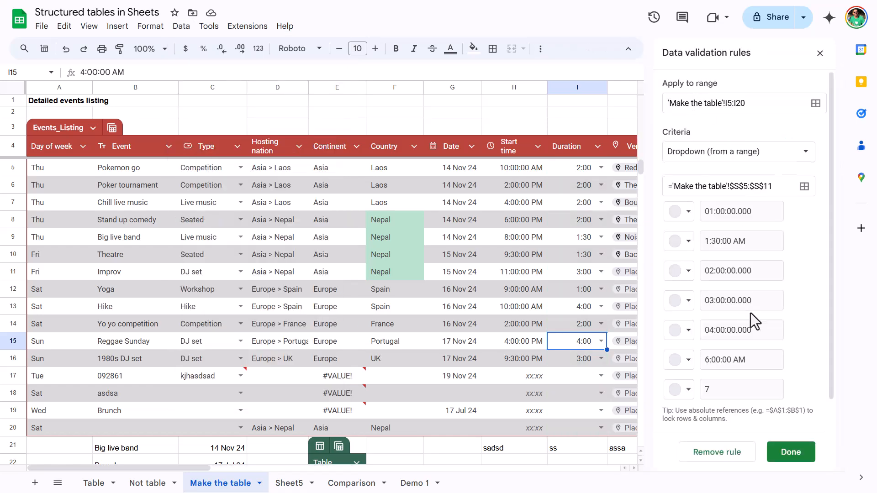
pyautogui.scroll(-3)
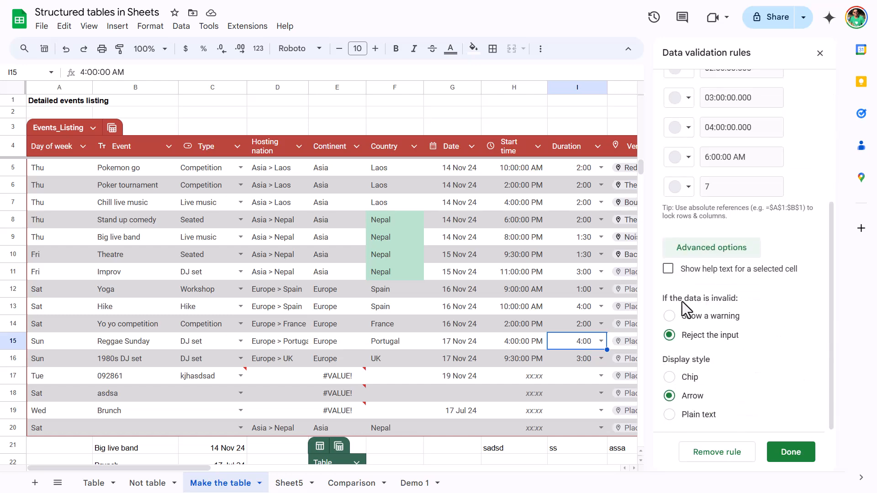
pyautogui.moveTo(693, 313)
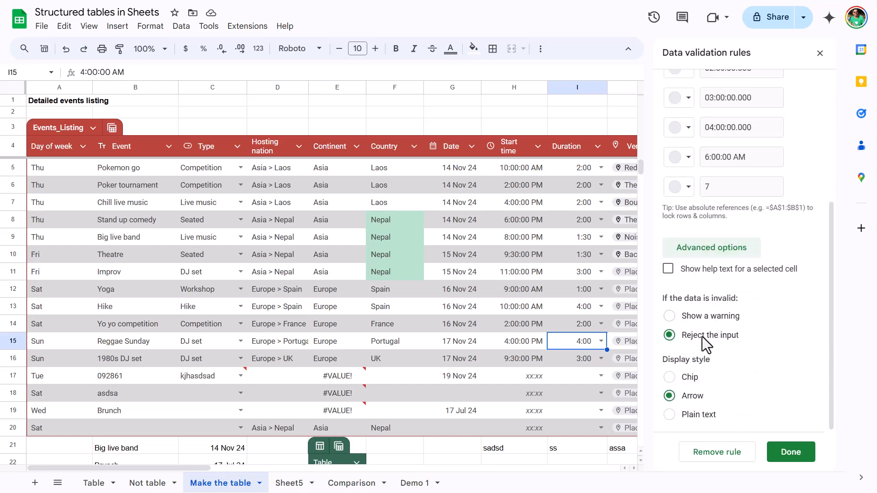
# Replace the Hike event's date with 'asdsad' and close the validation panel.
pyautogui.click(452, 306)
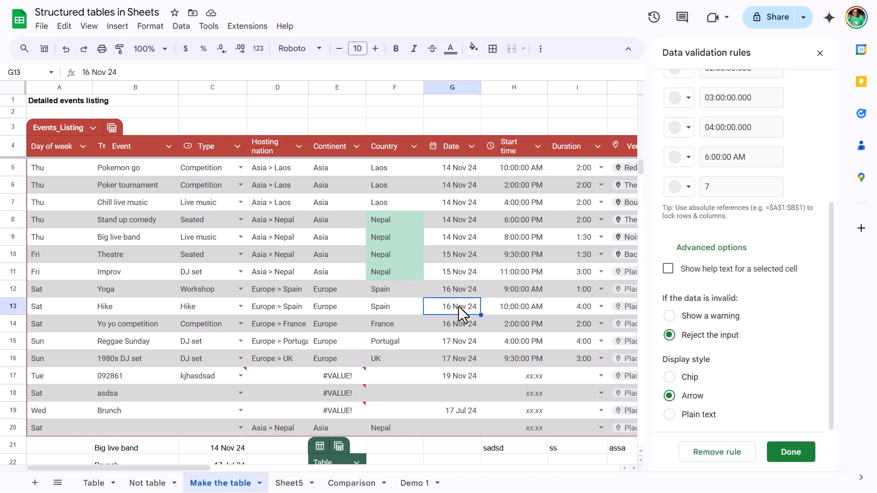
pyautogui.write('asdsad')
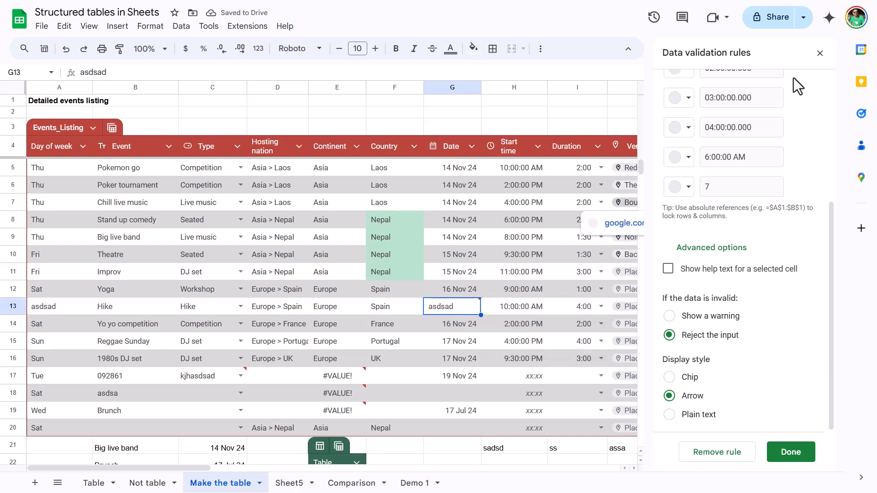
pyautogui.click(472, 146)
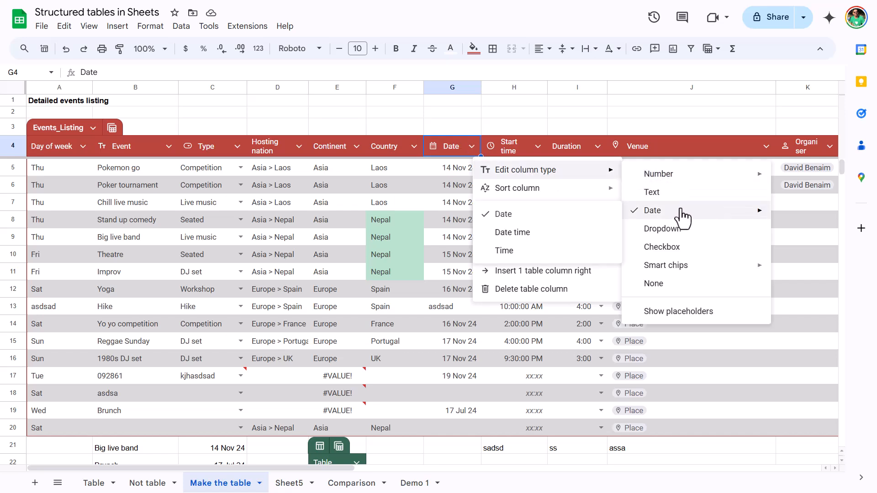
pyautogui.moveTo(659, 228)
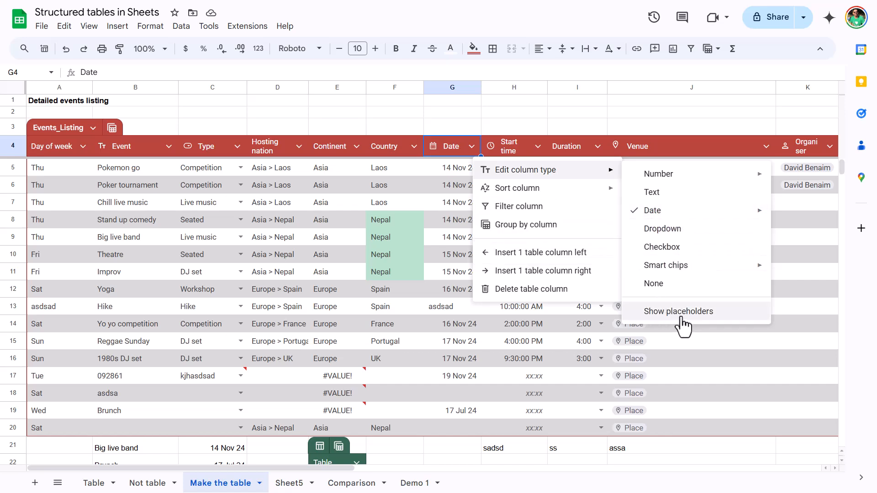
pyautogui.moveTo(666, 265)
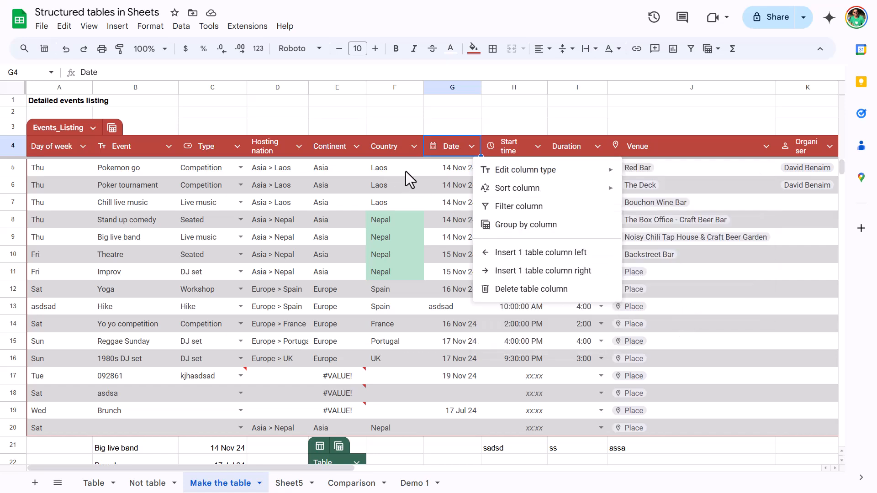
# Switch Events_Listing to the Category of event view grouped by Type.
pyautogui.click(452, 167)
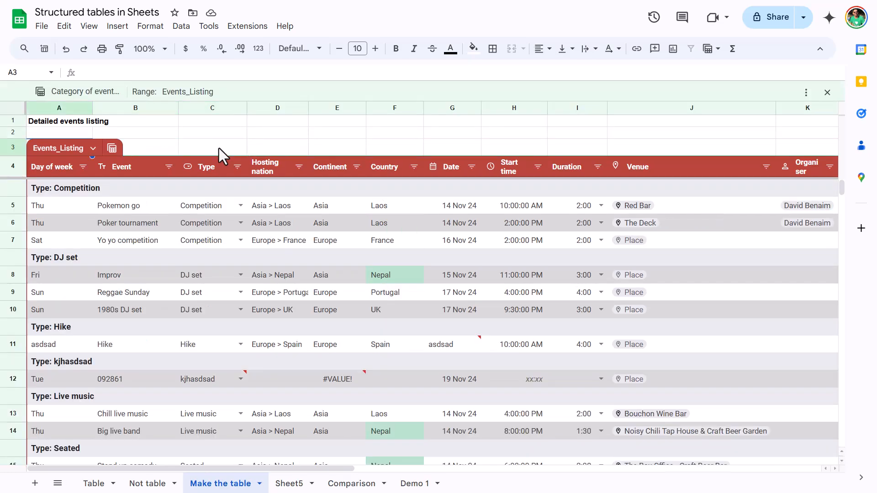
pyautogui.moveTo(93, 107)
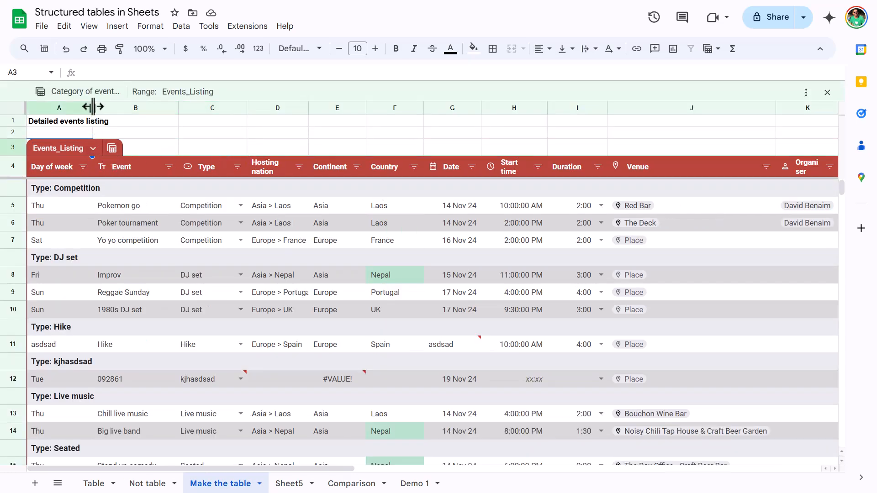
pyautogui.moveTo(92, 107); pyautogui.dragTo(126, 107)
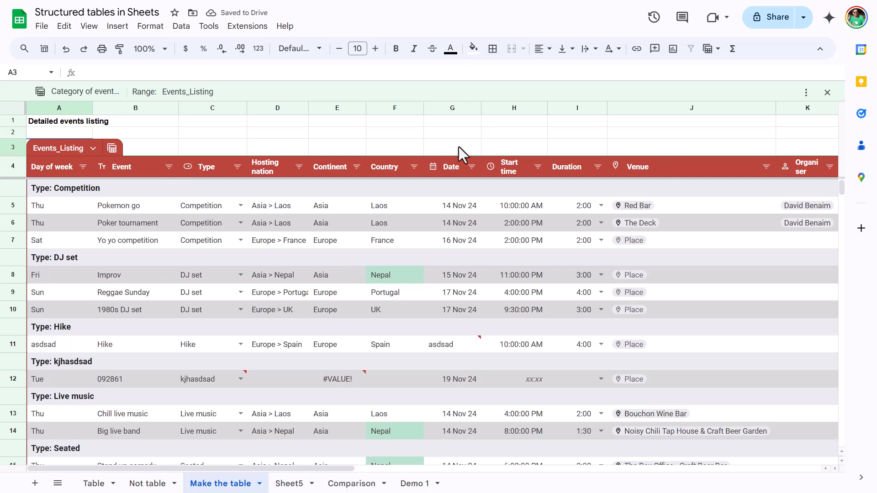
pyautogui.click(690, 132)
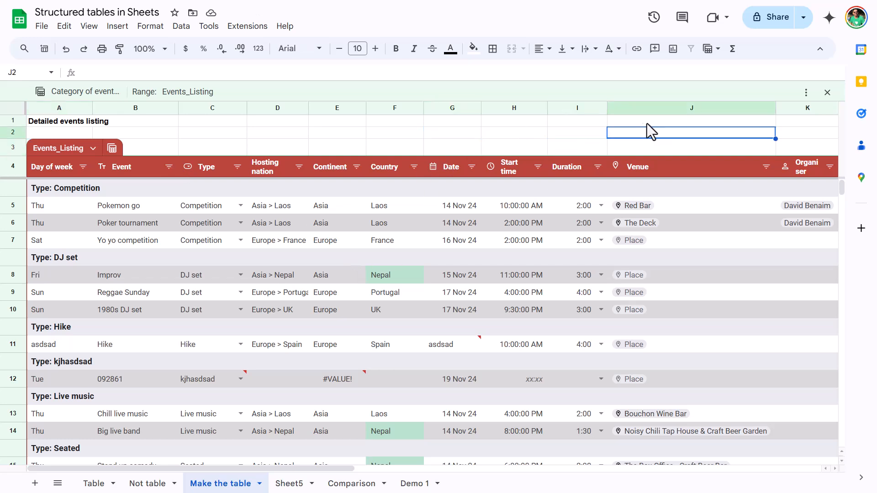
pyautogui.click(577, 121)
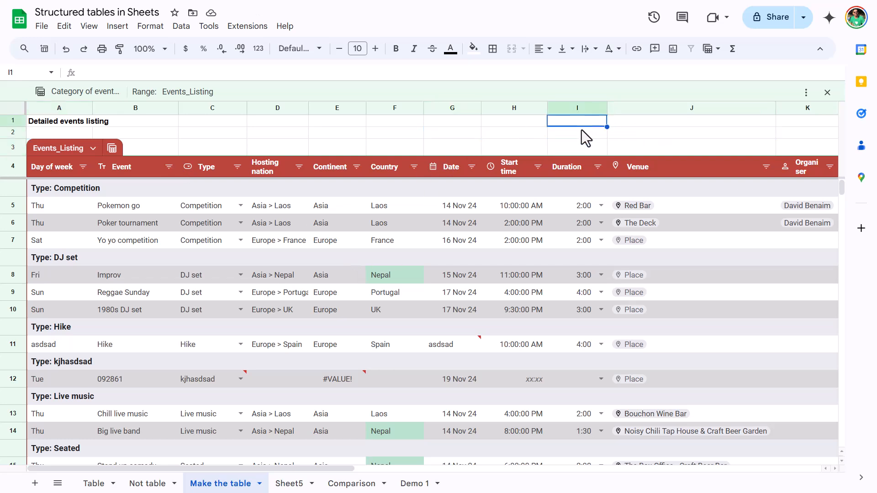